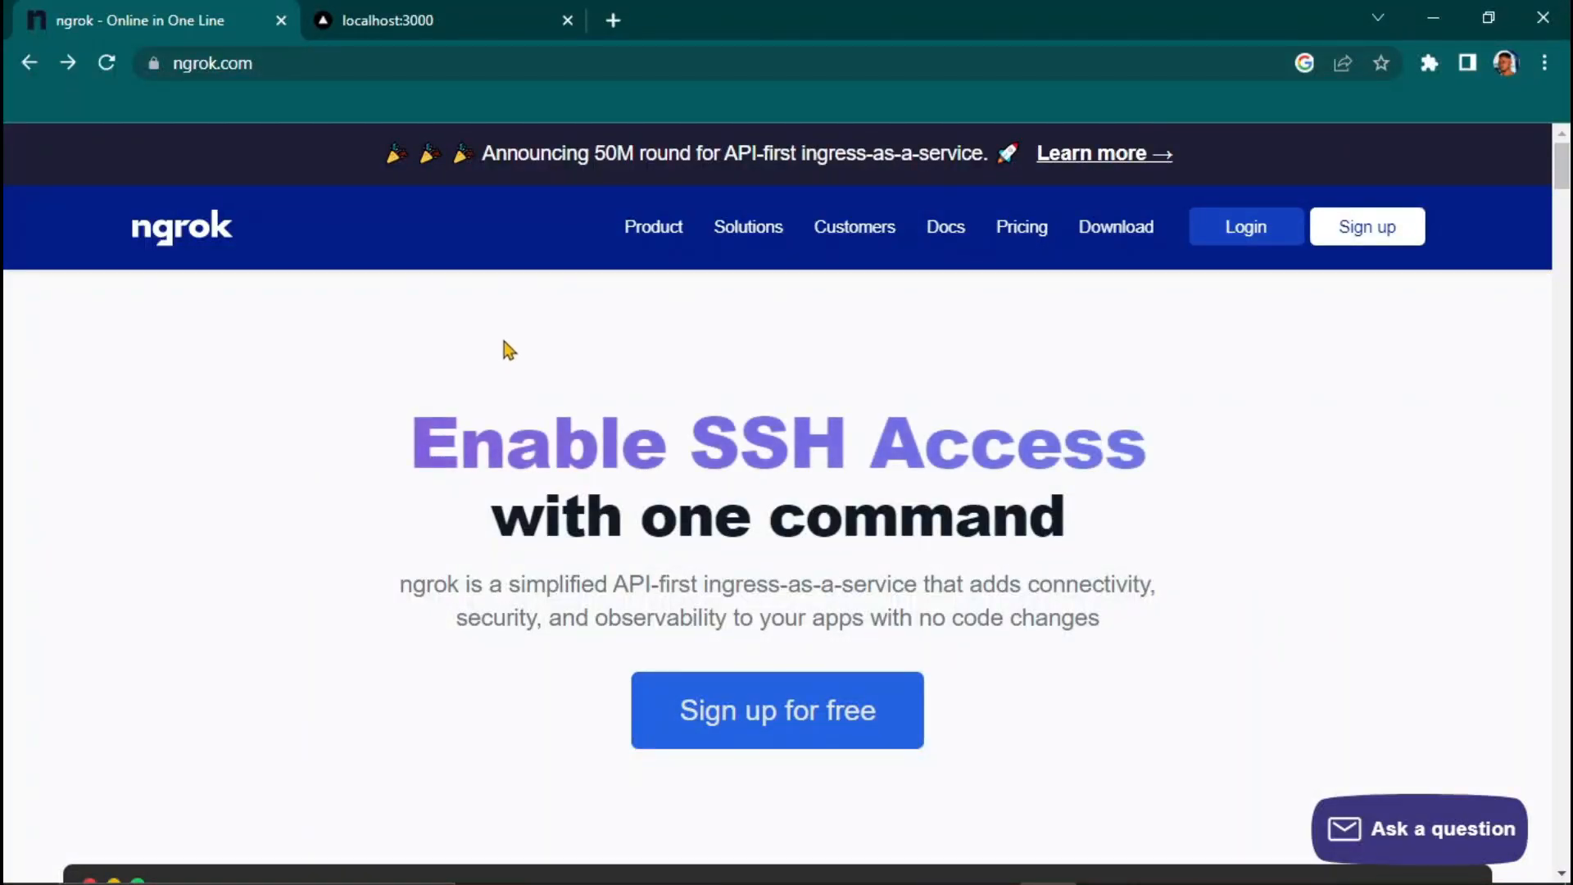
mouse_move(339, 194)
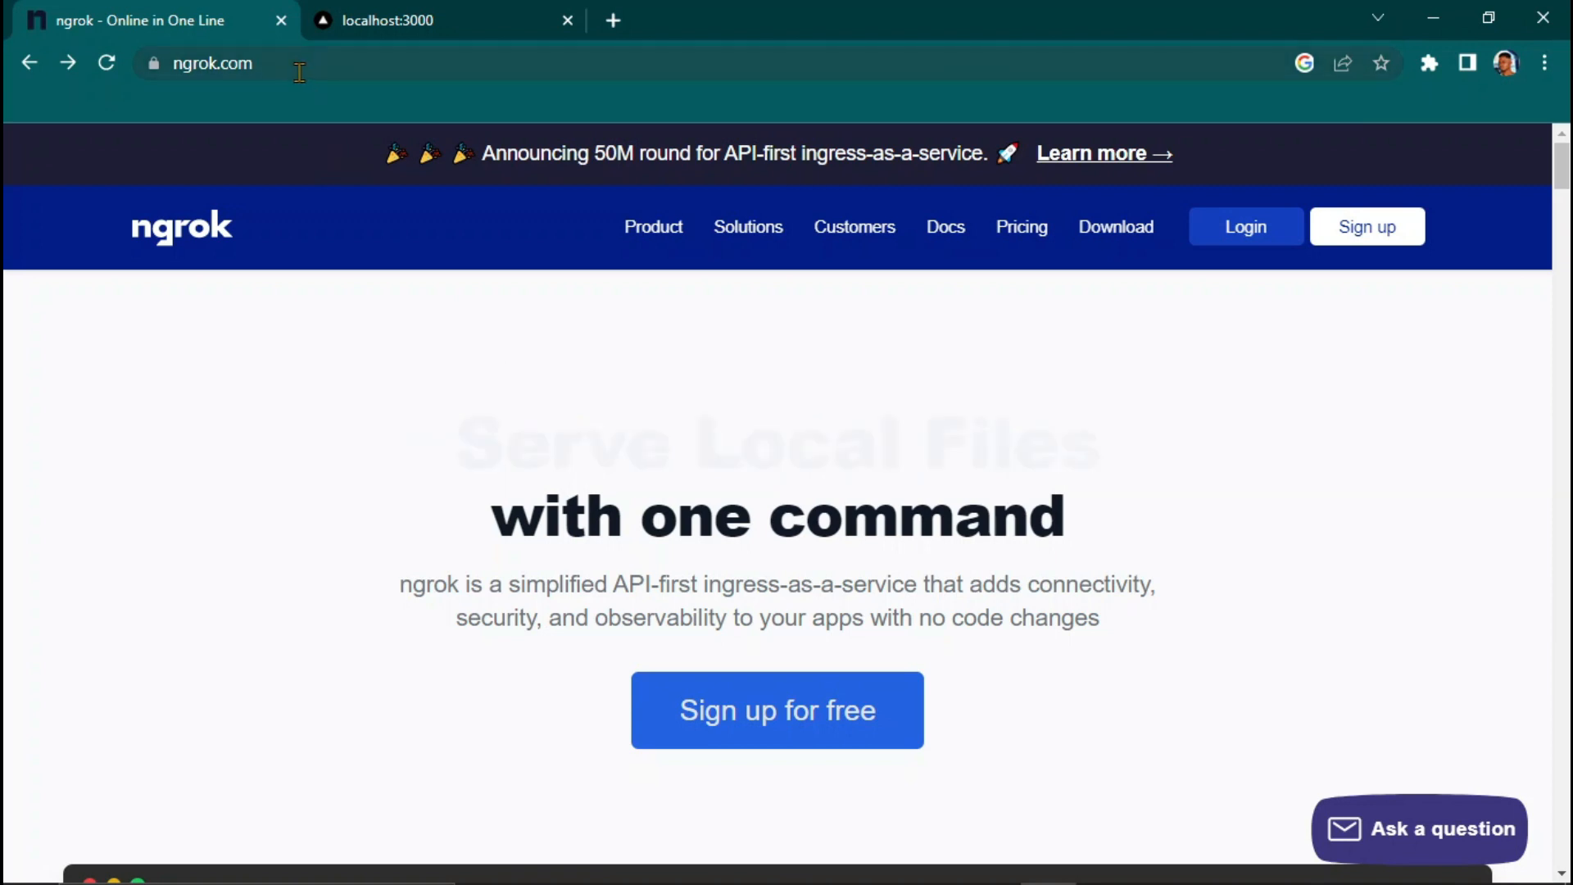
Step: Reach the ngrok download page and scroll to the Windows Chocolatey install command
click(212, 62)
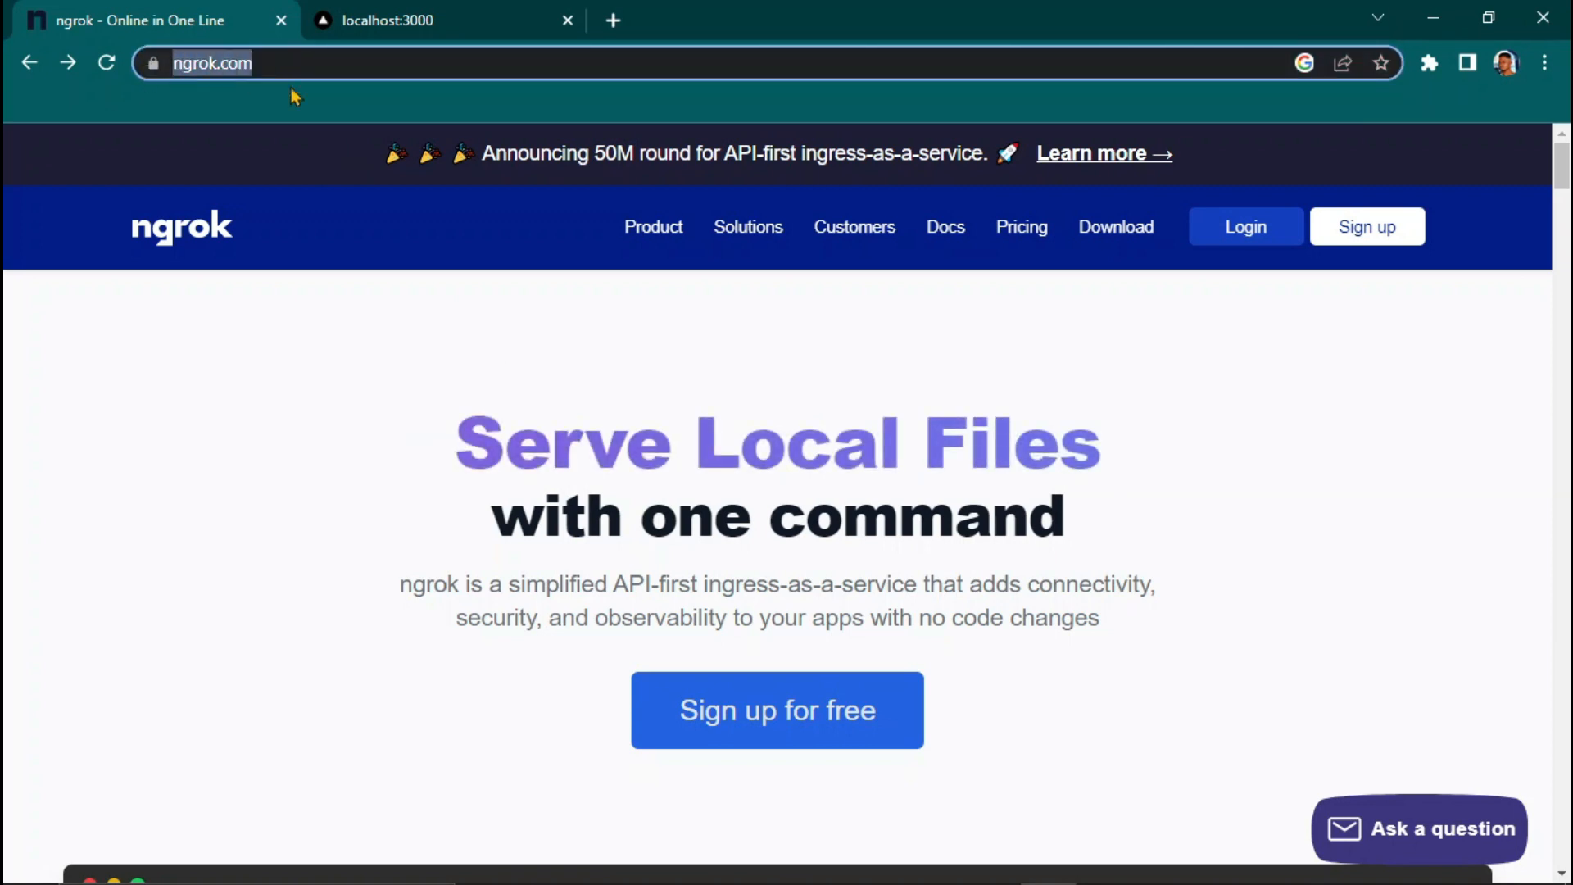
mouse_move(453, 358)
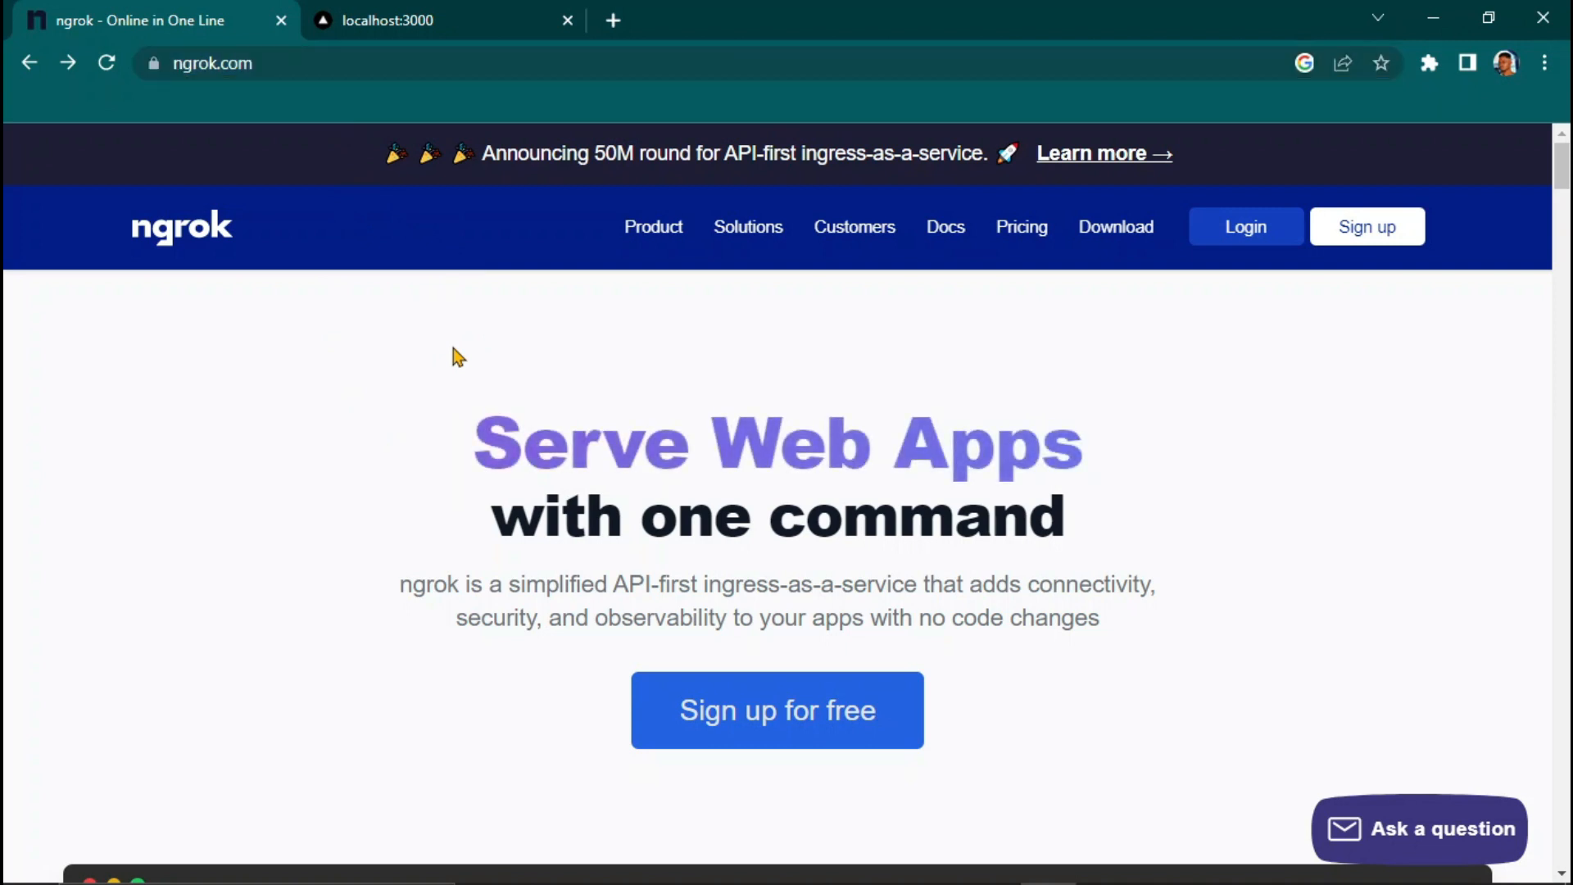
mouse_move(1116, 227)
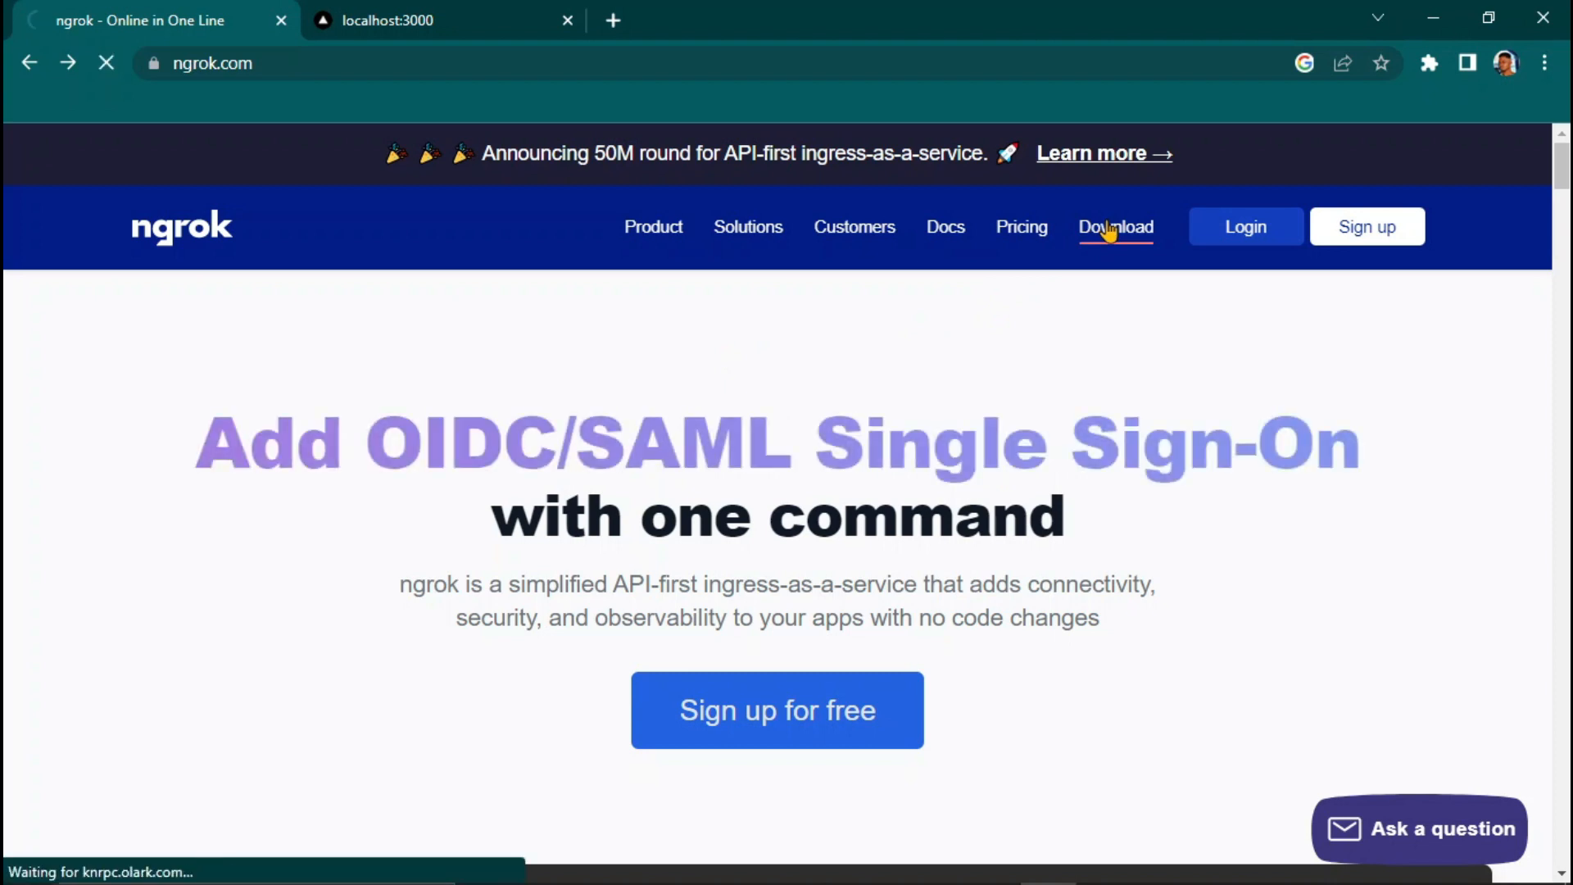
click(1114, 226)
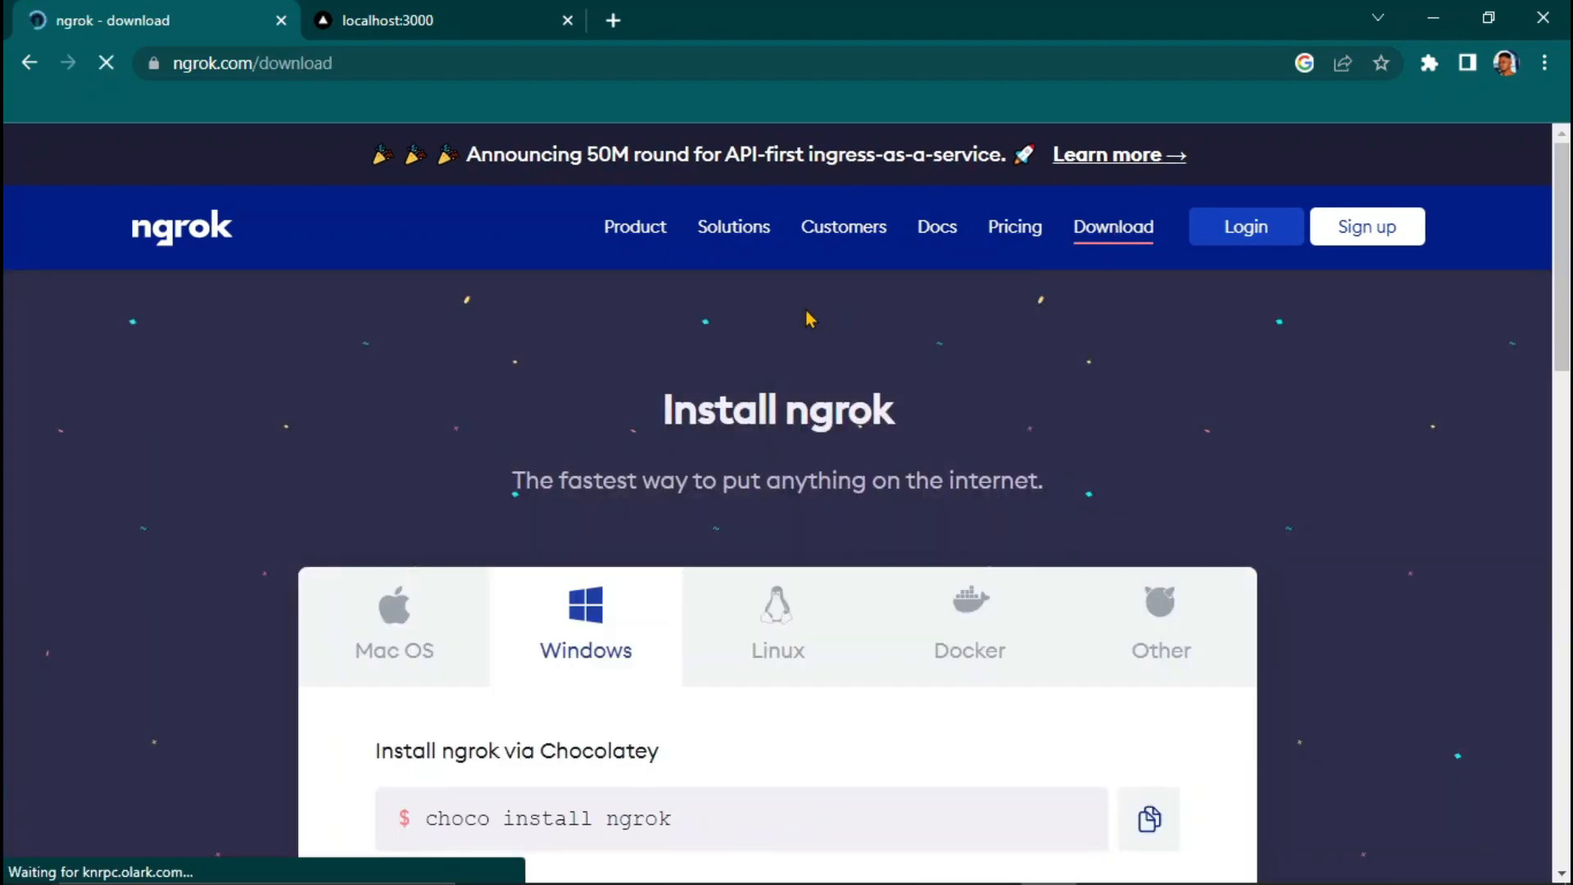
scroll(down, 3)
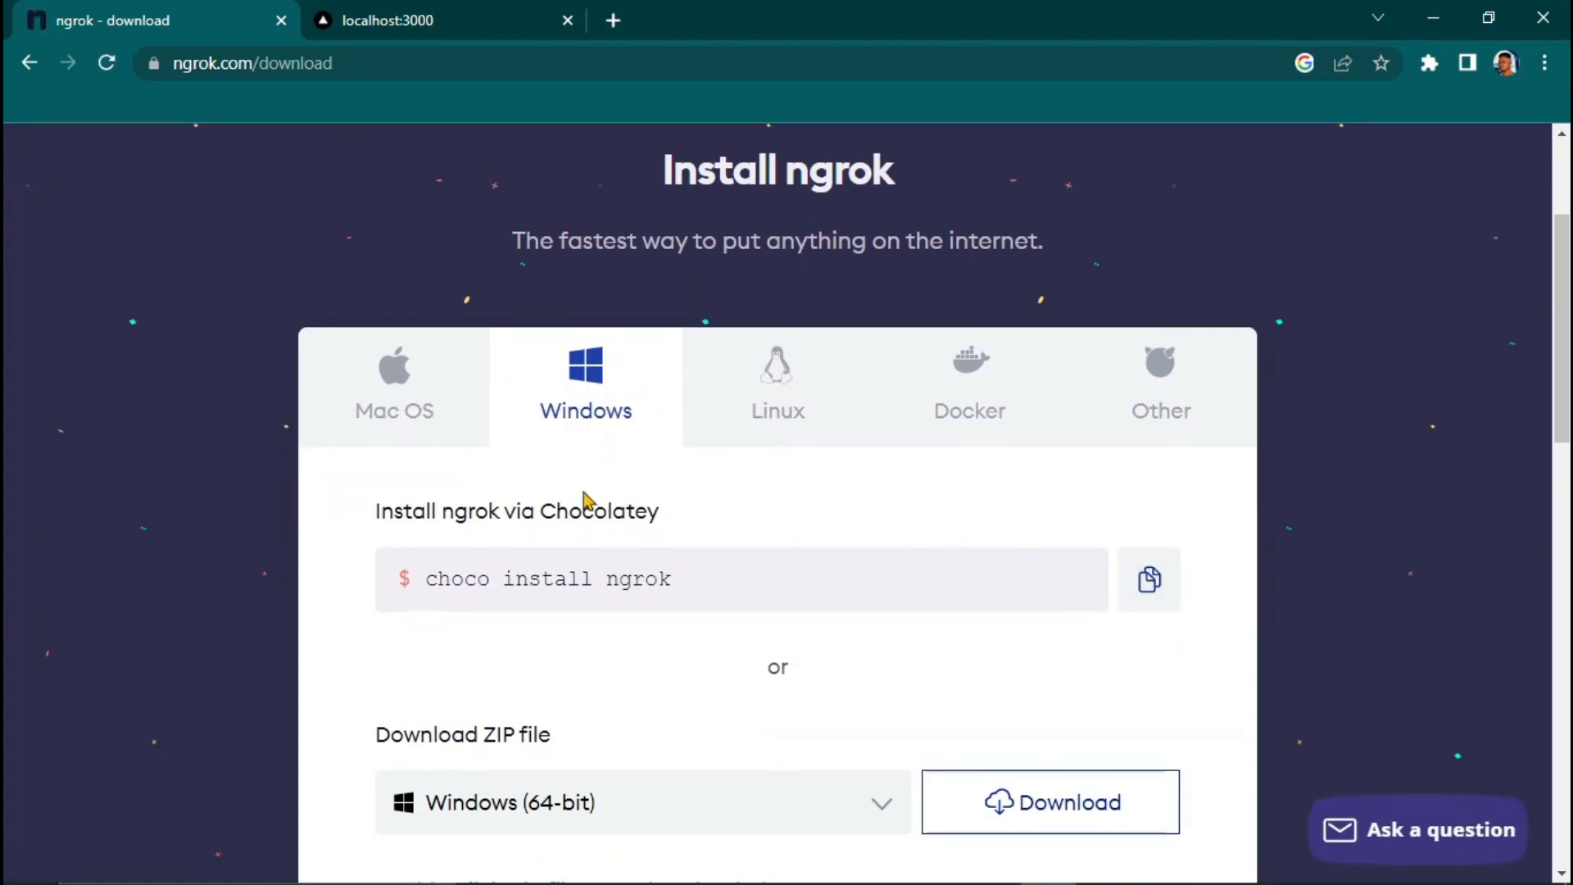
mouse_move(1149, 522)
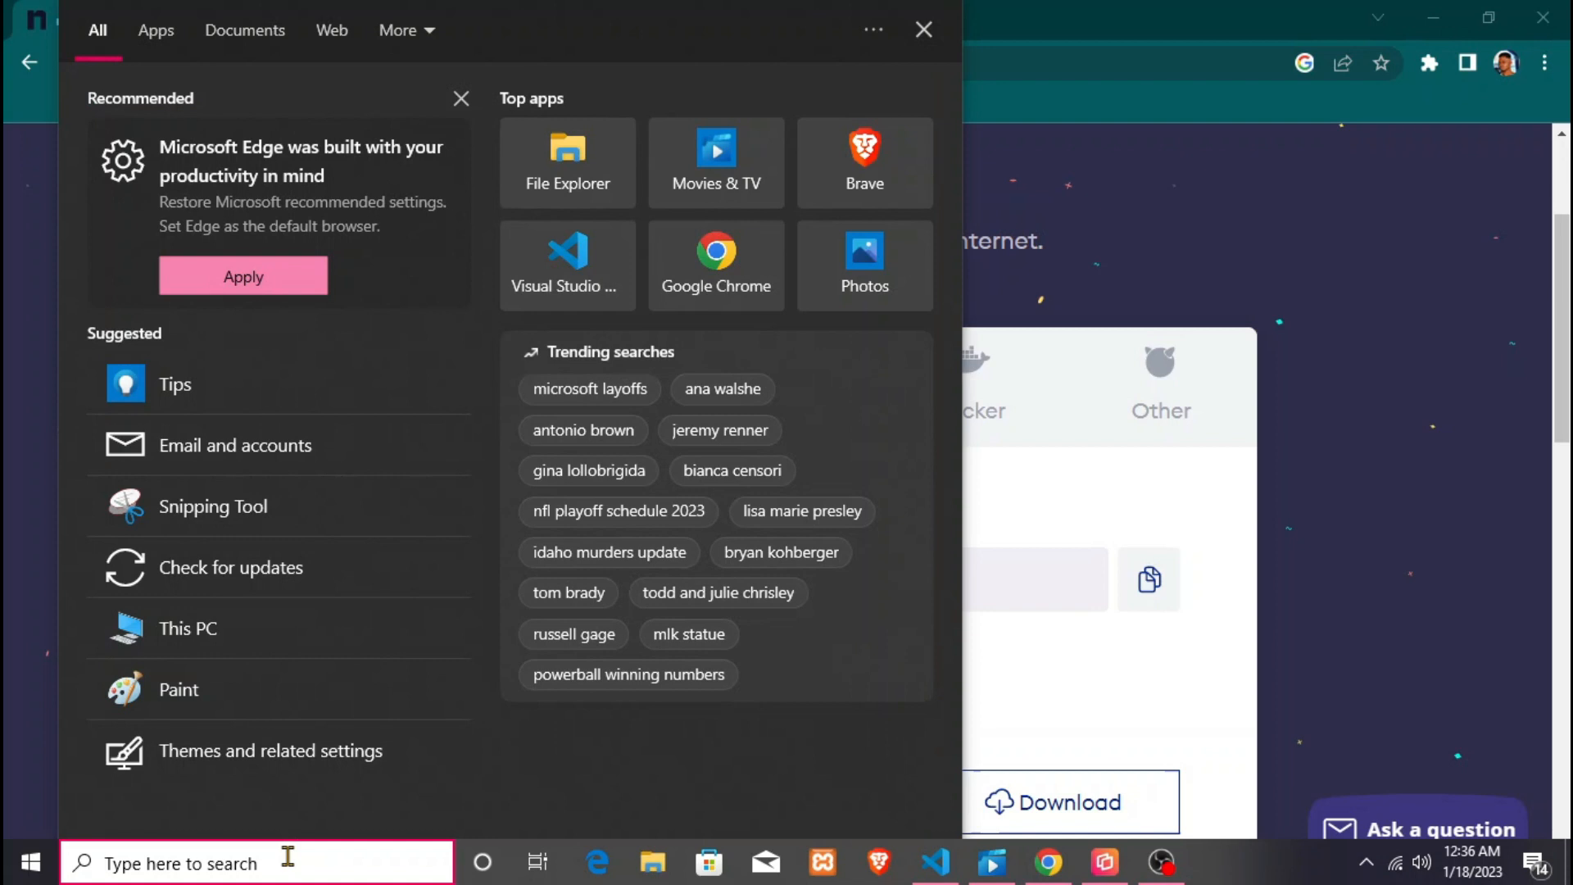
Step: Search Windows for 'command Prompt' to launch it as administrator
text(command Prompt)
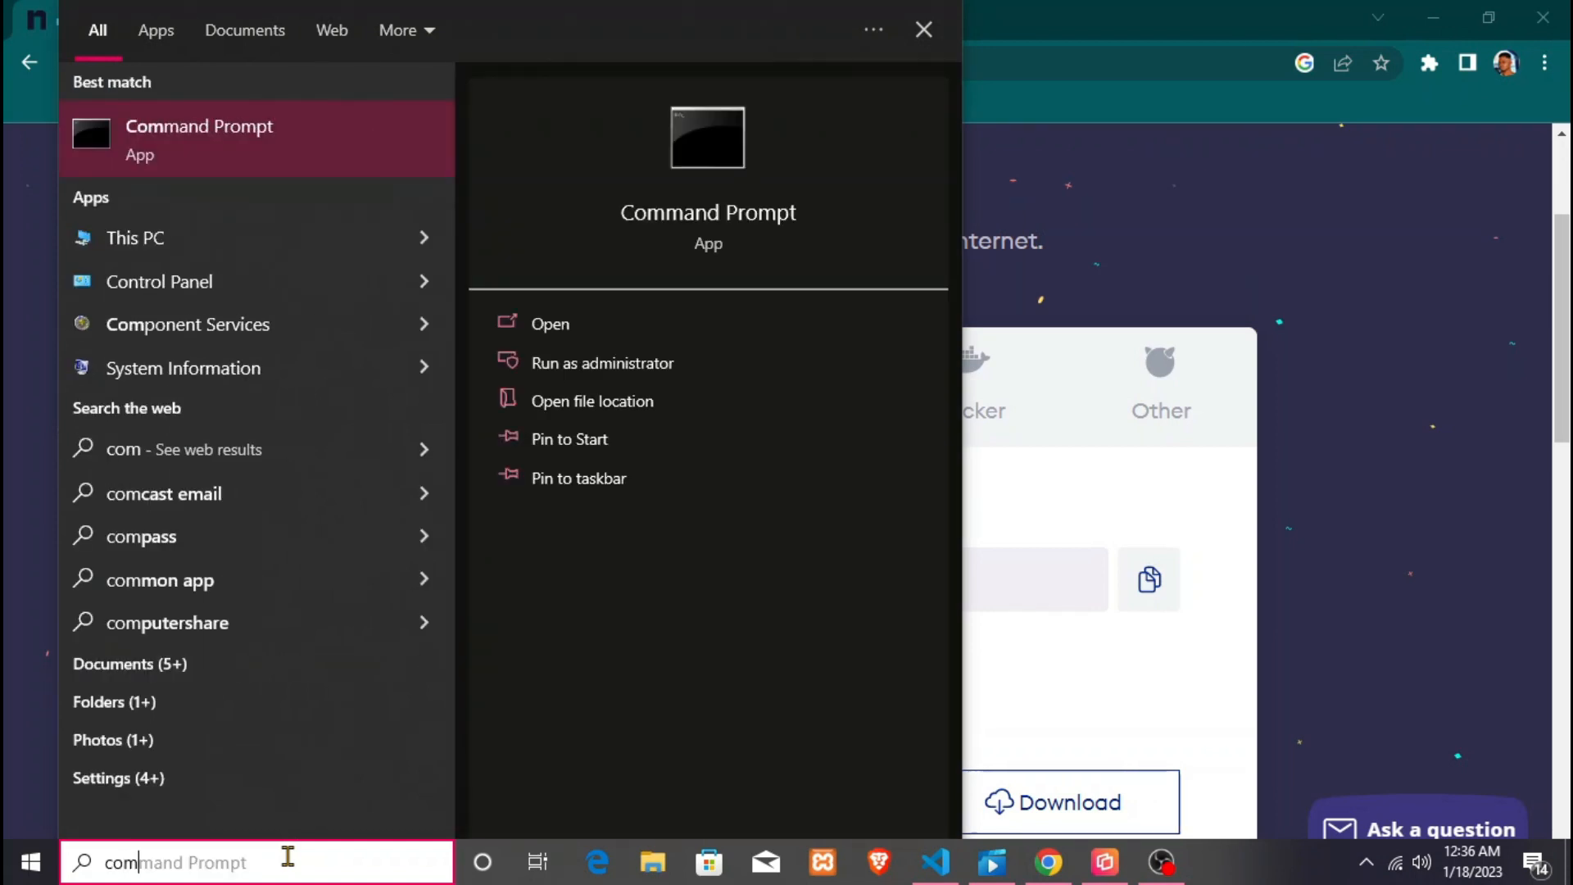
mouse_move(301, 808)
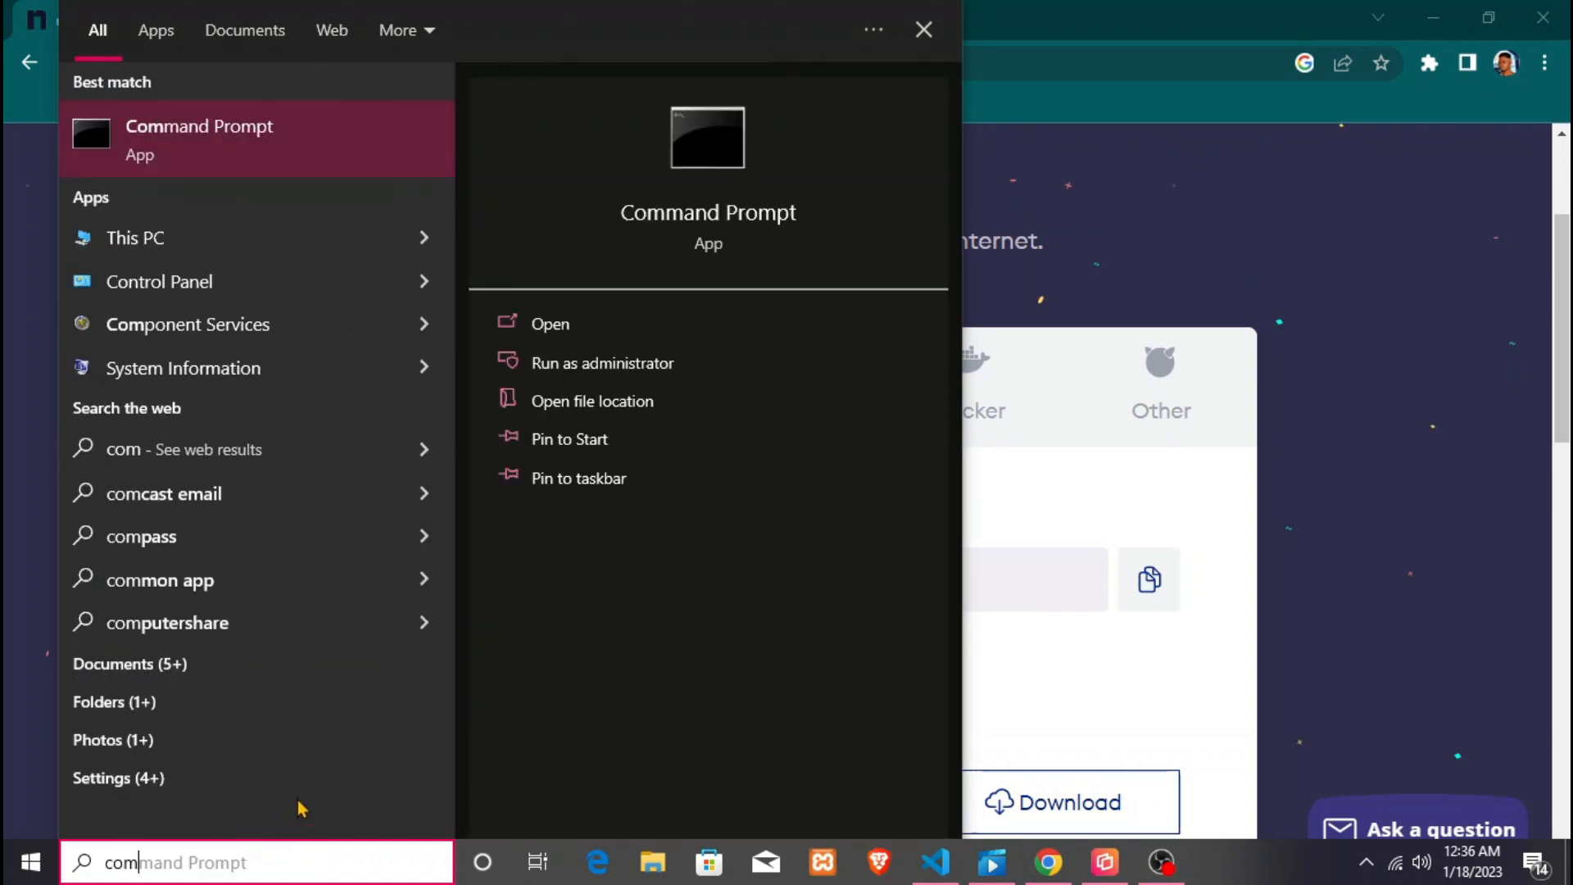
mouse_move(602, 364)
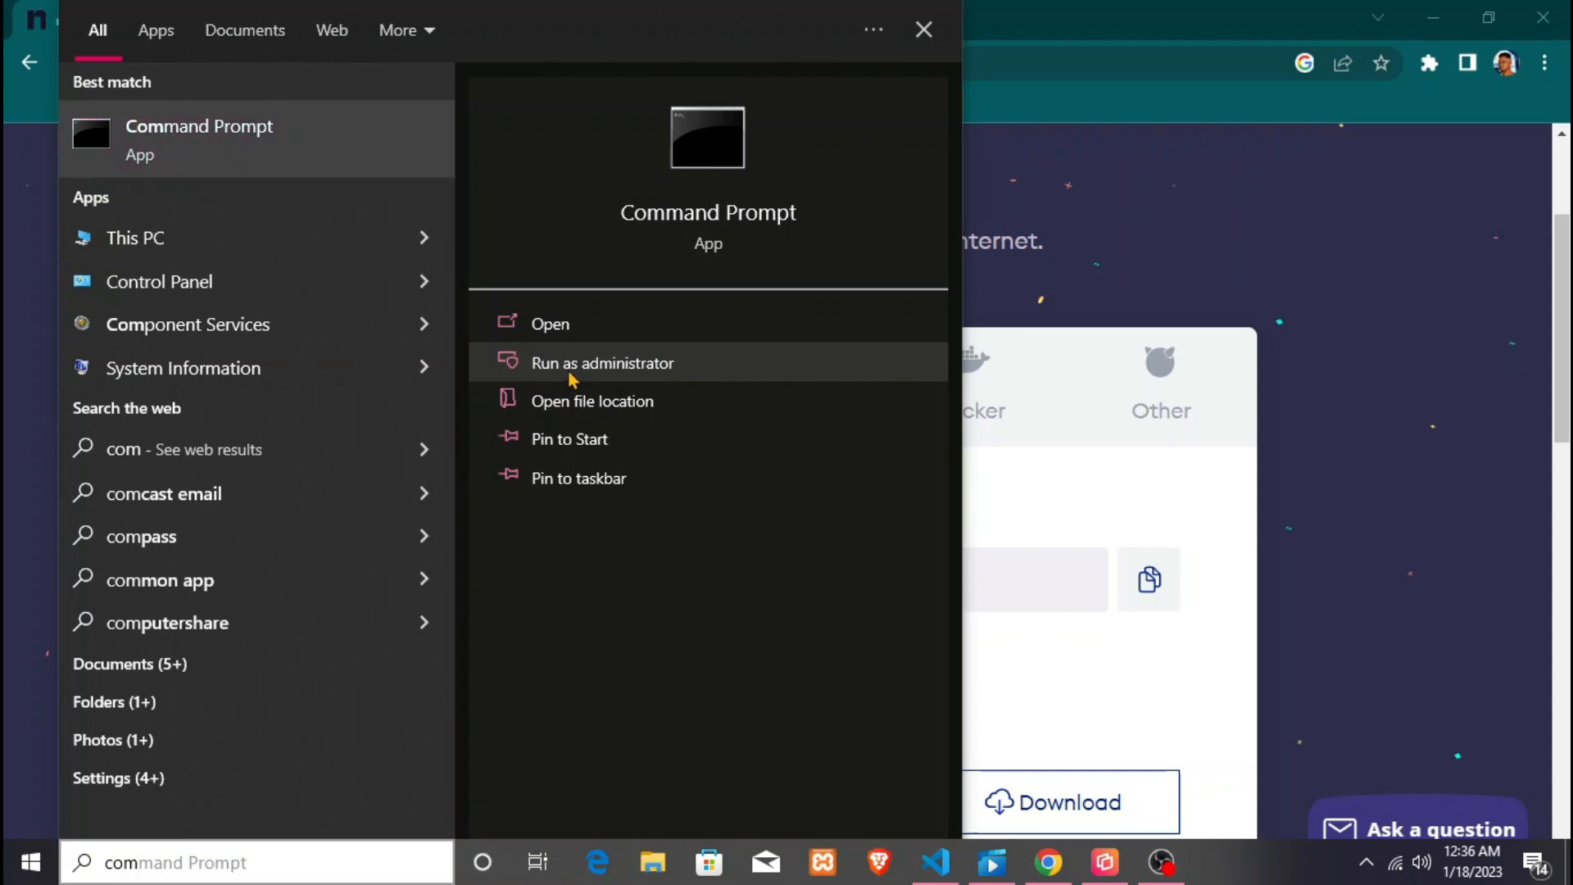
mouse_move(551, 322)
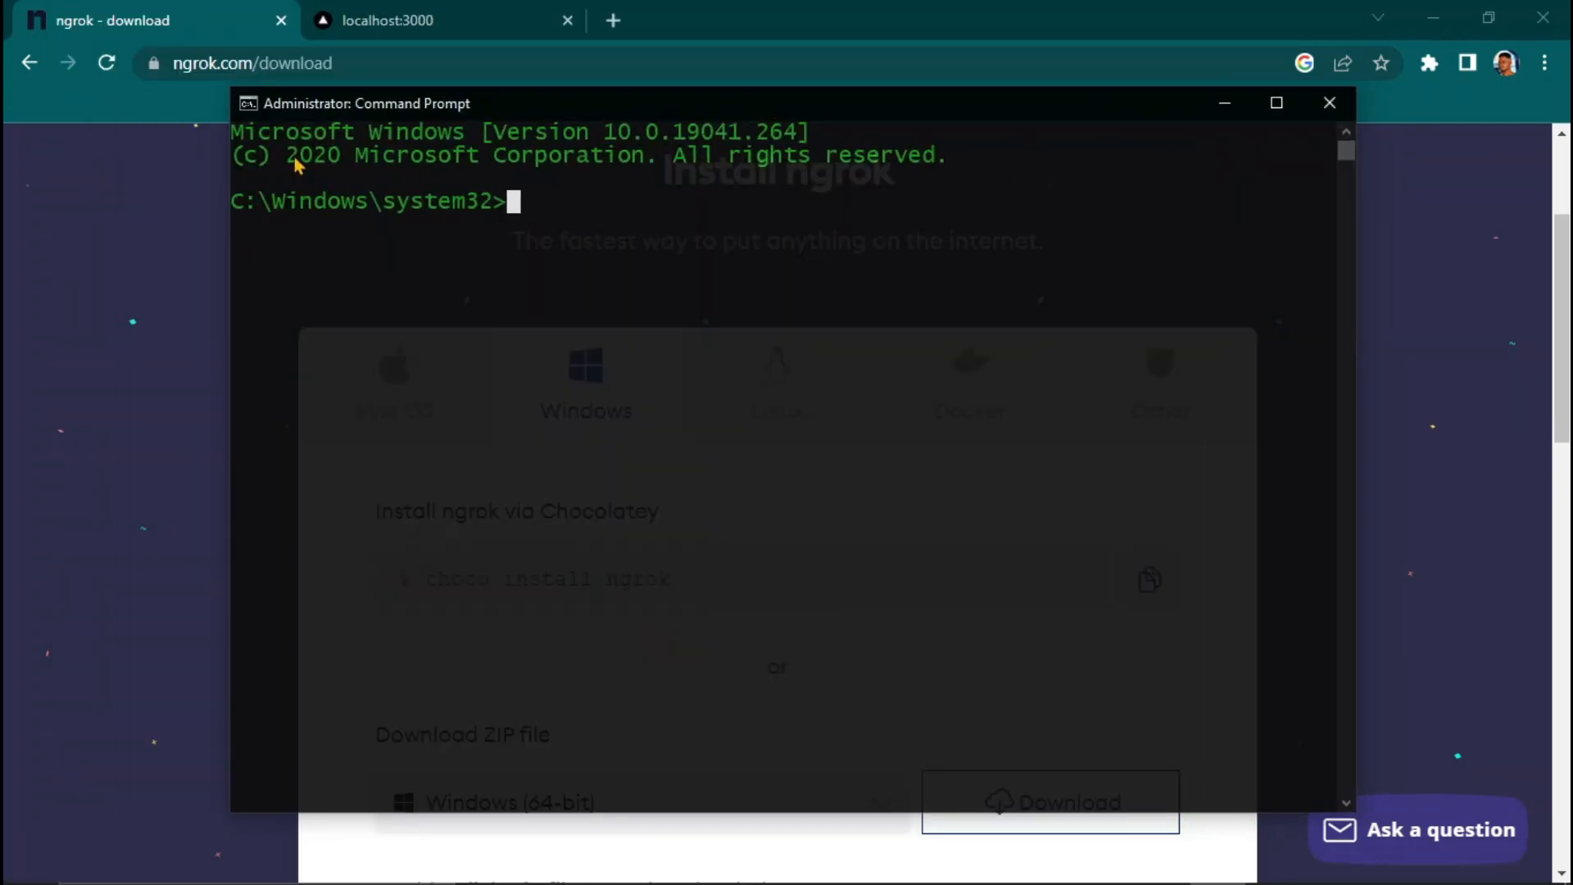
mouse_move(521, 218)
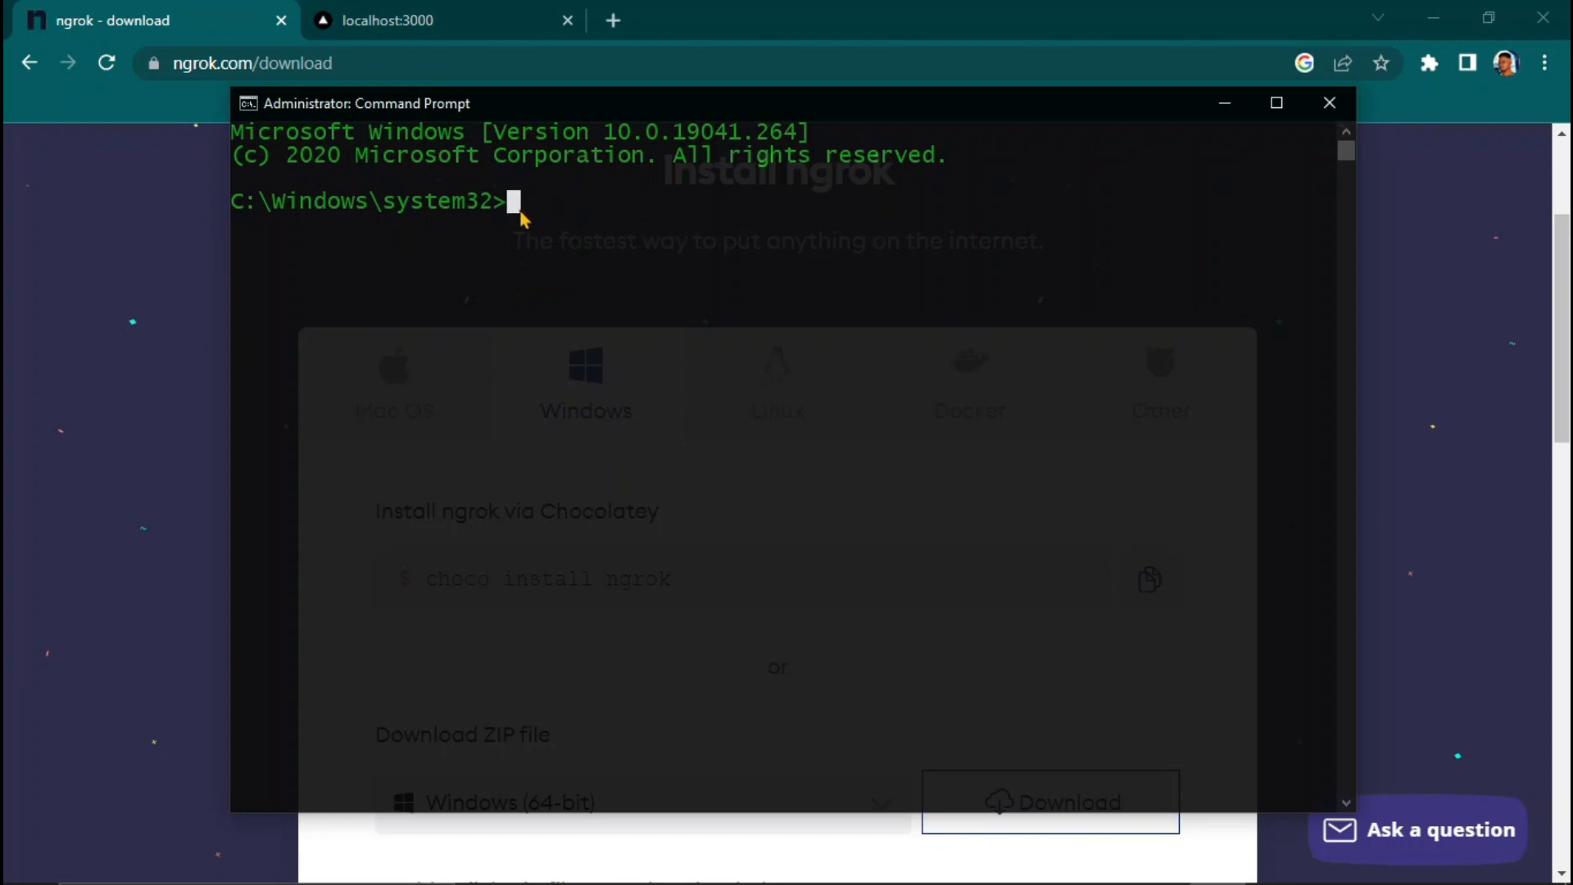
Step: Run 'choco install ngrok', which reports ngrok v3.1.0 already installed
text(choco install ngrok)
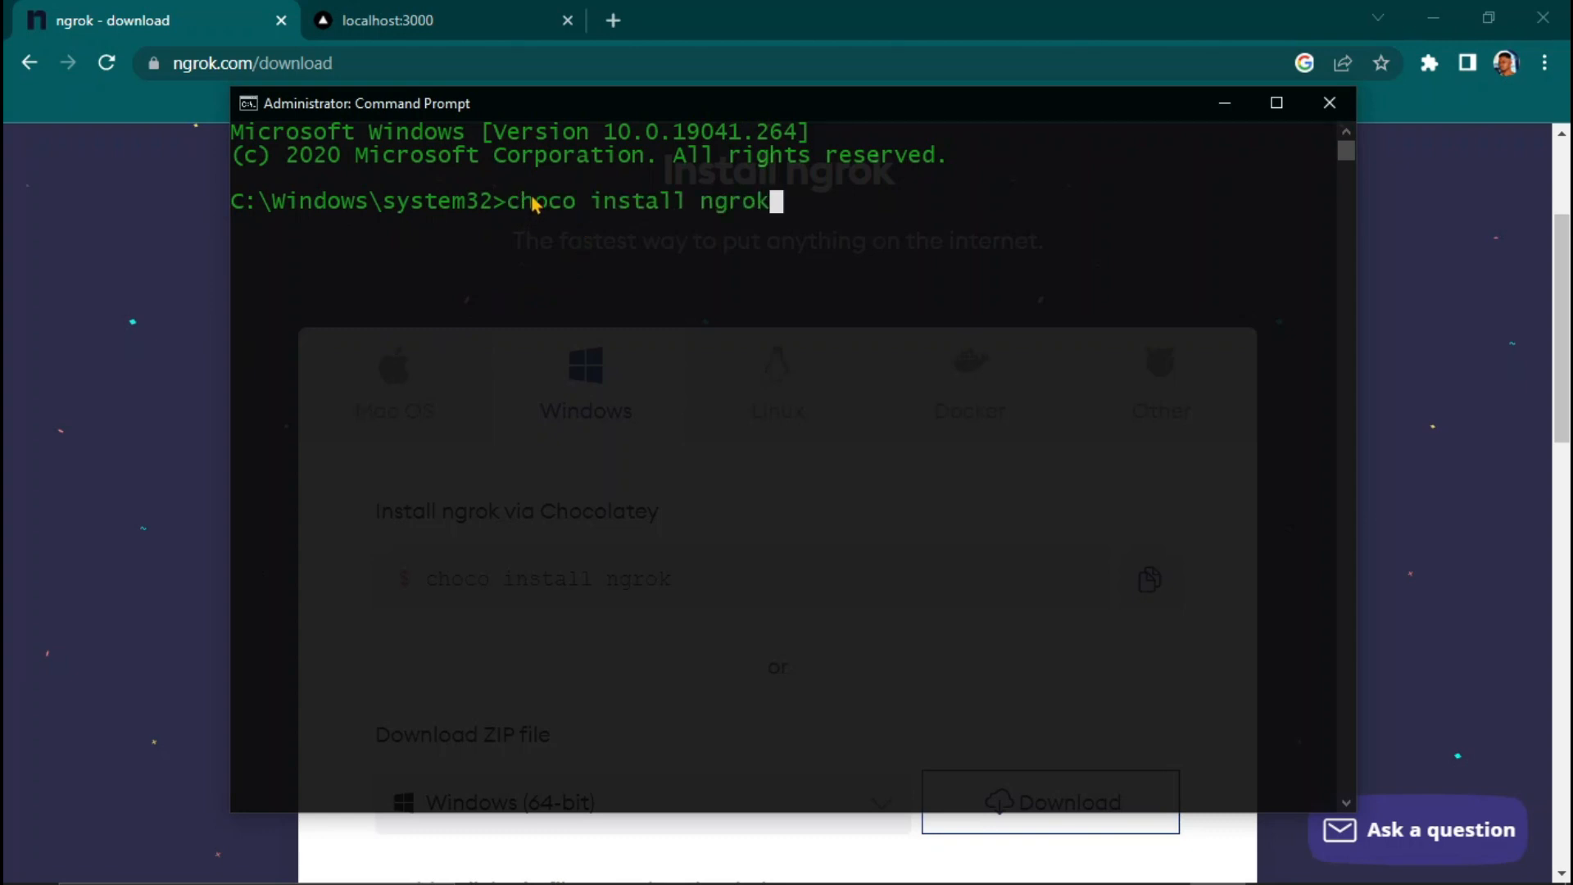
key(Enter)
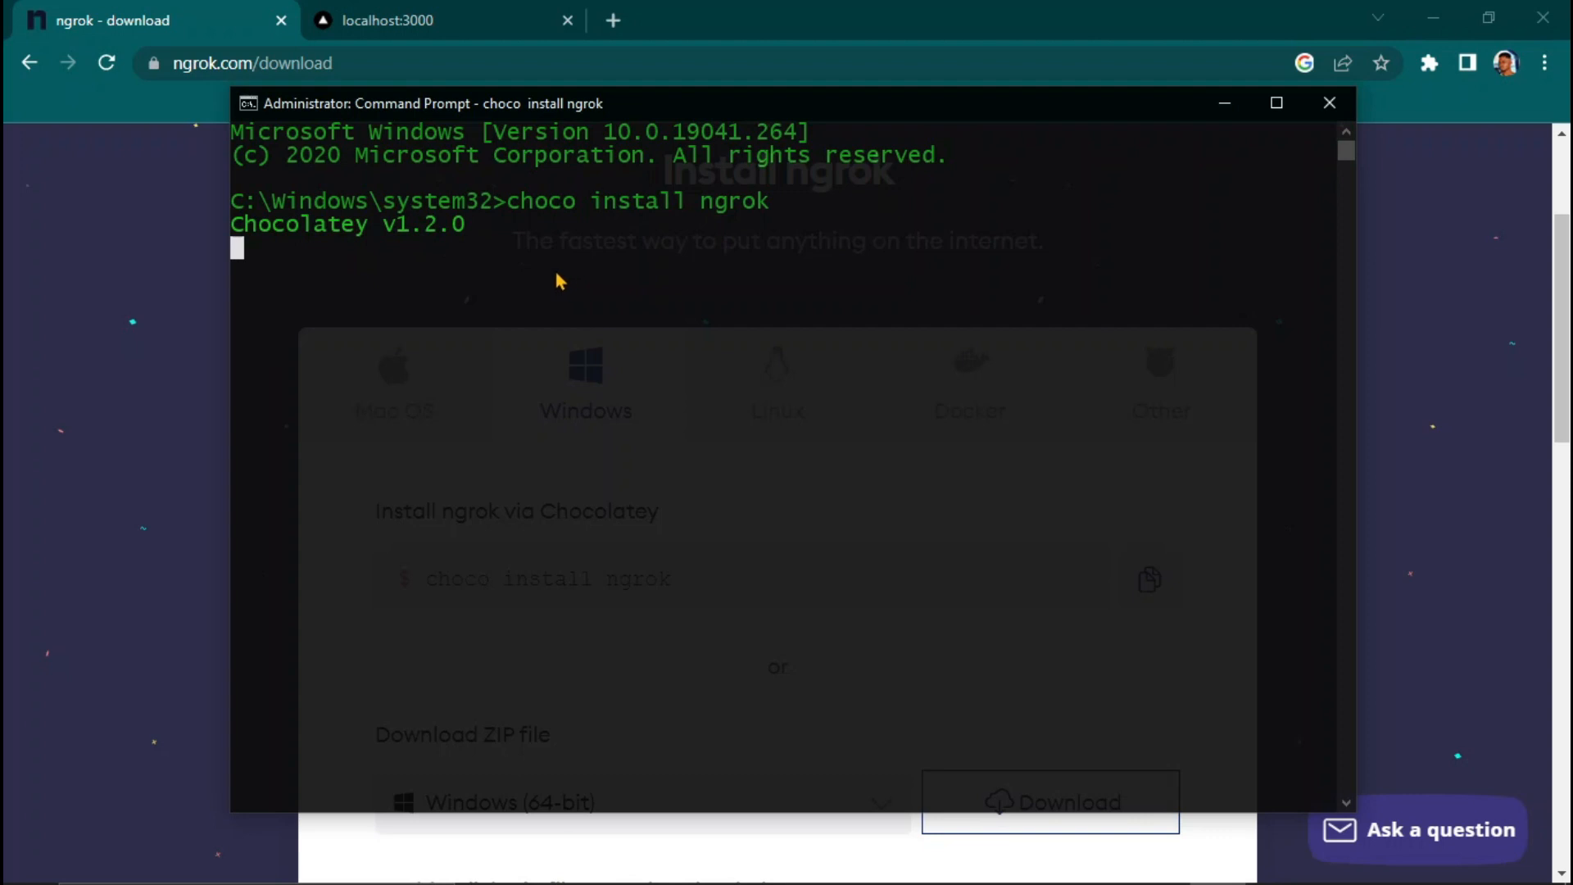
key(enter)
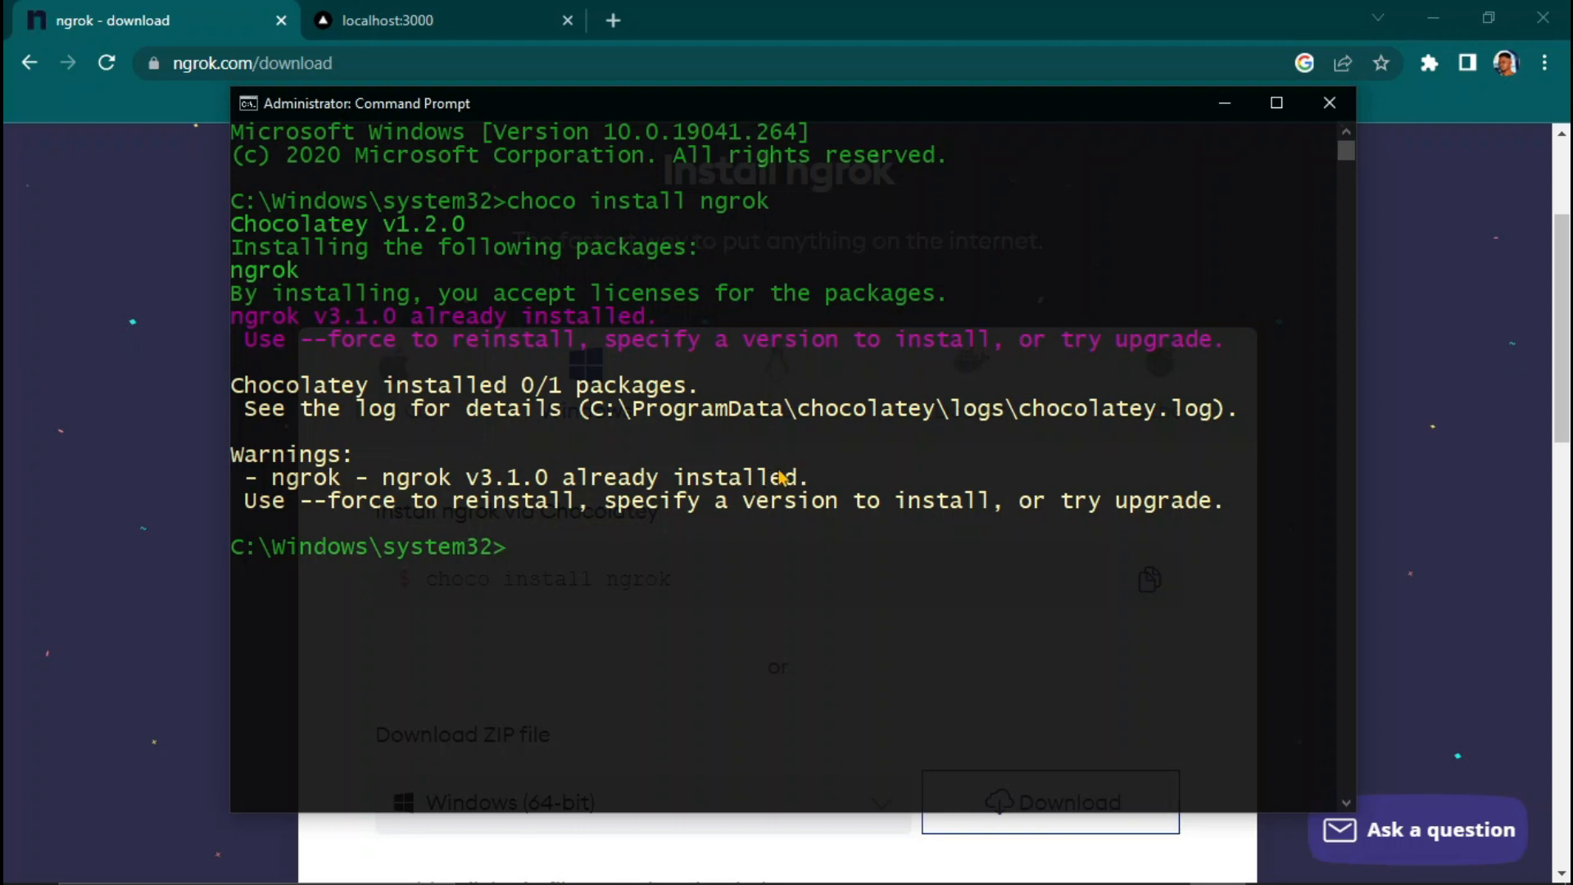
drag(584, 477, 812, 477)
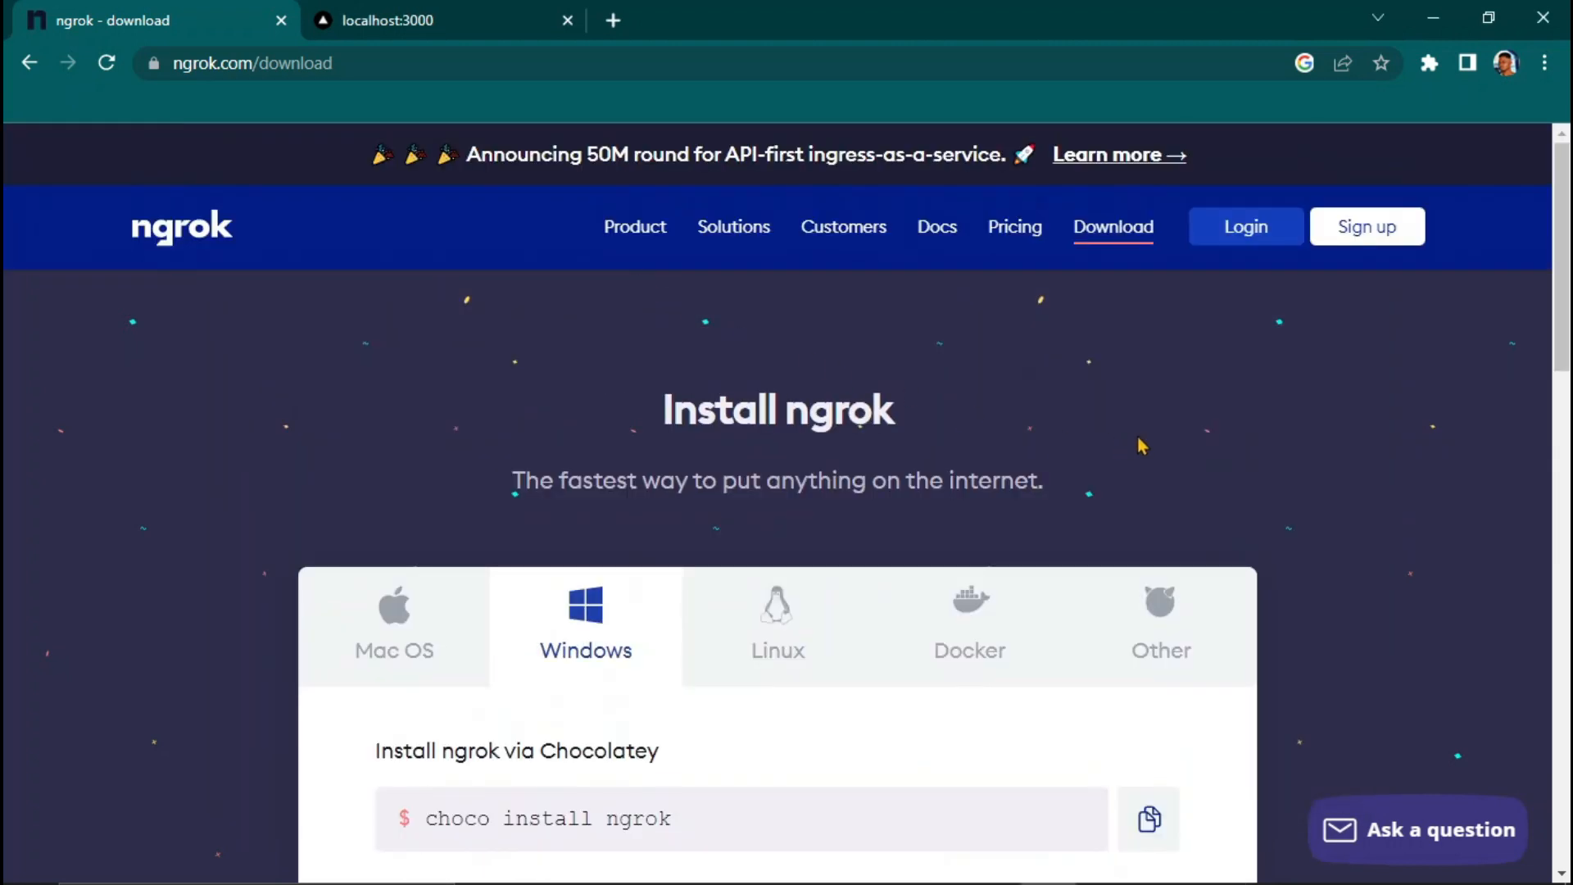
mouse_move(921, 462)
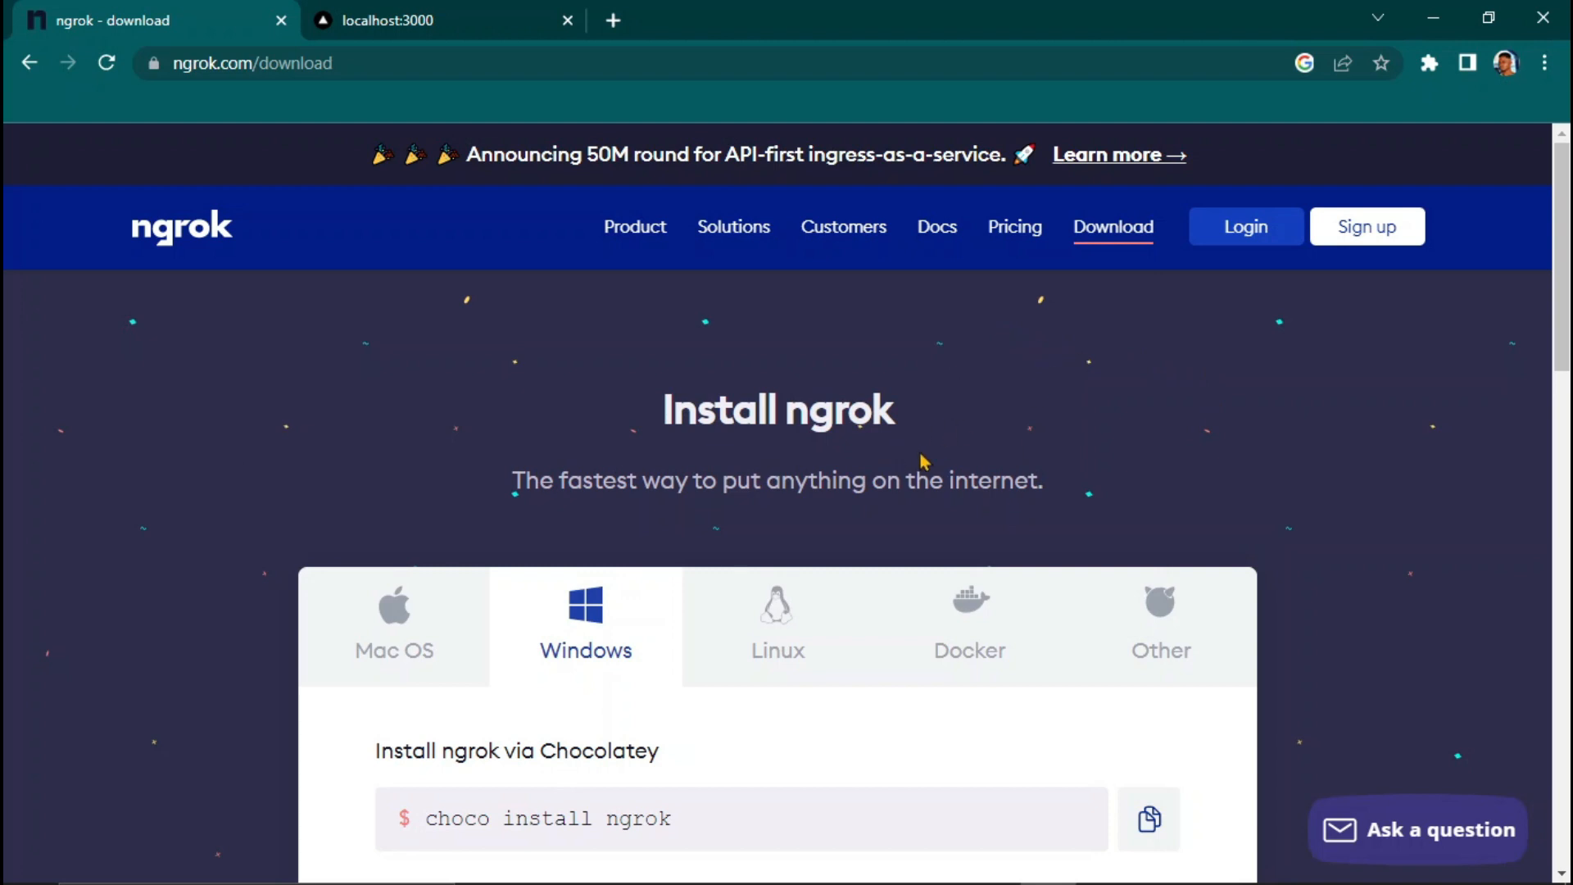
mouse_move(1246, 226)
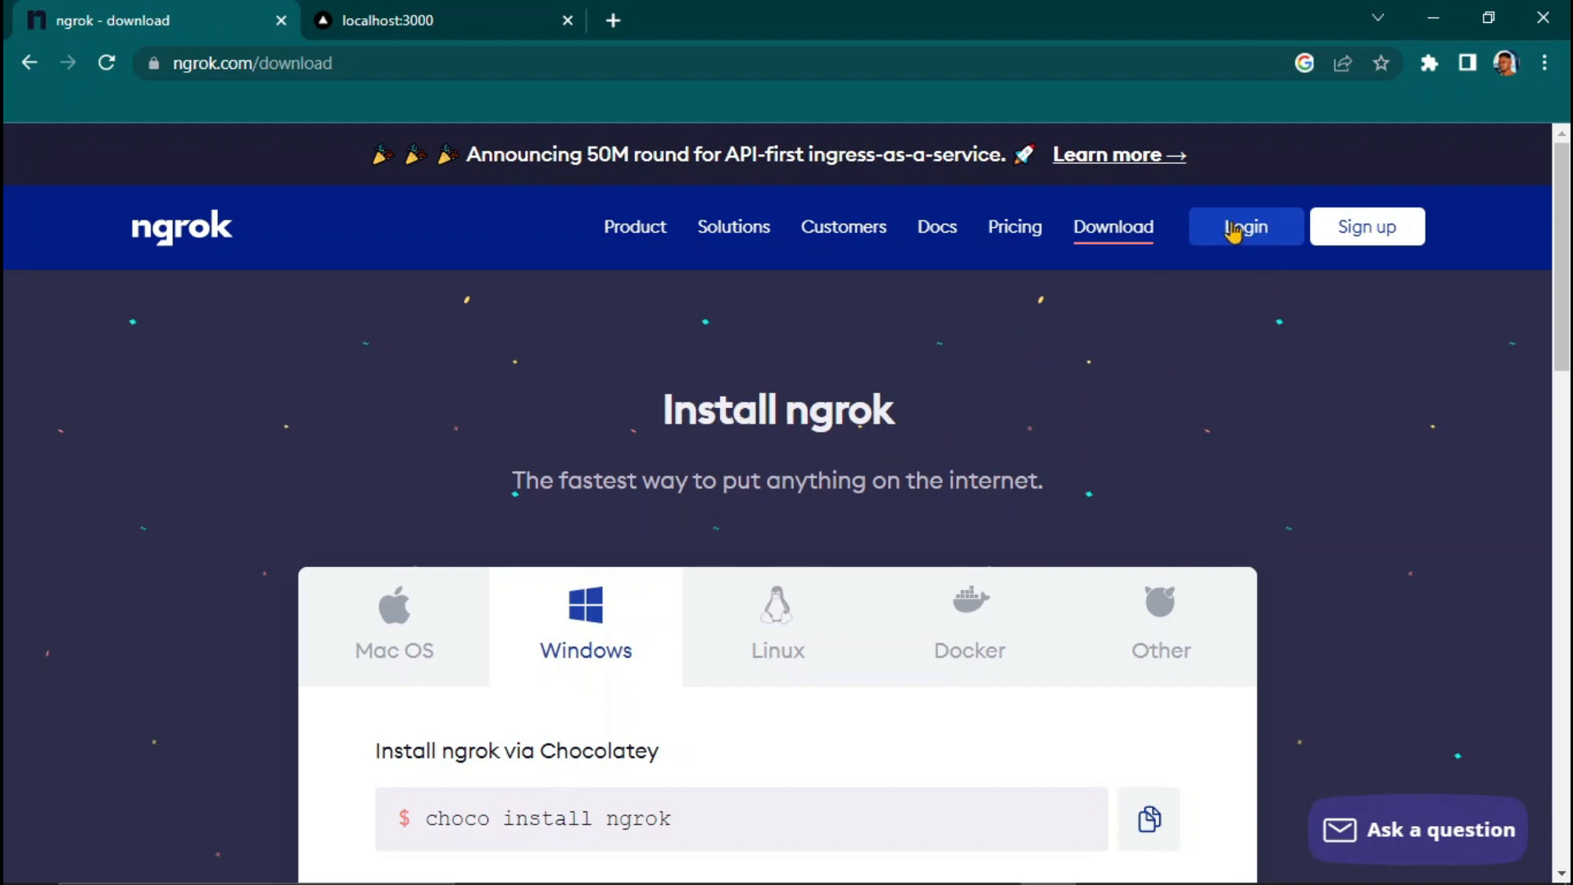
mouse_move(1060, 319)
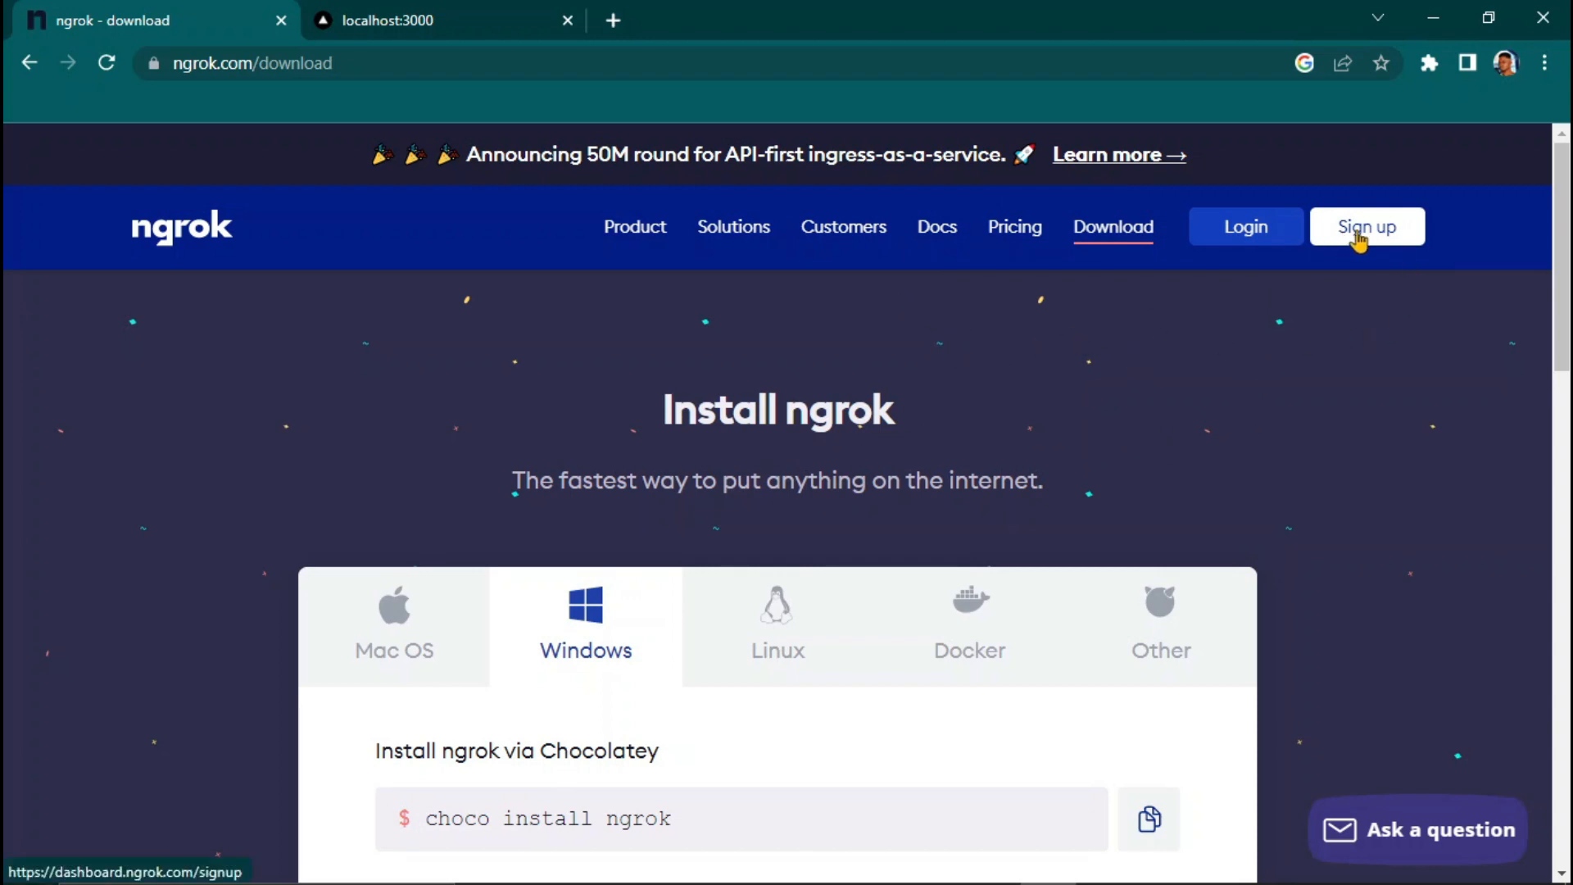
Step: Go from ngrok.com/download to the dashboard's Setup & Installation page
click(1366, 226)
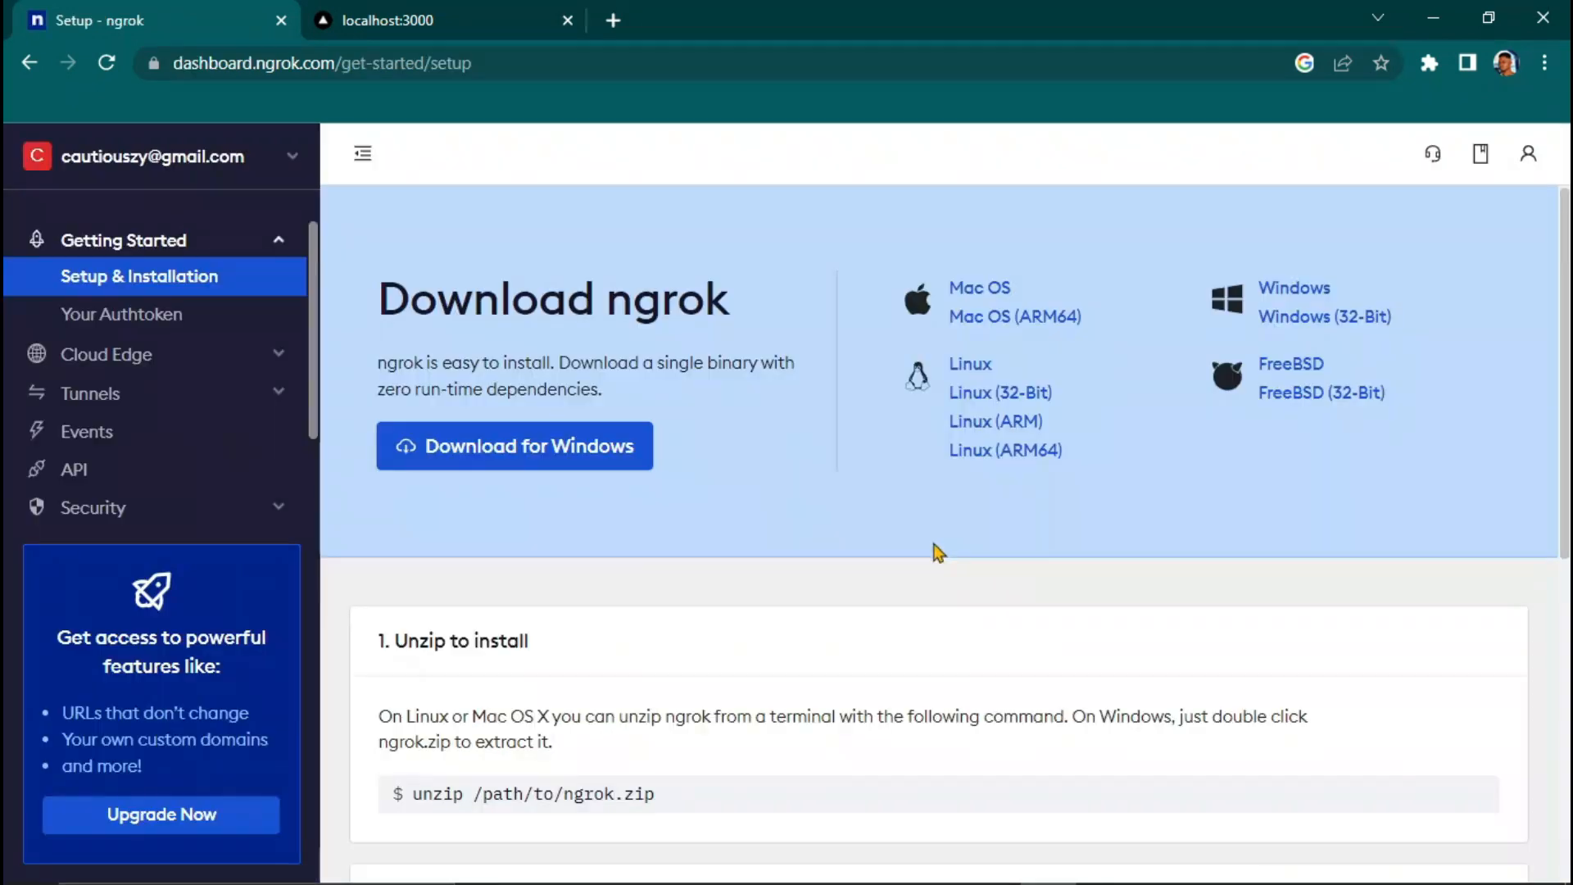
mouse_move(643, 565)
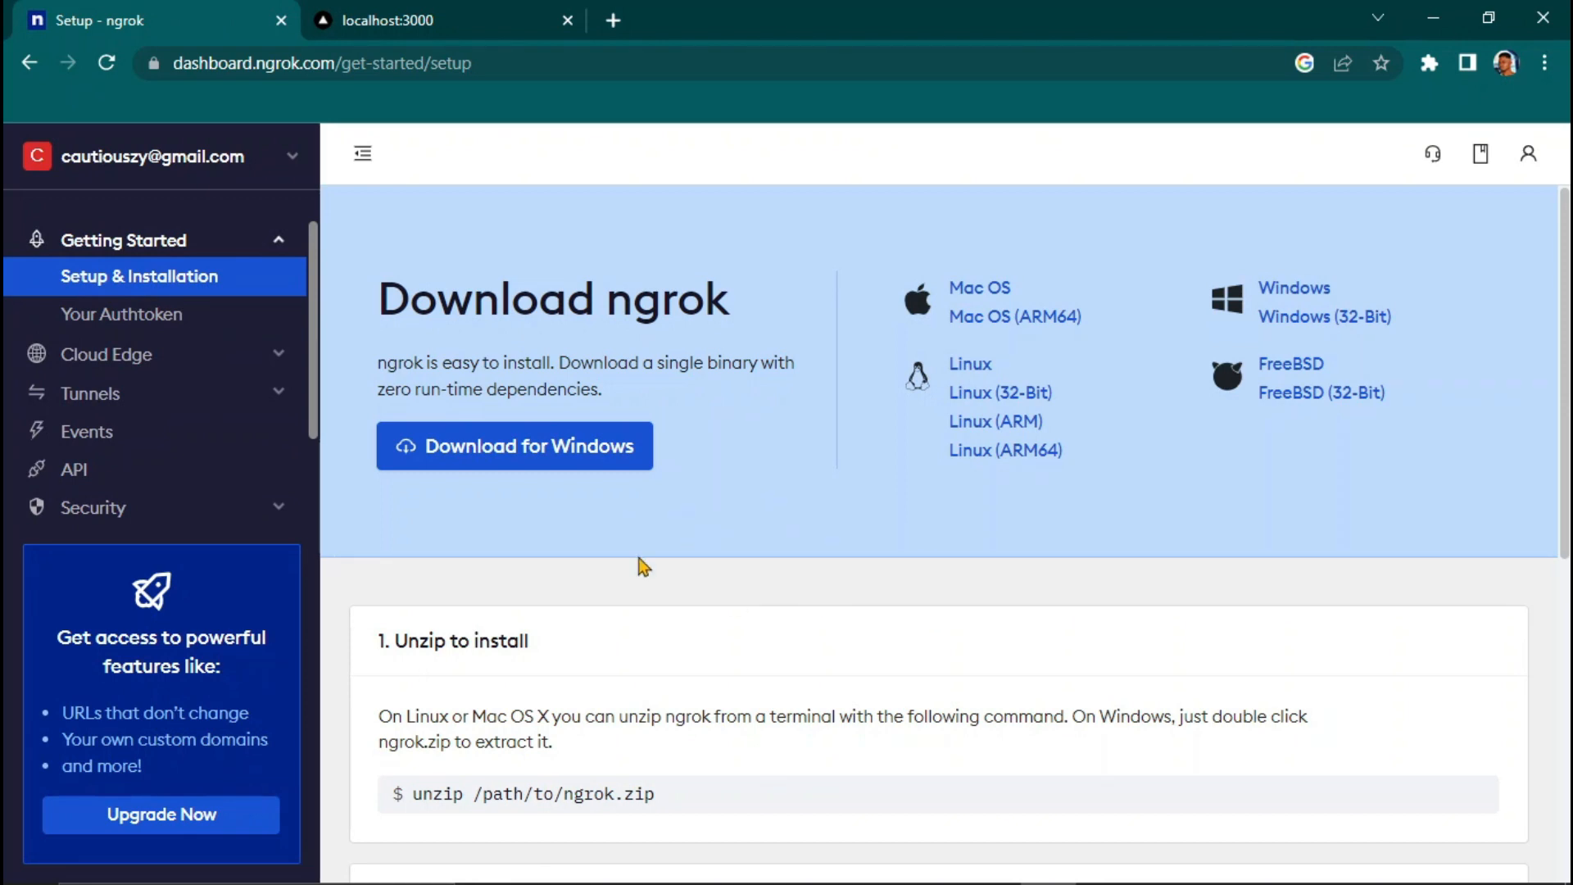
mouse_move(725, 560)
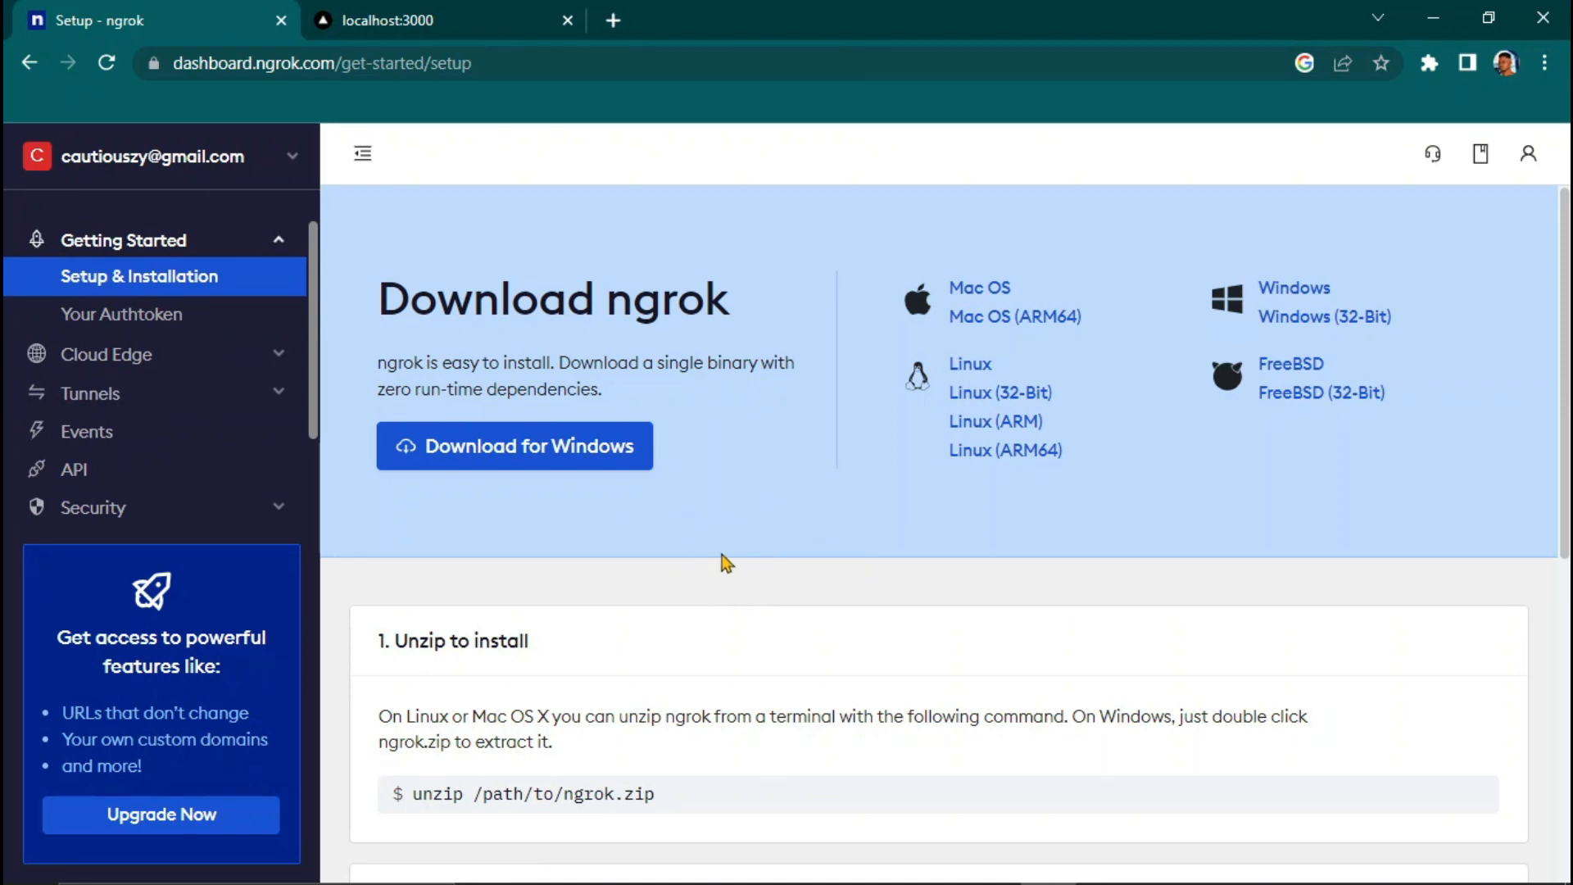
mouse_move(749, 531)
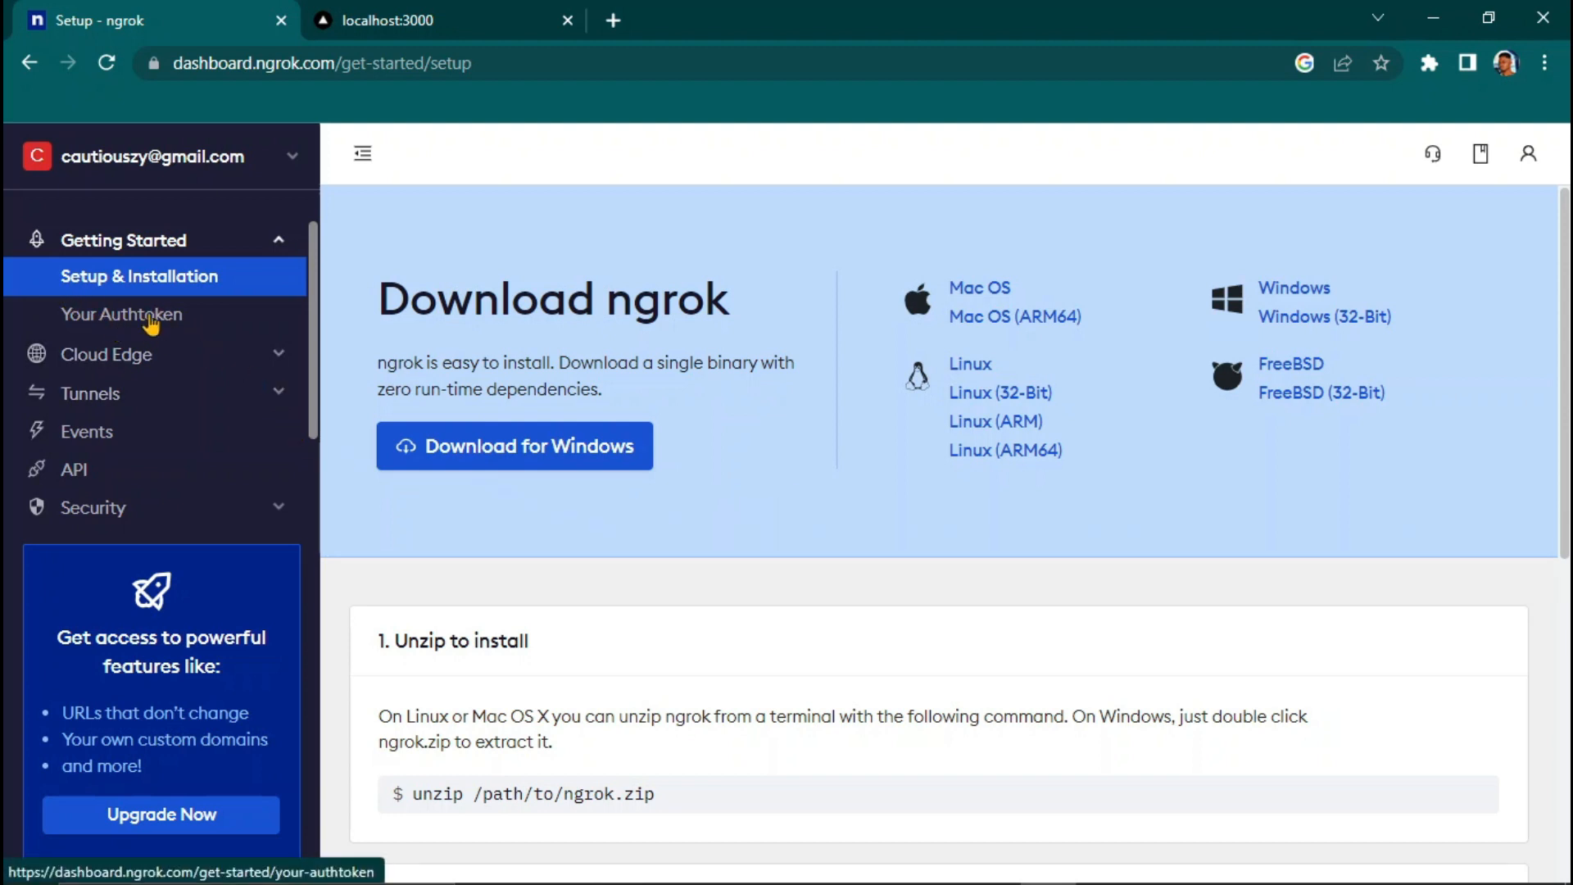
Step: Copy the personal authtoken from the dashboard's Your Authtoken page
click(122, 314)
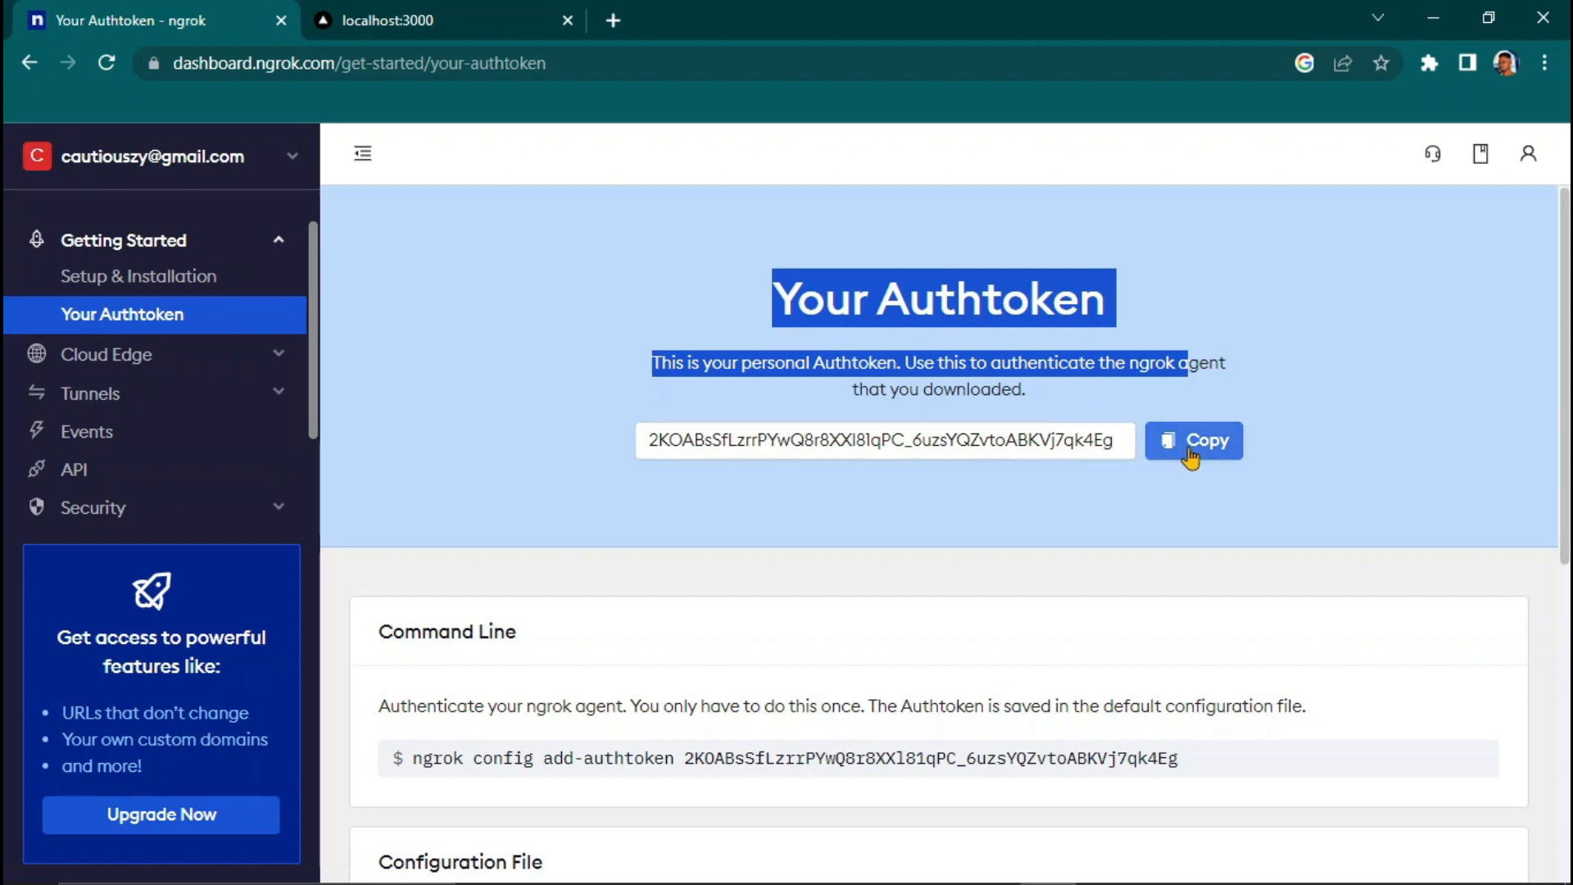
click(1193, 441)
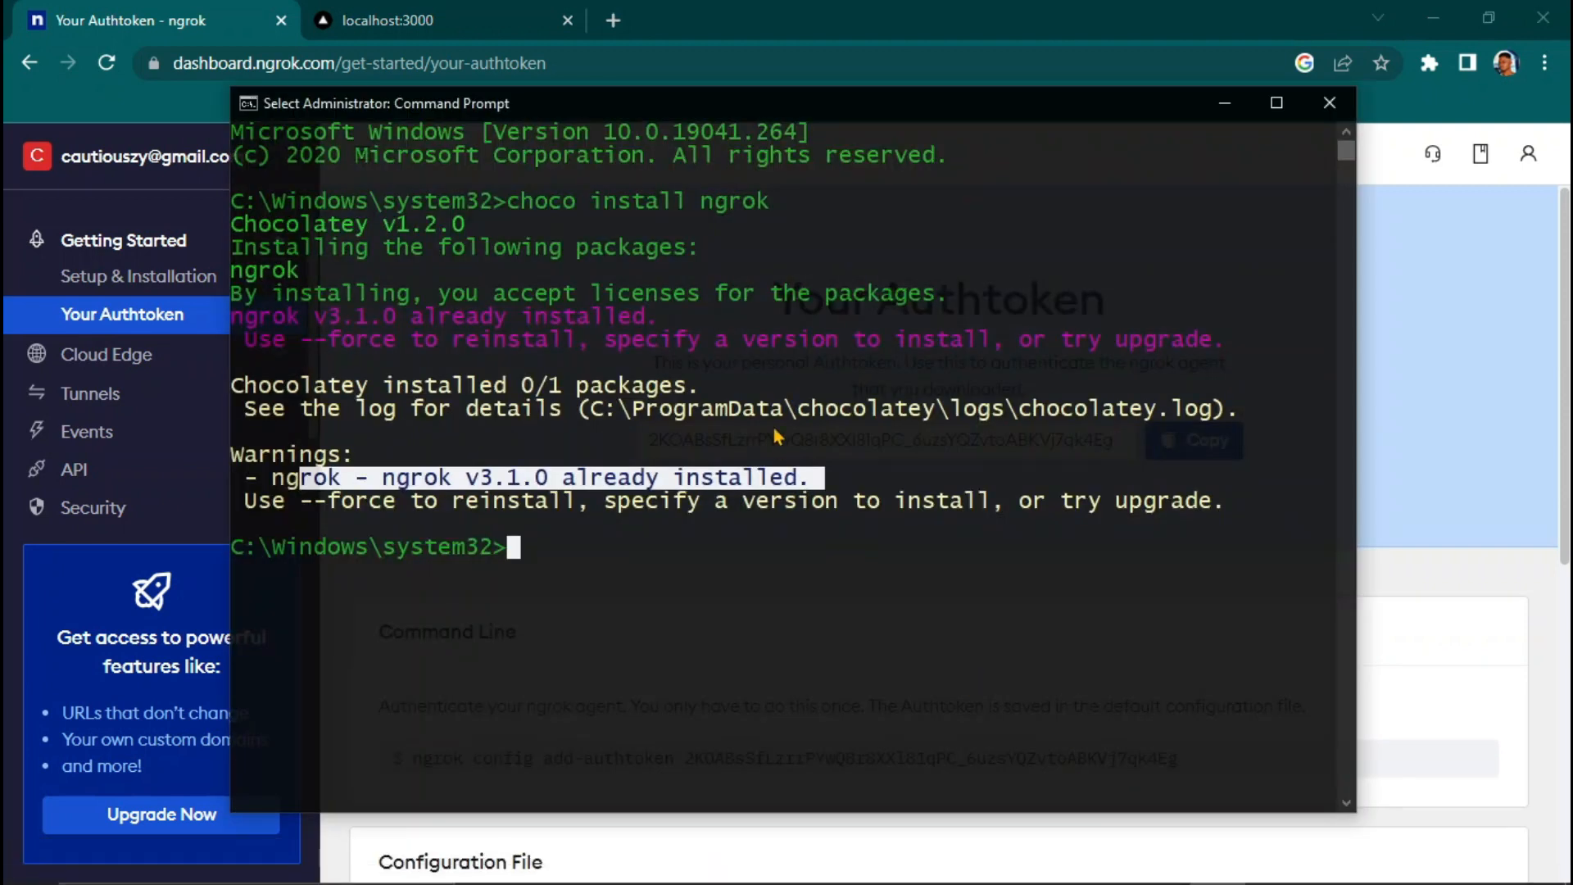
mouse_move(511, 592)
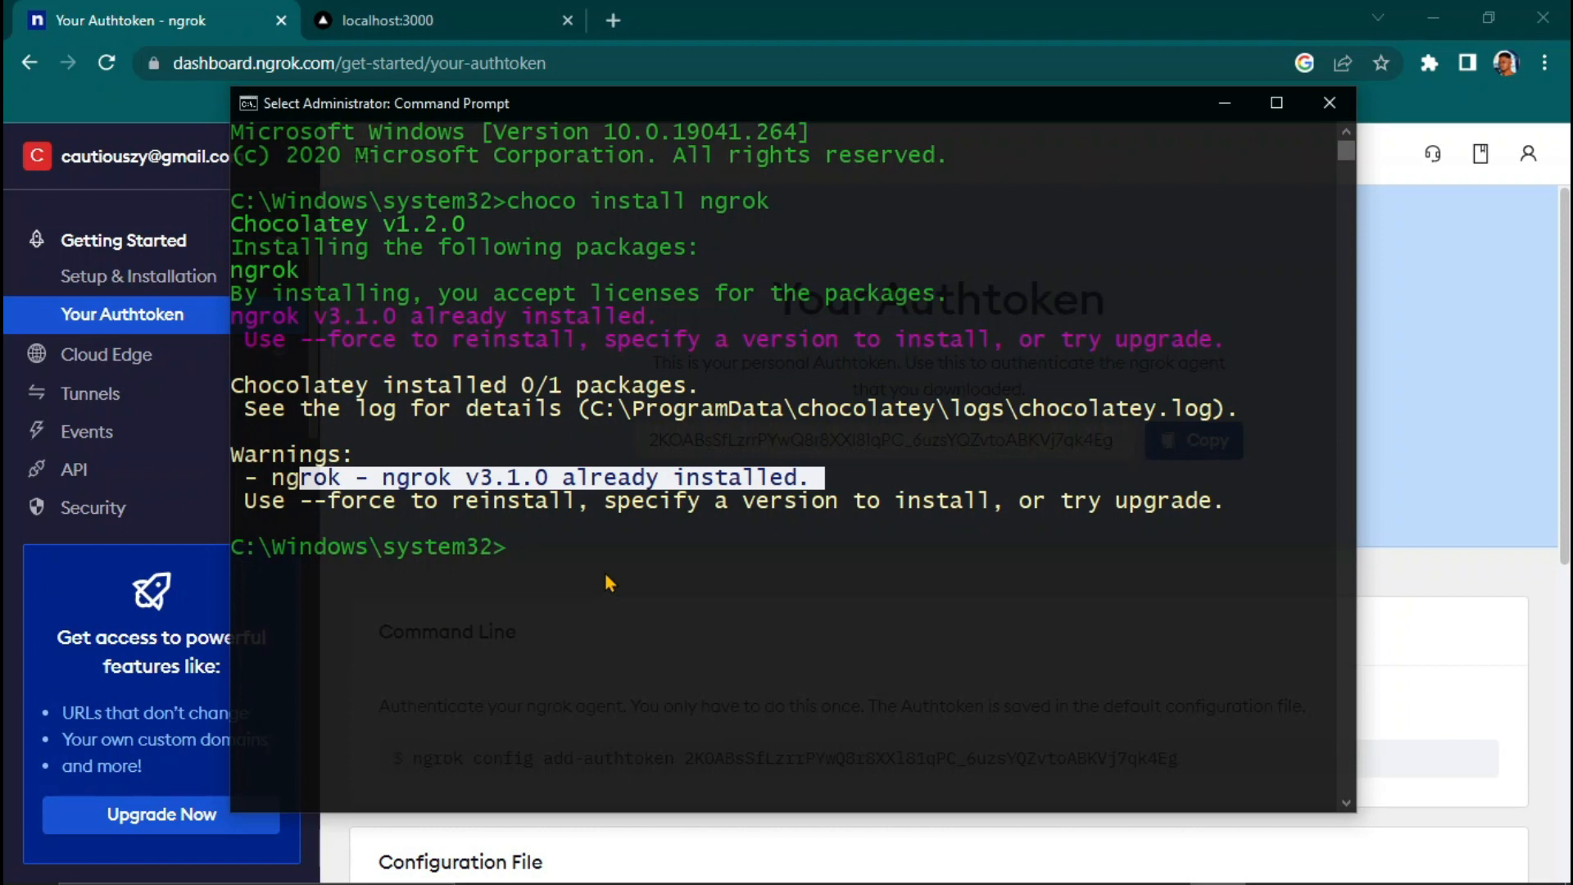
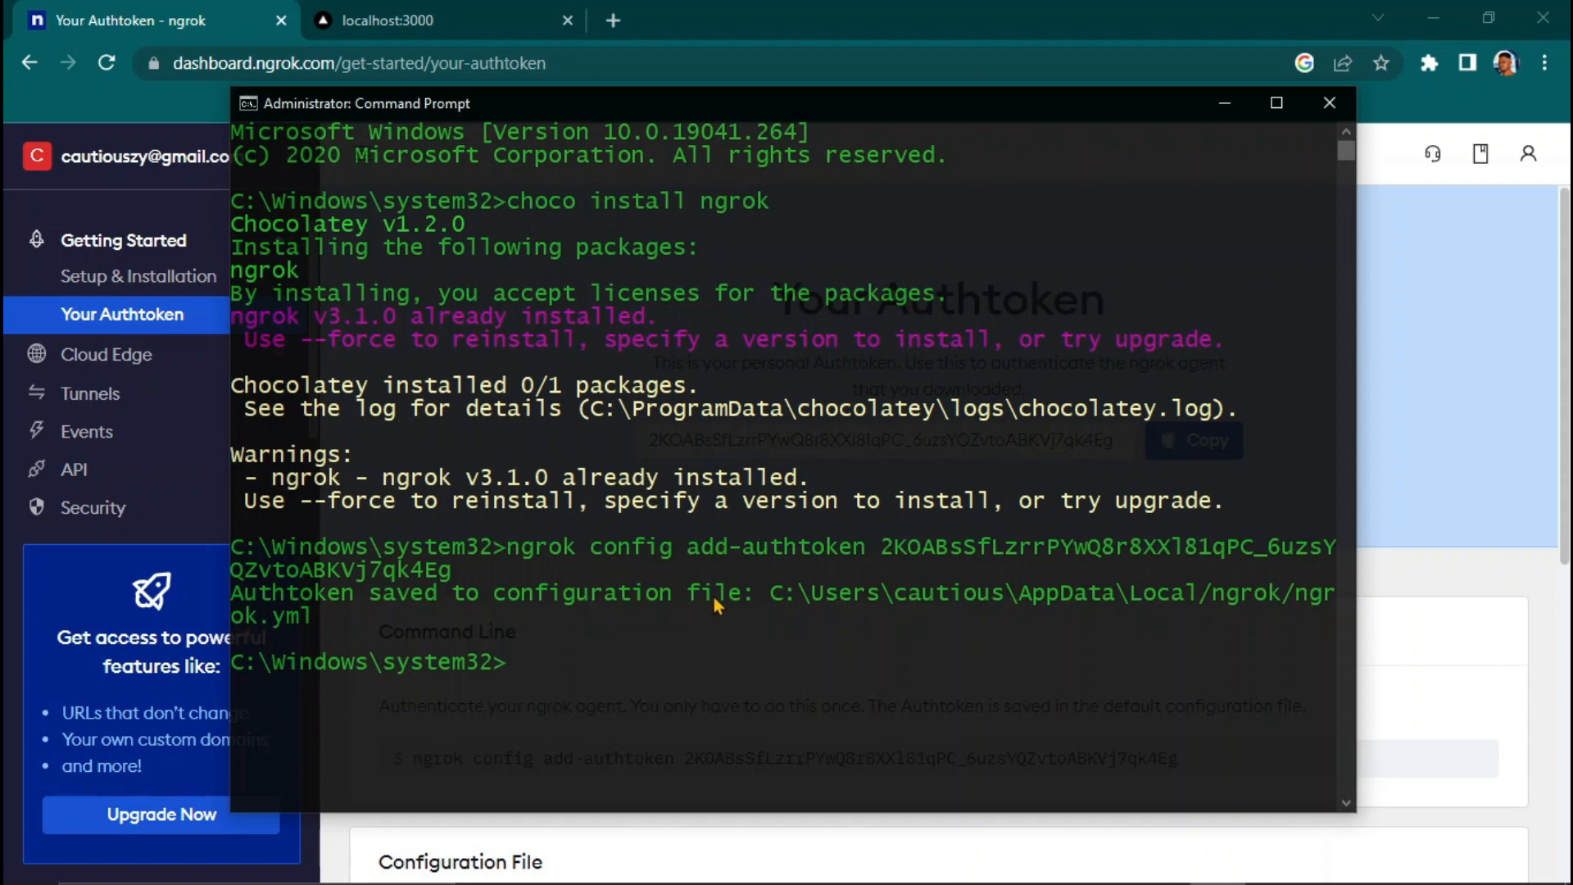
Step: Run 'ngrok config add-authtoken' with the pasted token, saving it to ngrok's config file
drag(291, 591, 757, 591)
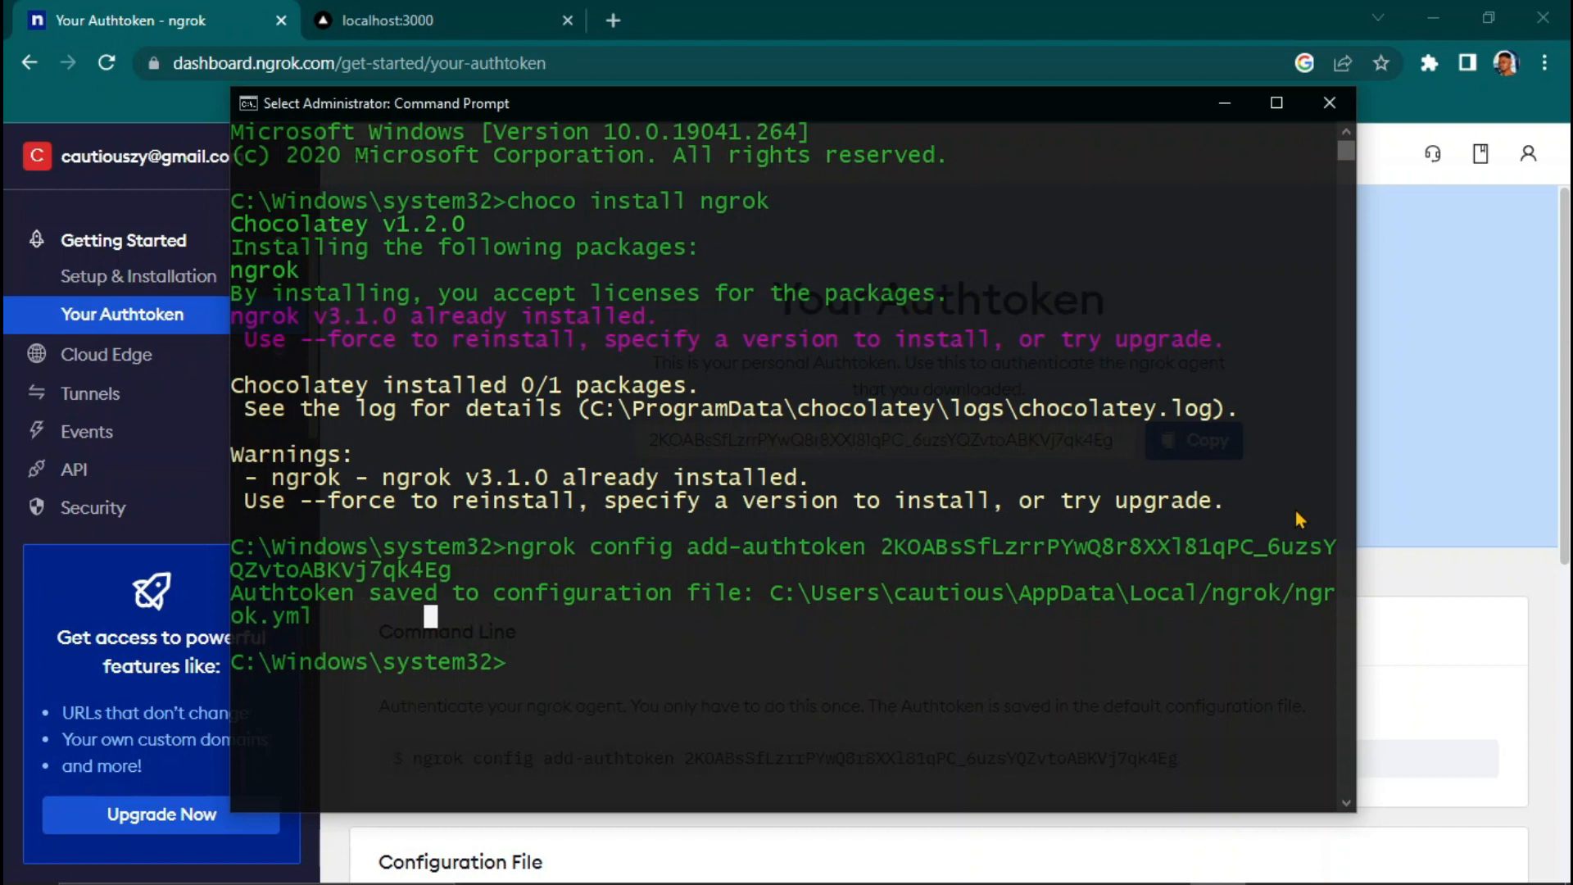
mouse_move(847, 542)
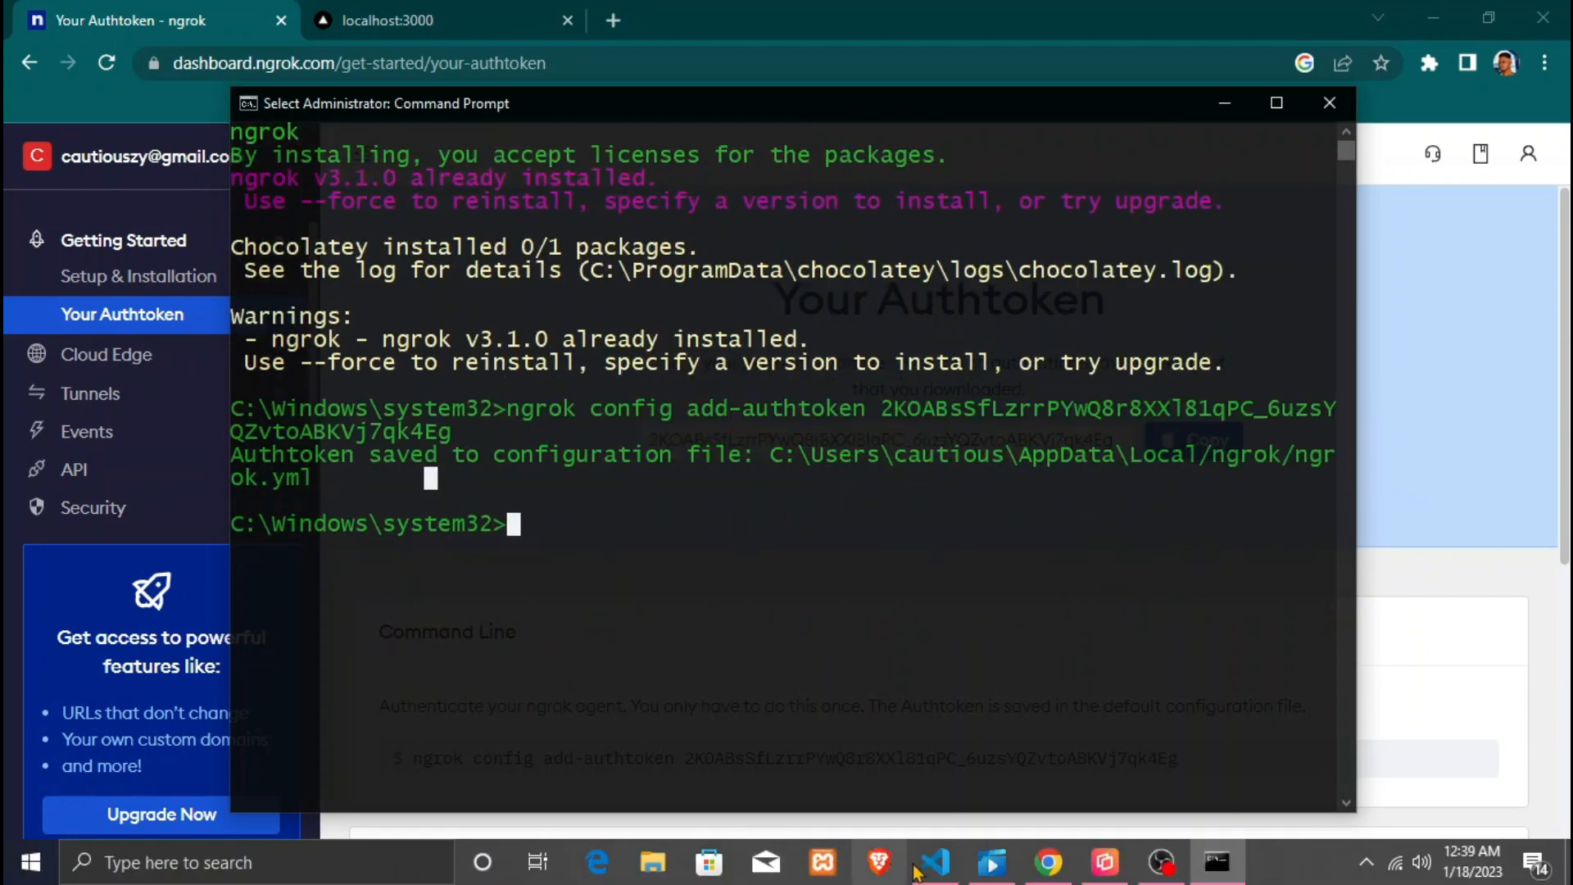
Step: Check VS Code for the running dev server and begin the 'ngrok http' command
click(932, 862)
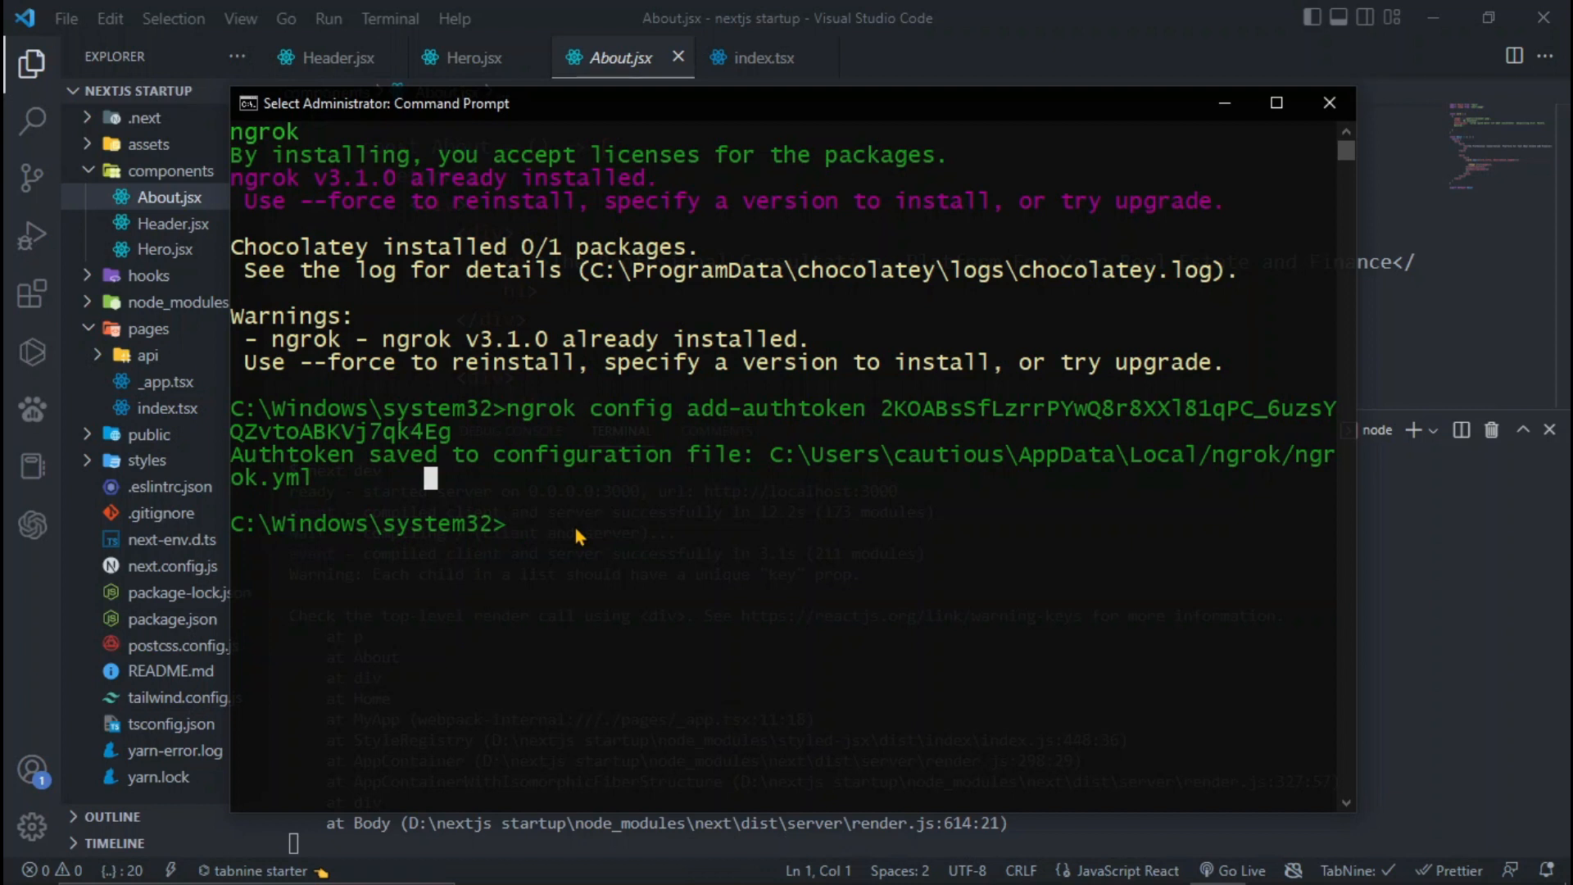
text(ngrok)
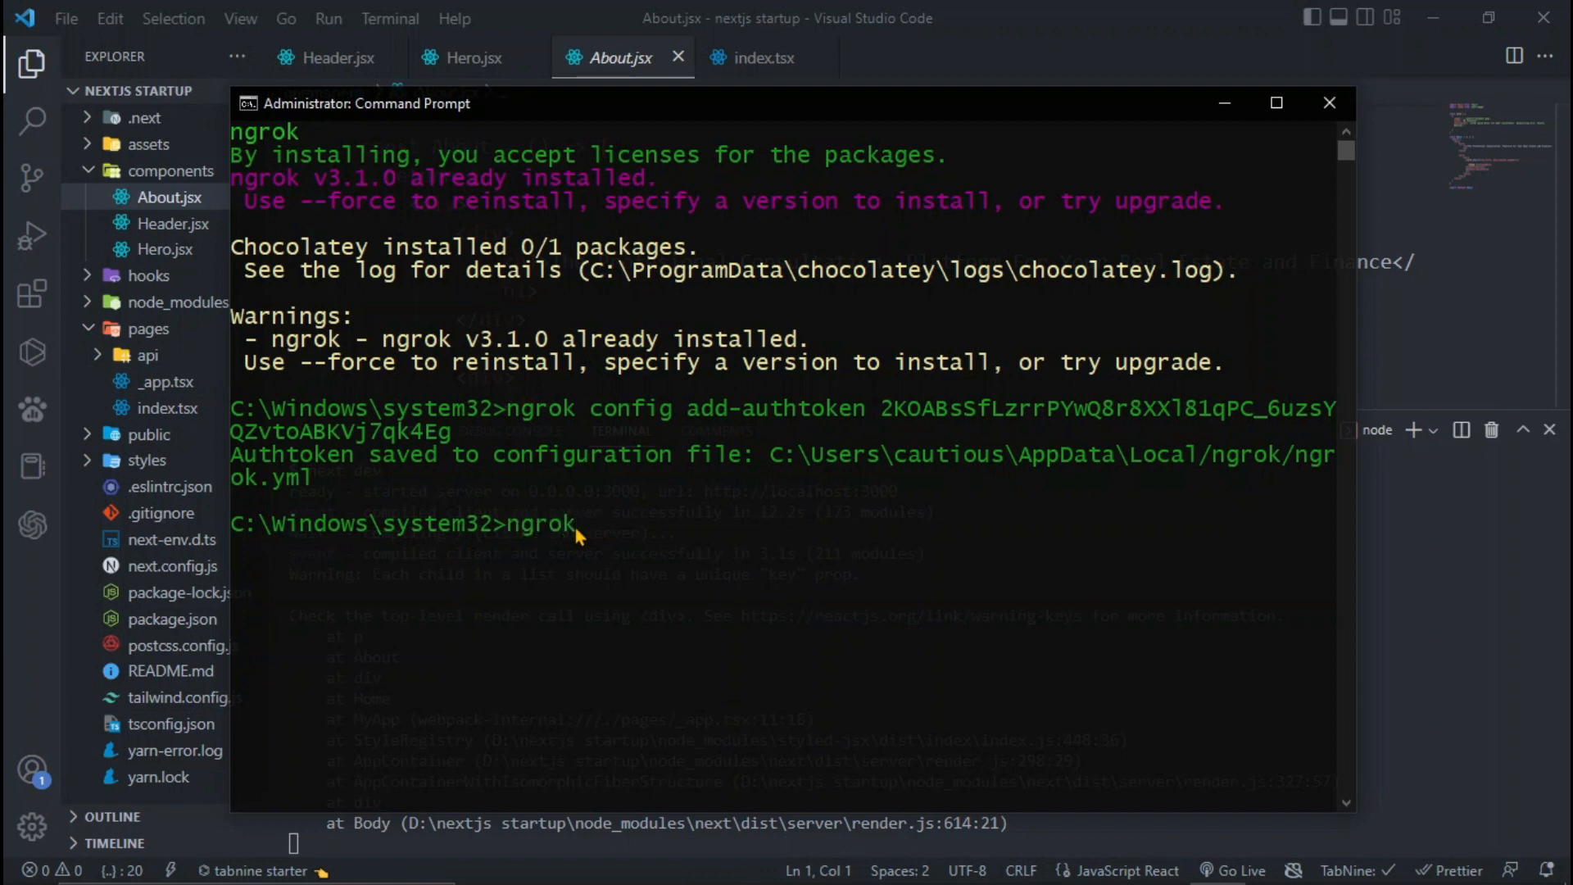
text(thh)
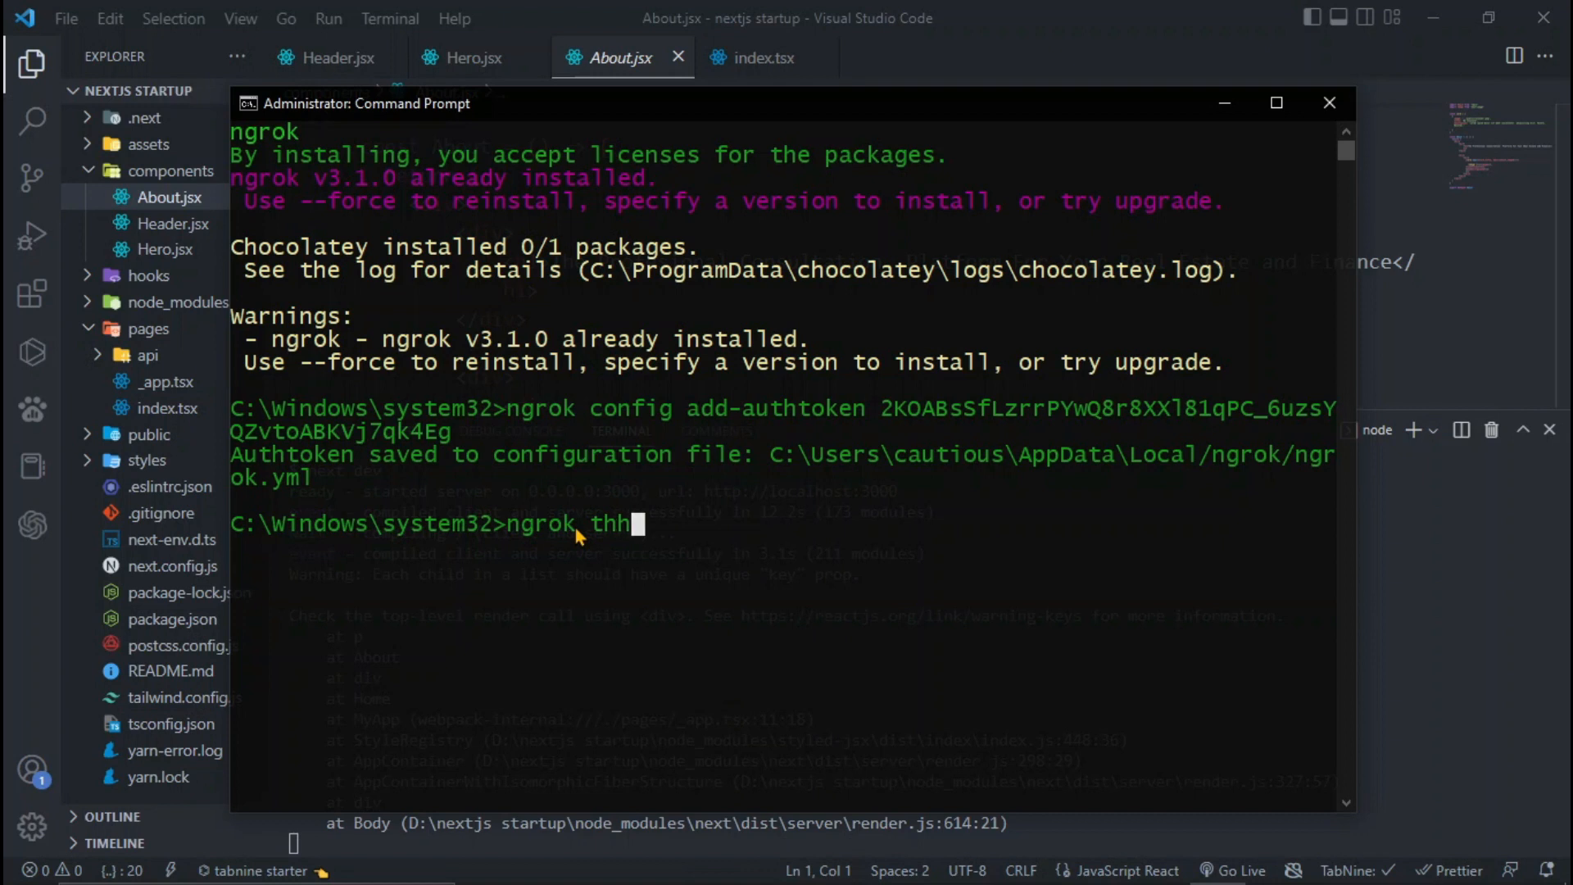
text(htt)
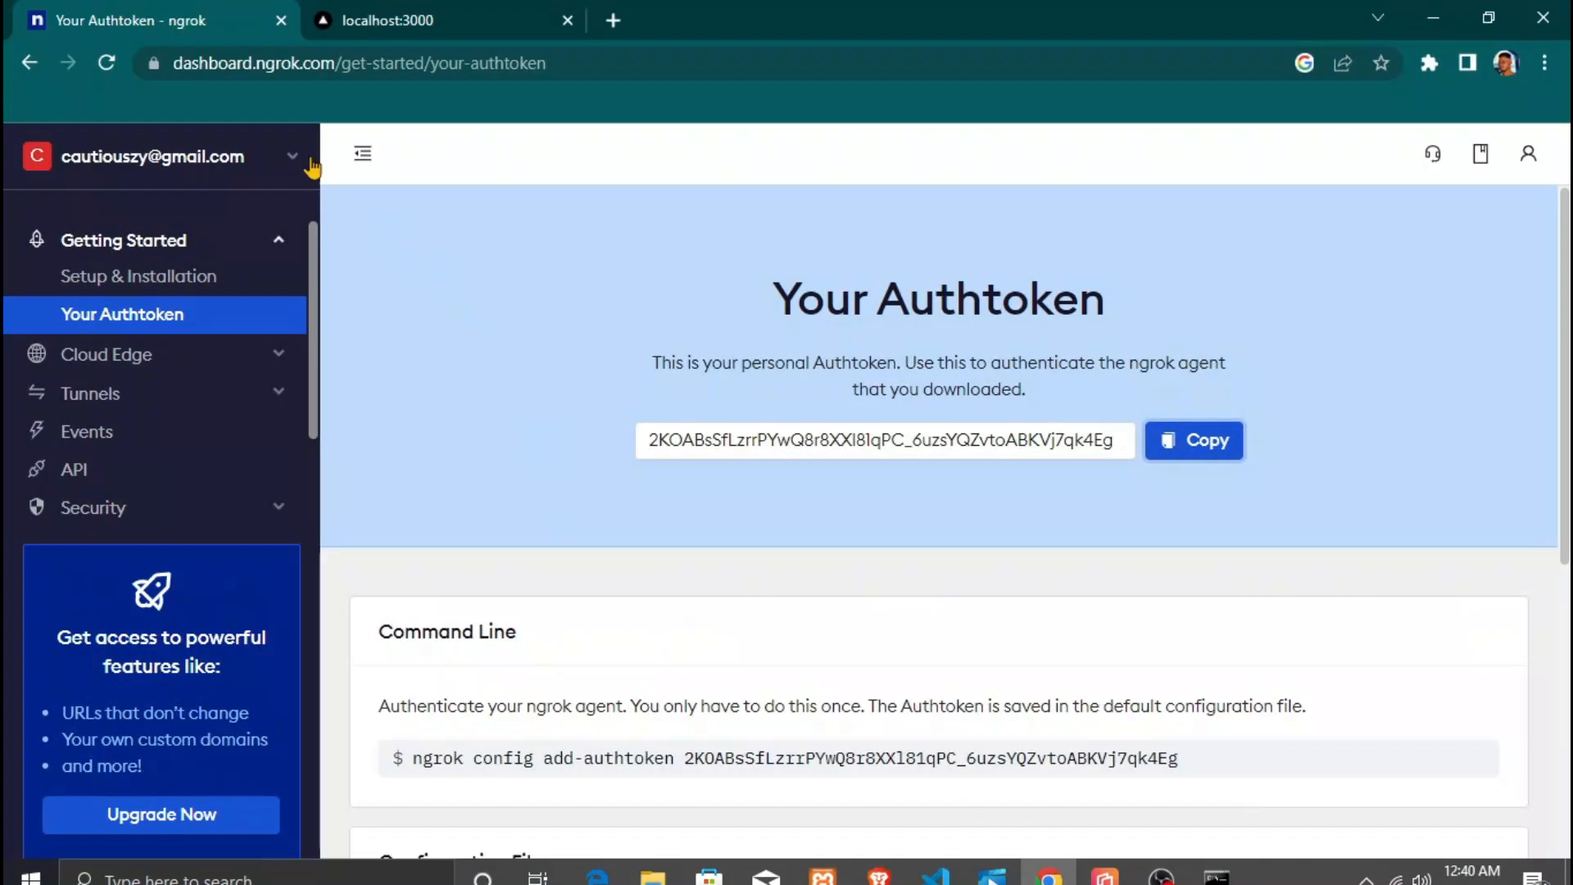
Step: View the running ID TECH Next.js site on Chrome's localhost:3000 tab
click(441, 20)
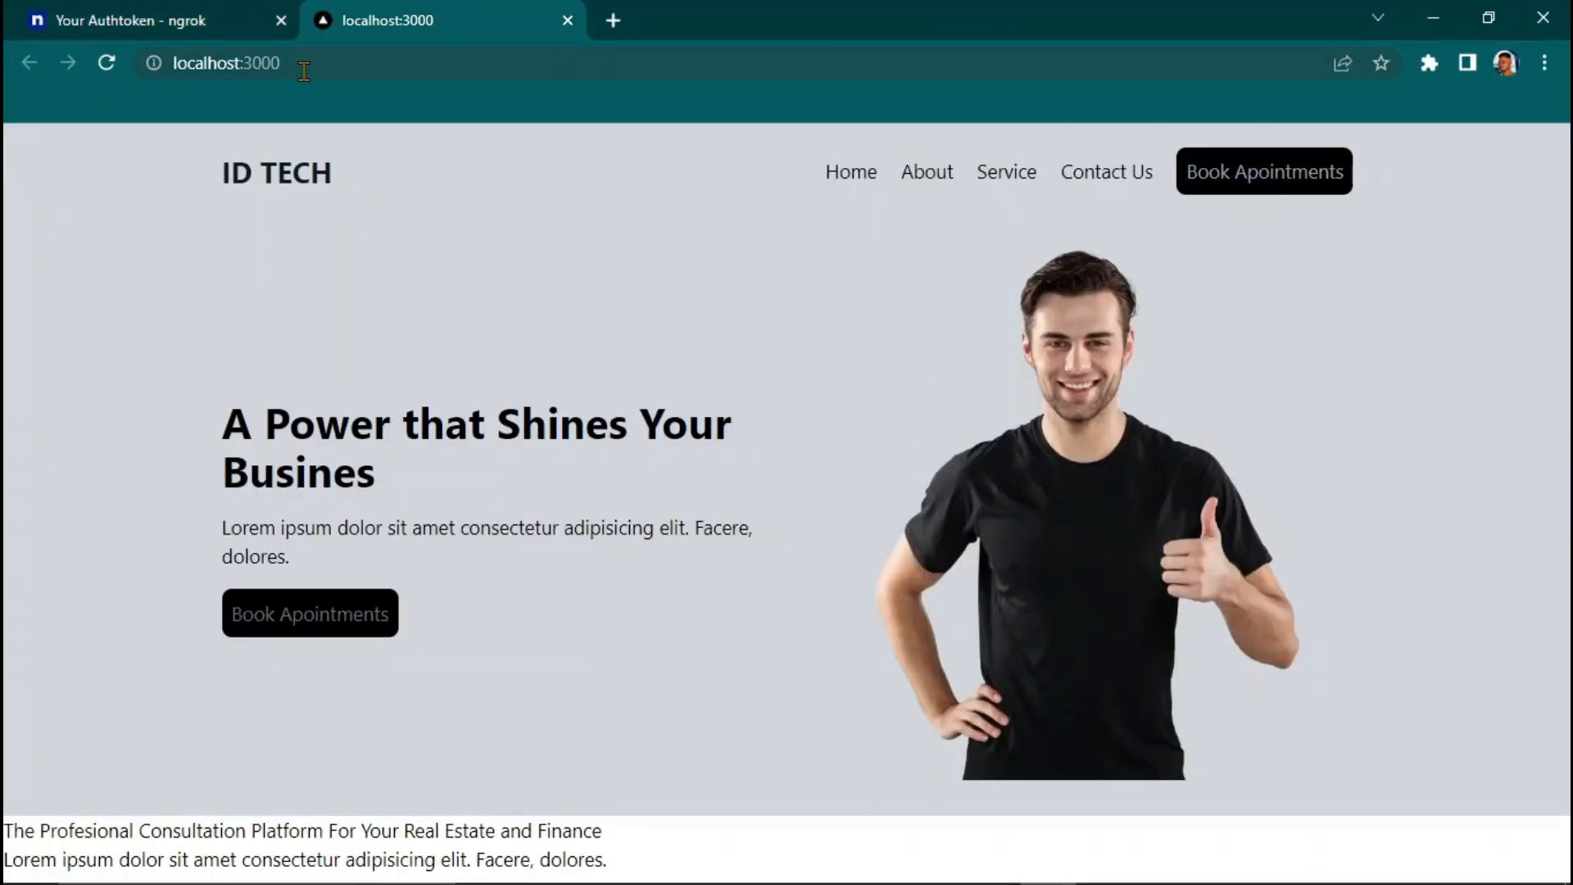
double_click(256, 62)
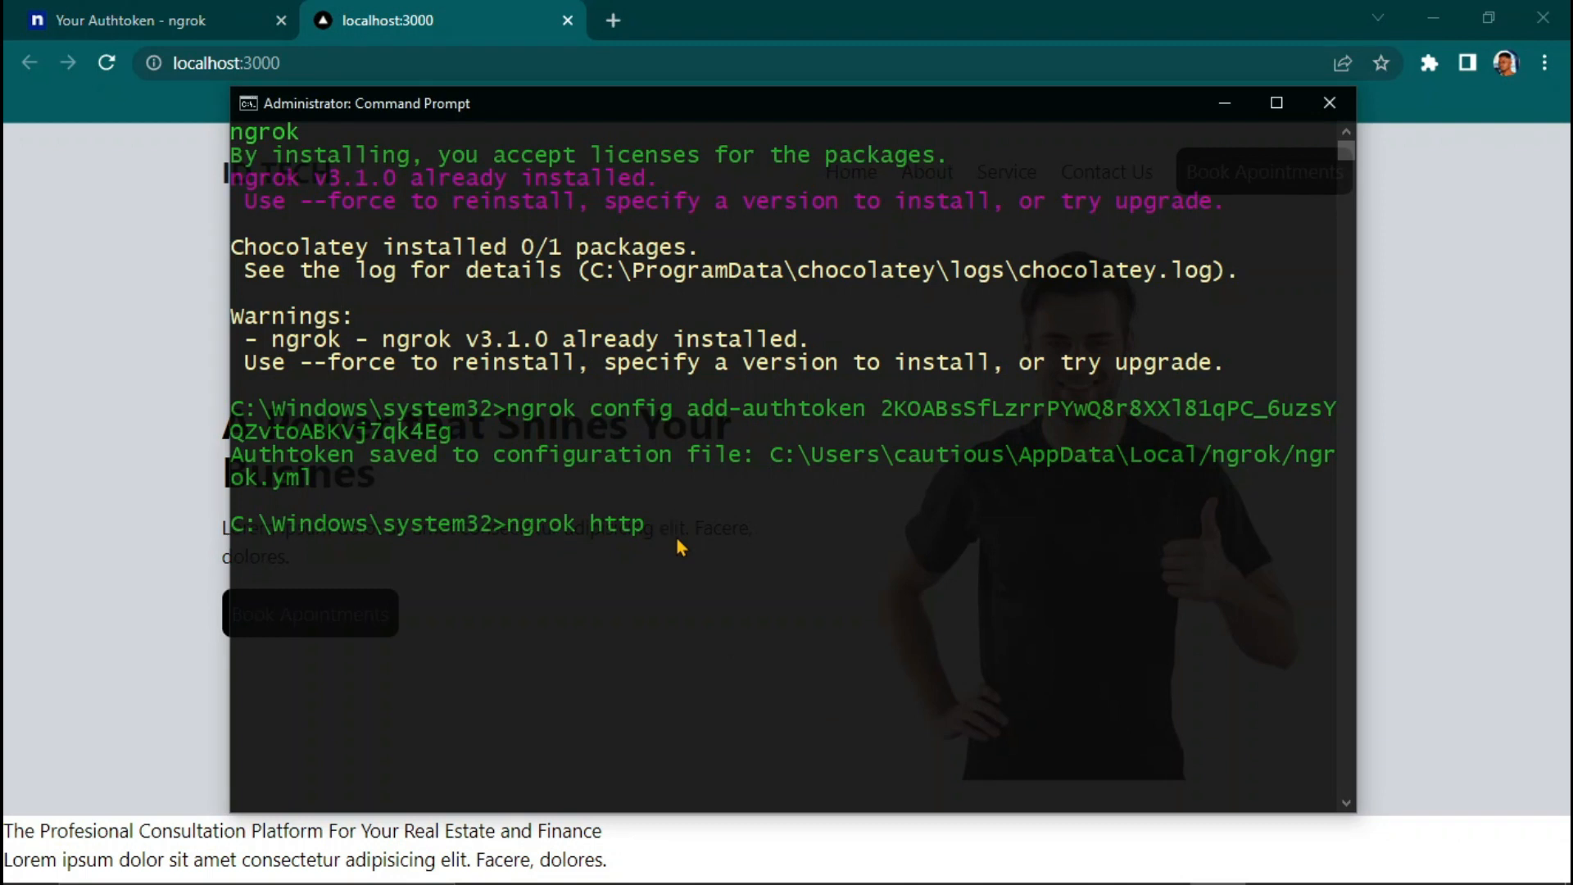
Step: Start 'ngrok http 3000' and copy the public https forwarding URL for localhost:3000
text(3000)
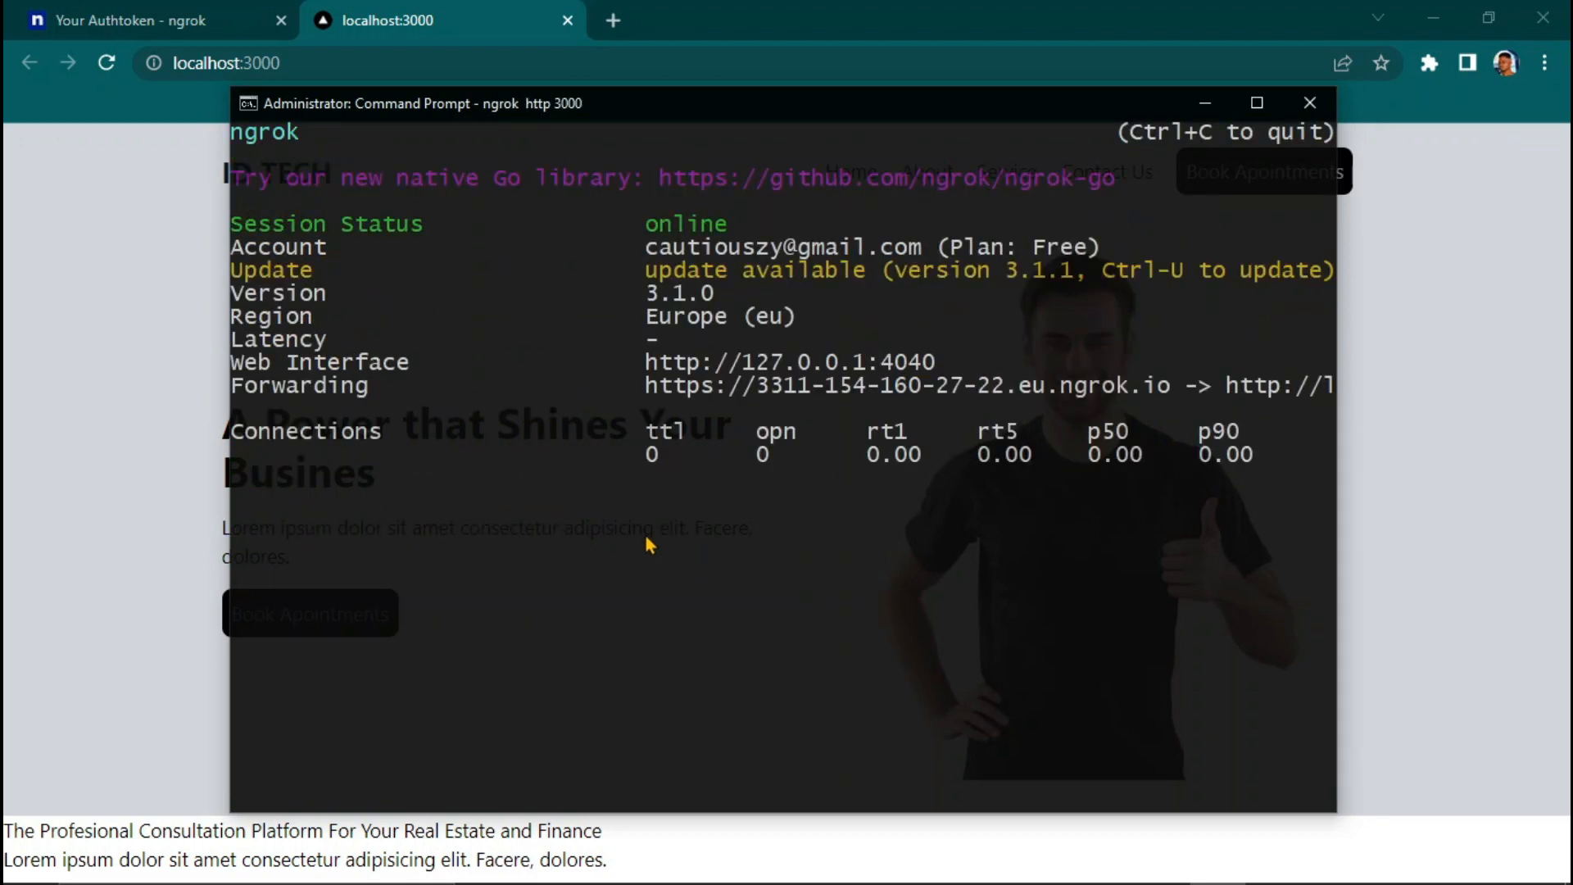
mouse_move(278, 257)
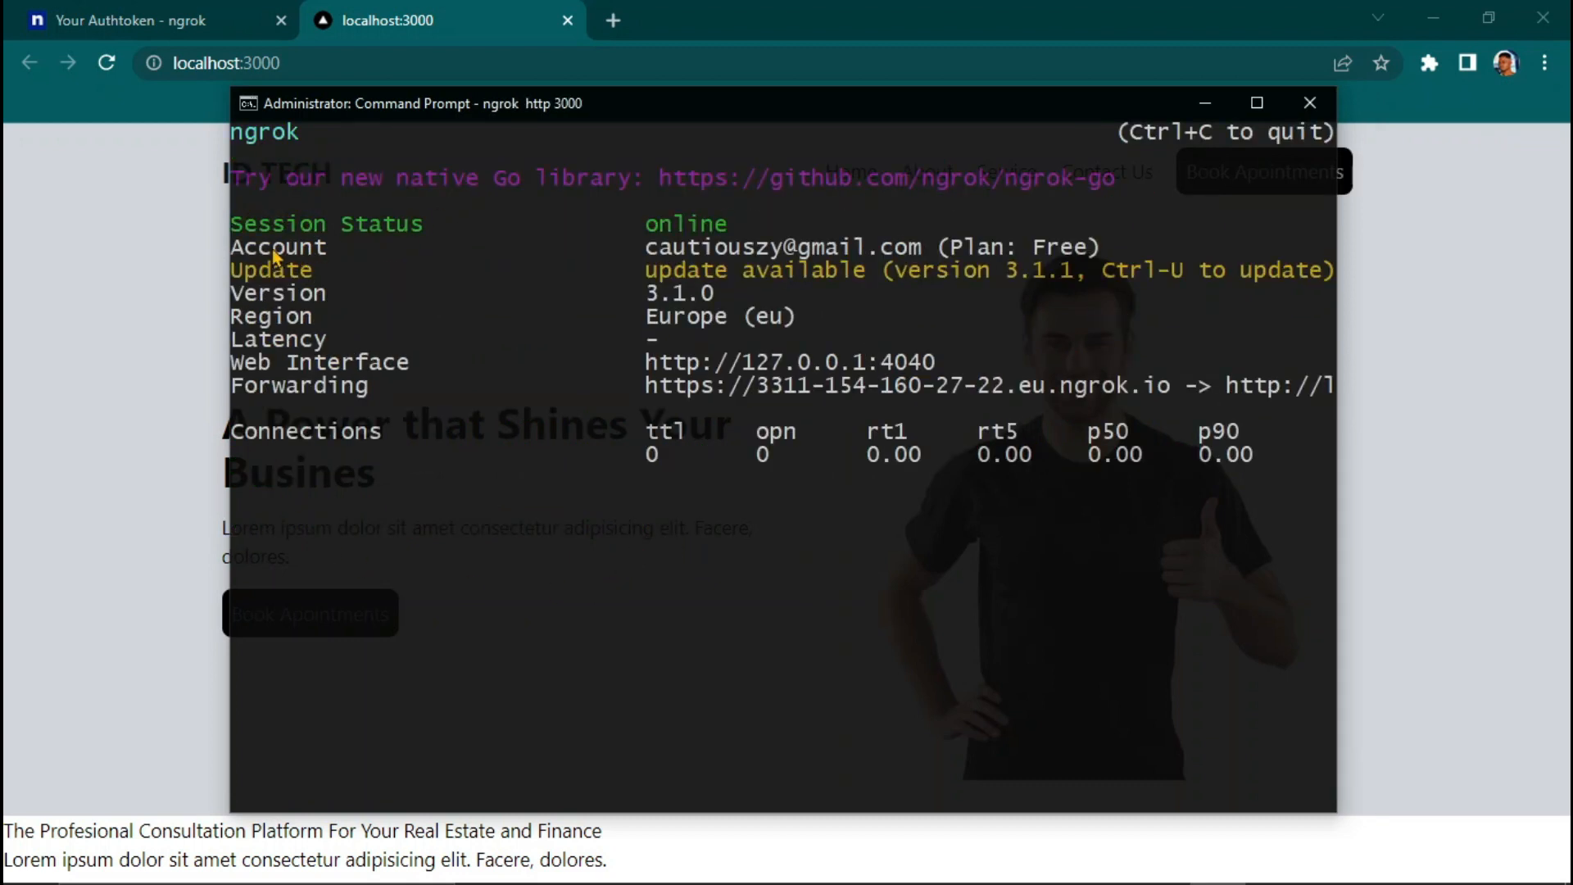
mouse_move(334, 190)
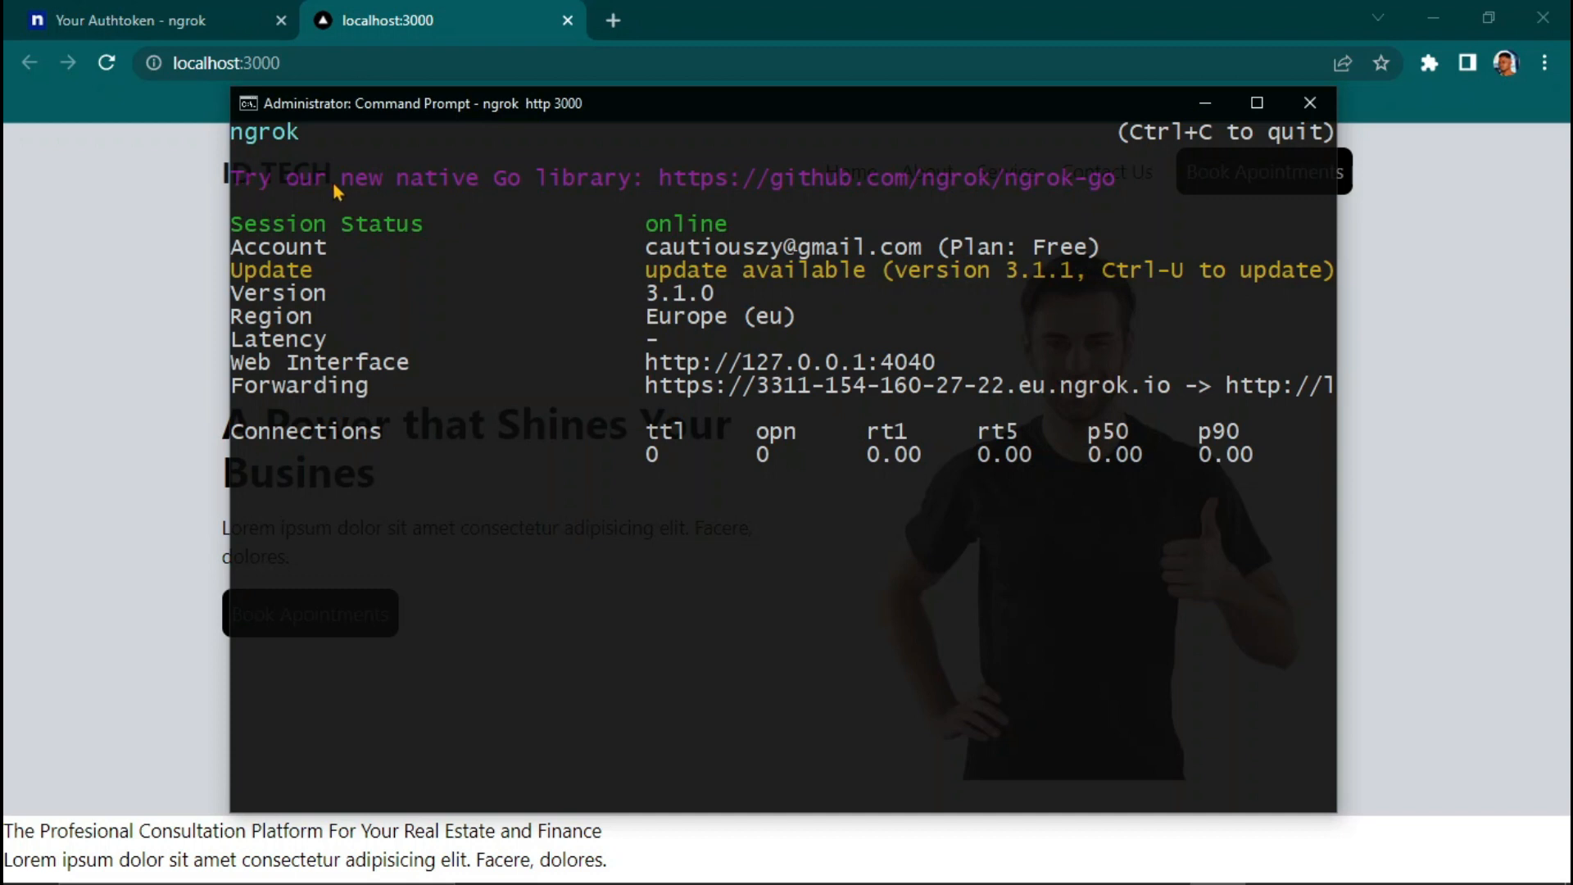
mouse_move(767, 206)
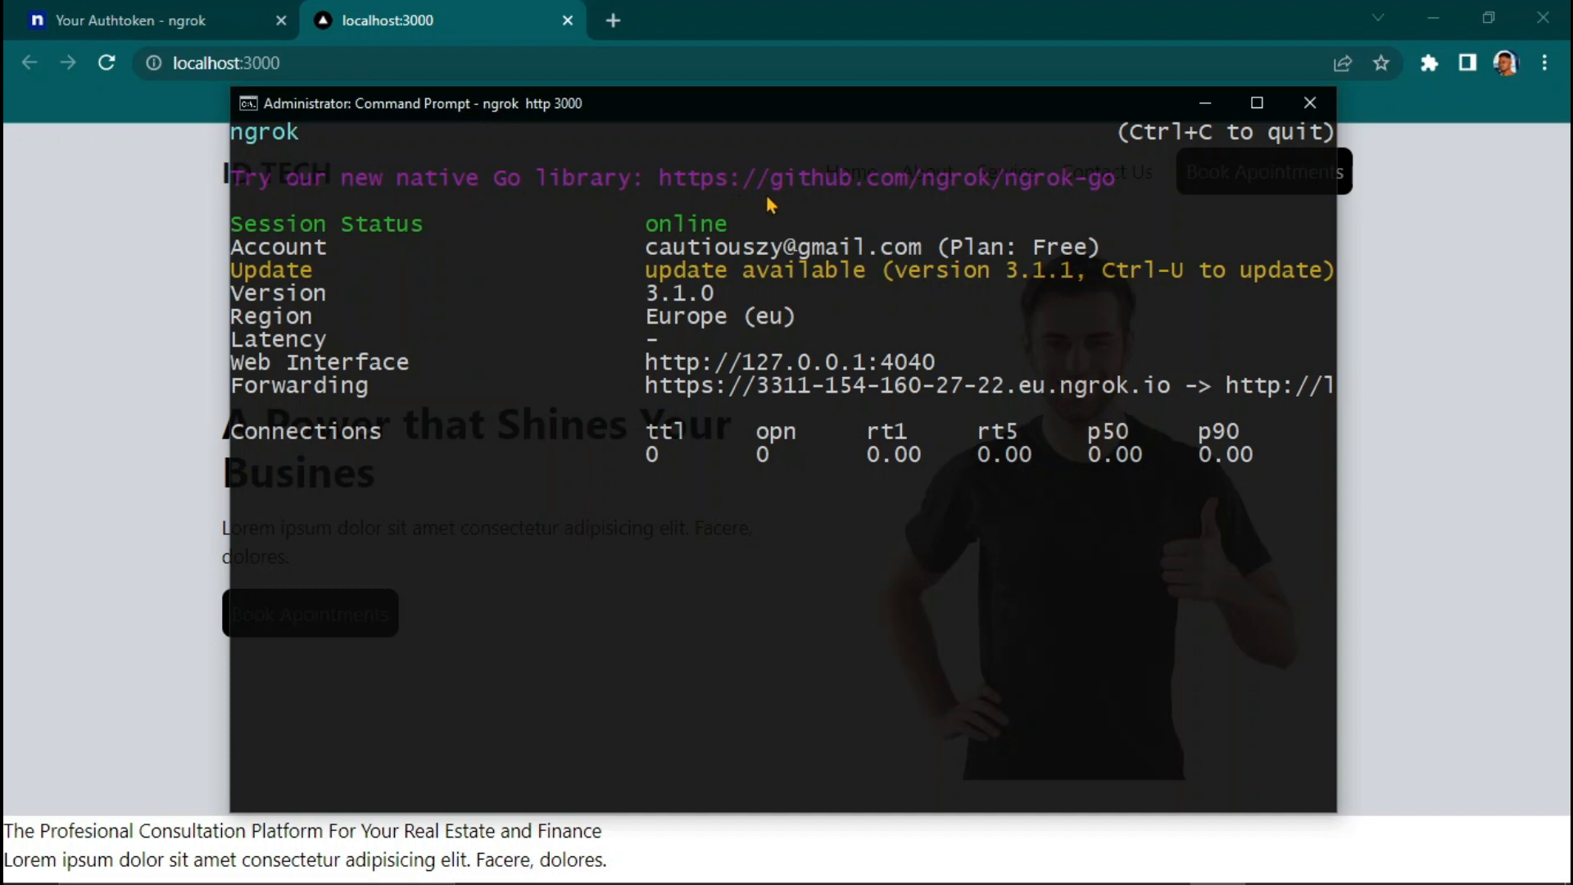
mouse_move(1201, 267)
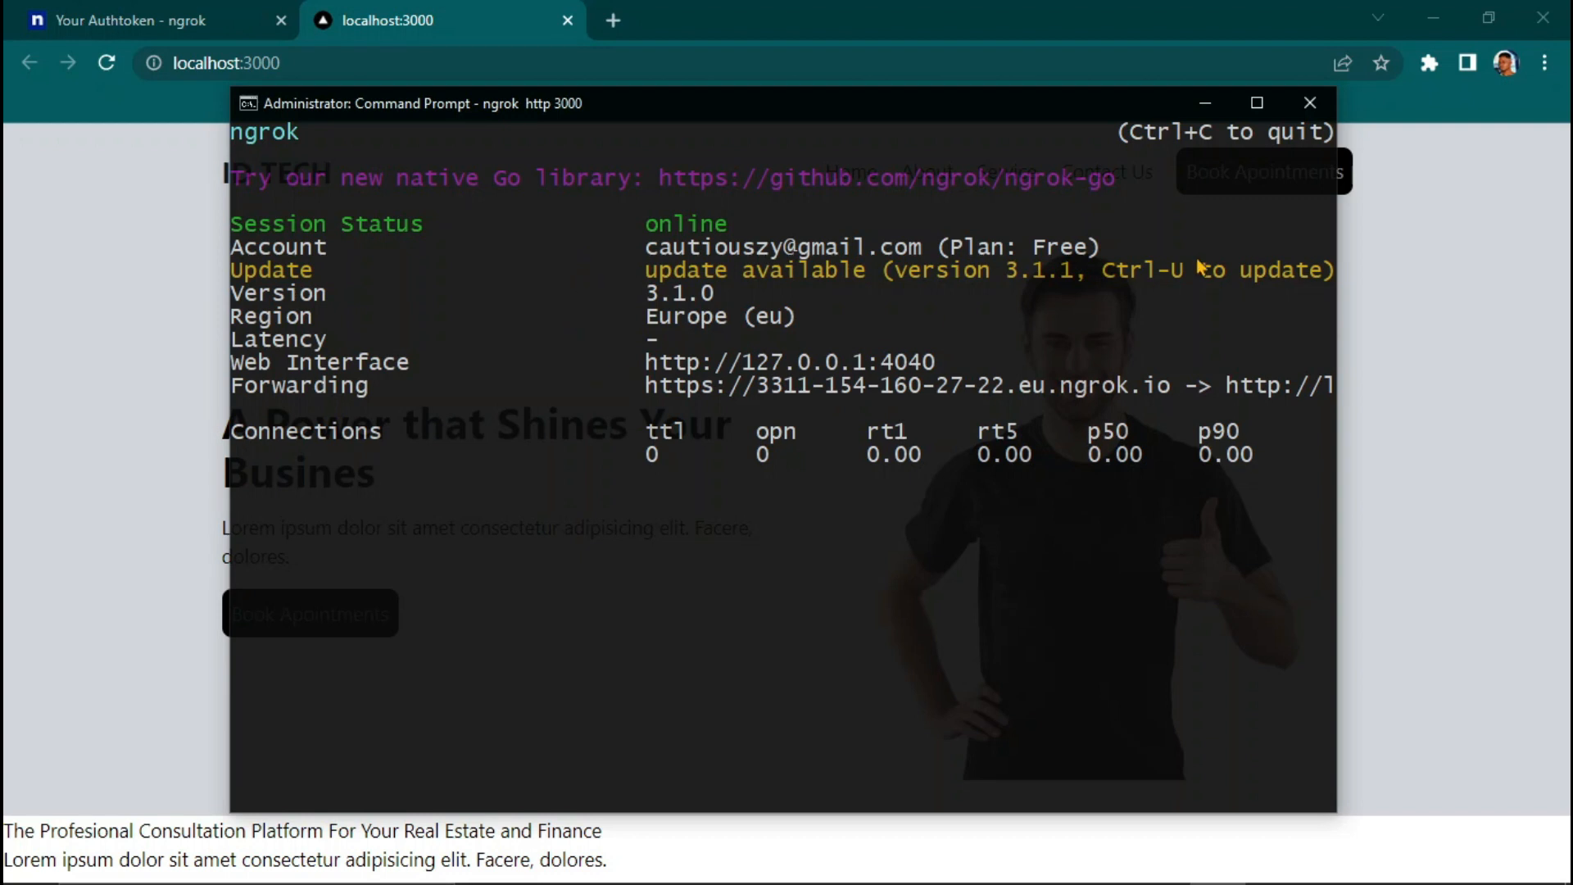
click(1256, 101)
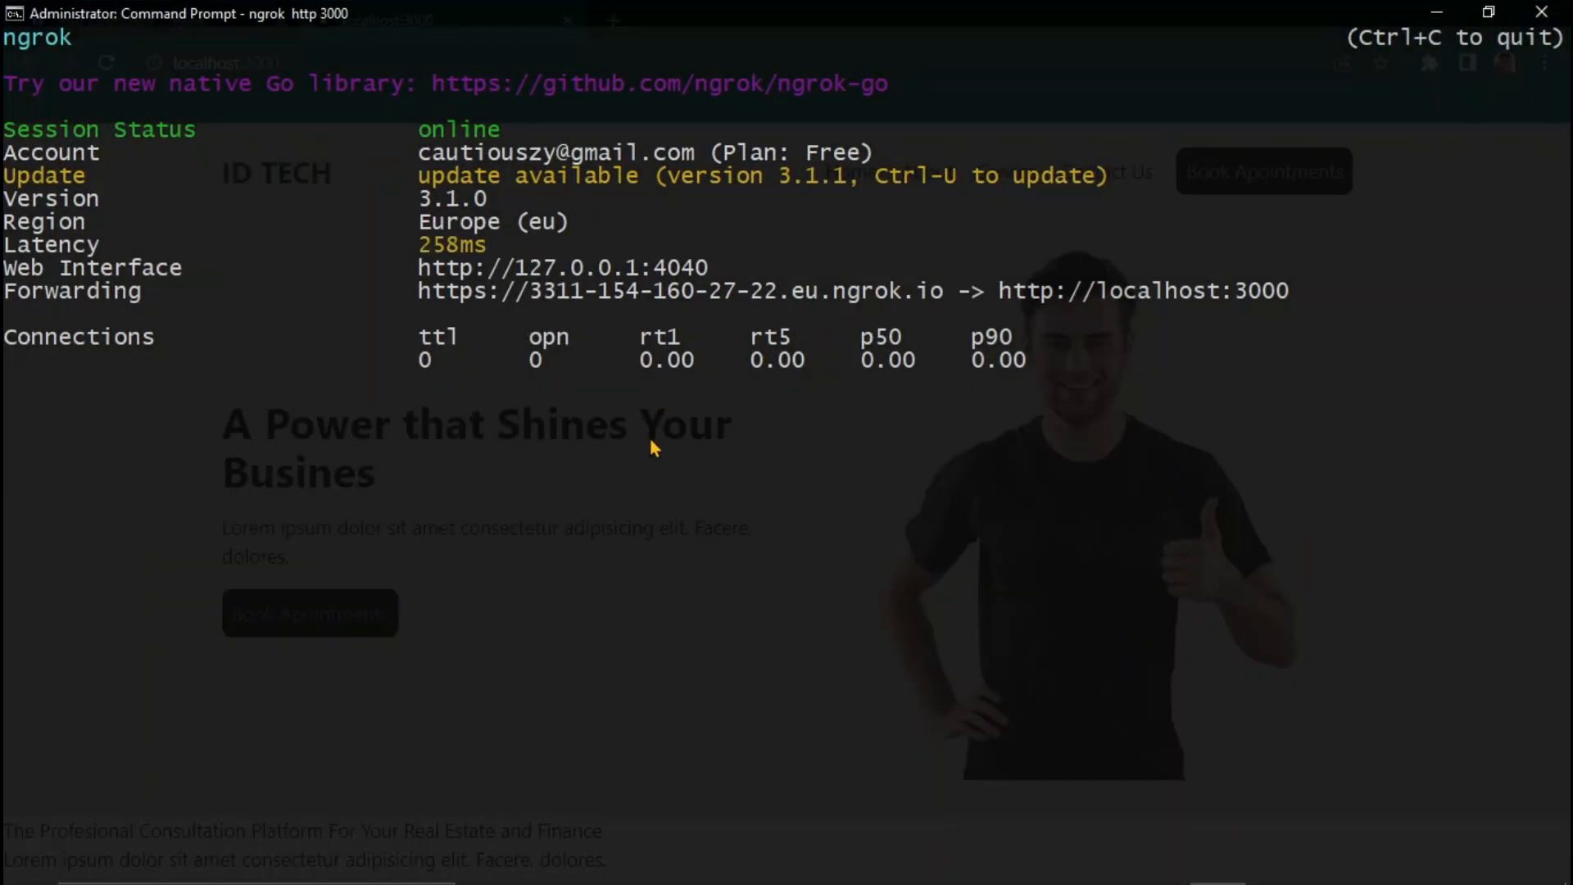
mouse_move(411, 293)
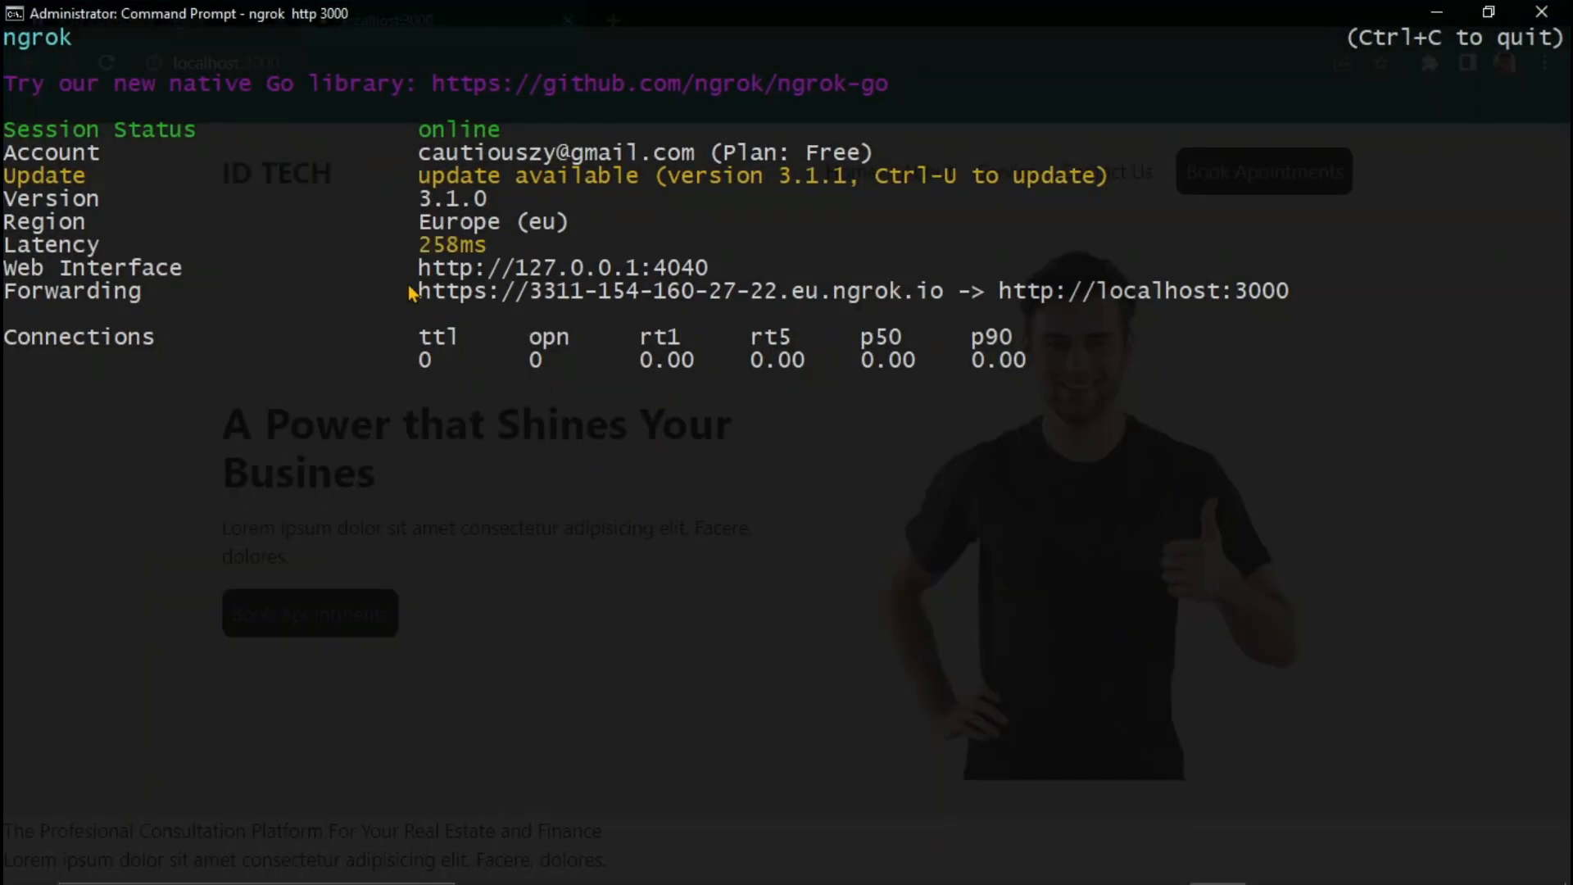
drag(418, 291, 611, 291)
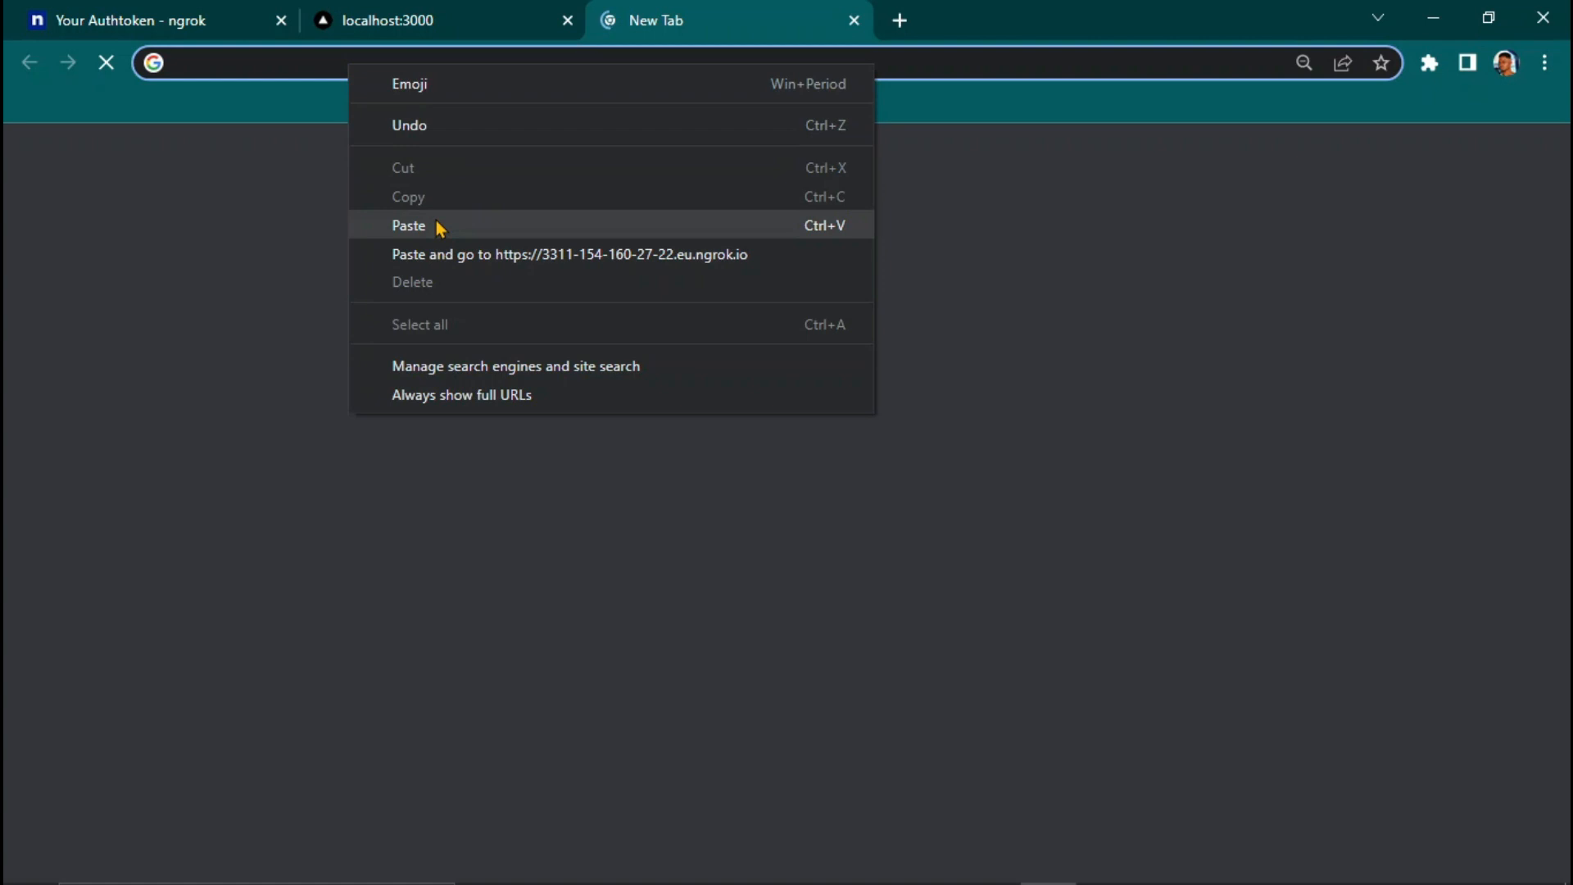
Step: Load the ngrok.io URL in a new tab and continue past the visitor warning to the ID TECH site
click(408, 224)
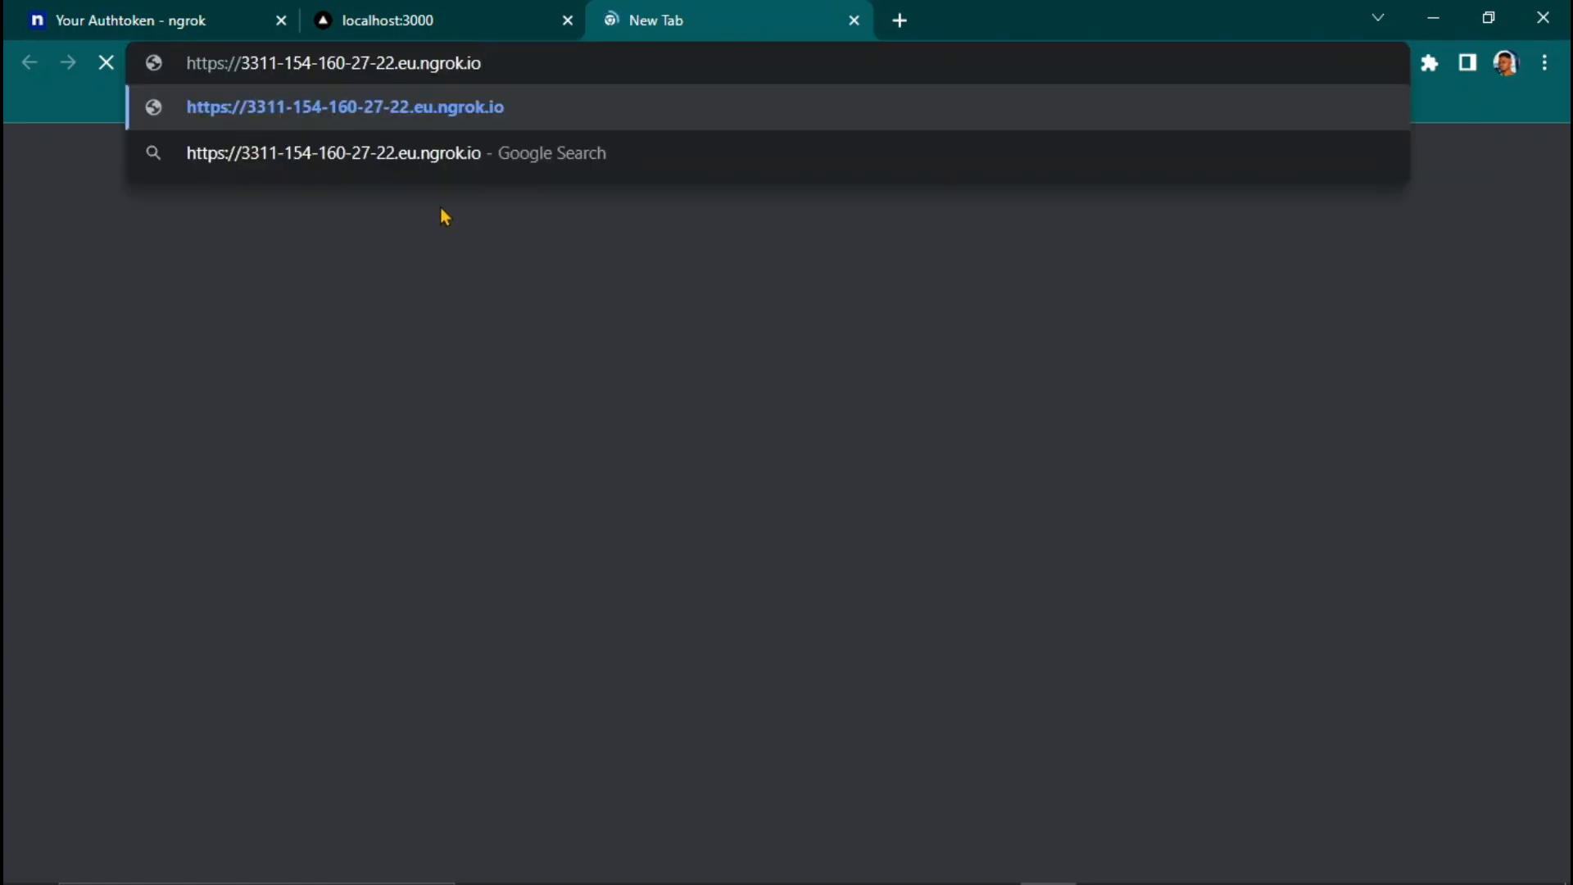
mouse_move(429, 183)
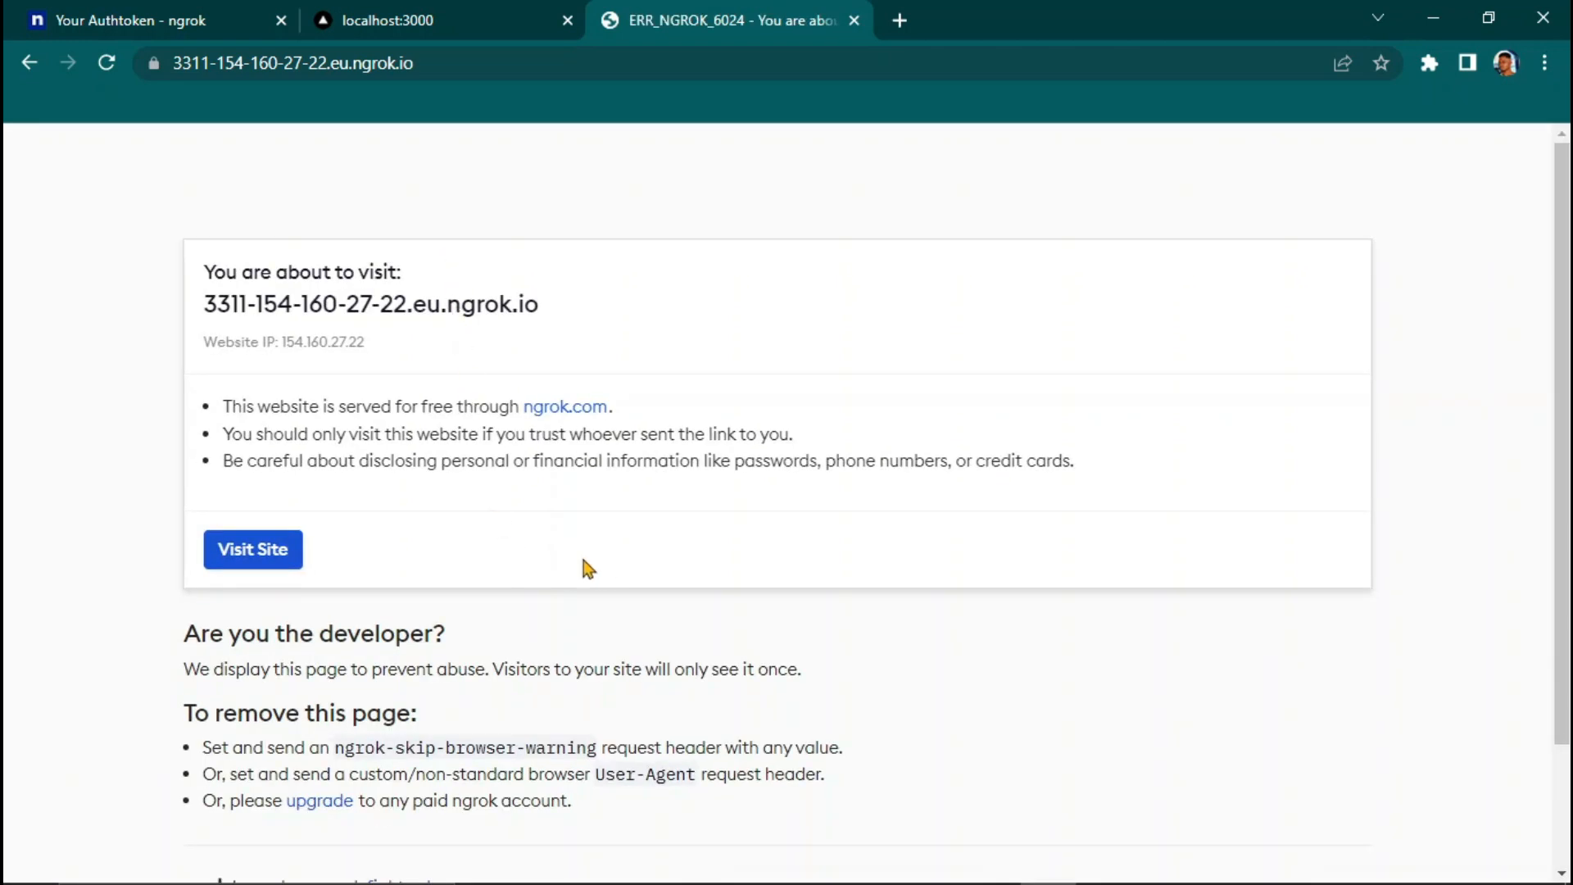
mouse_move(252, 549)
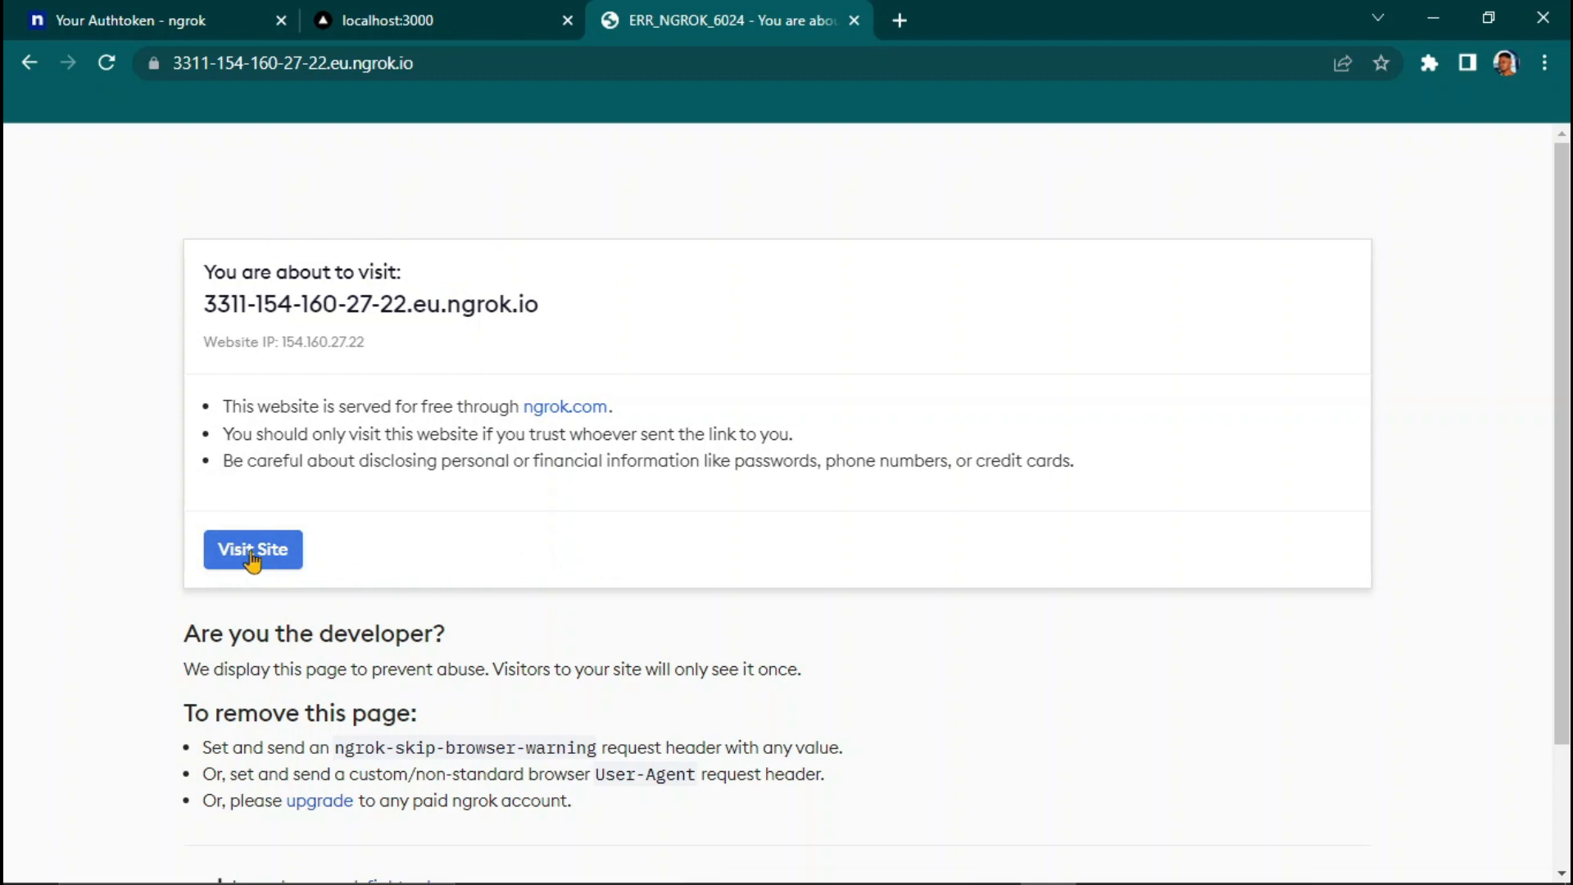
click(252, 549)
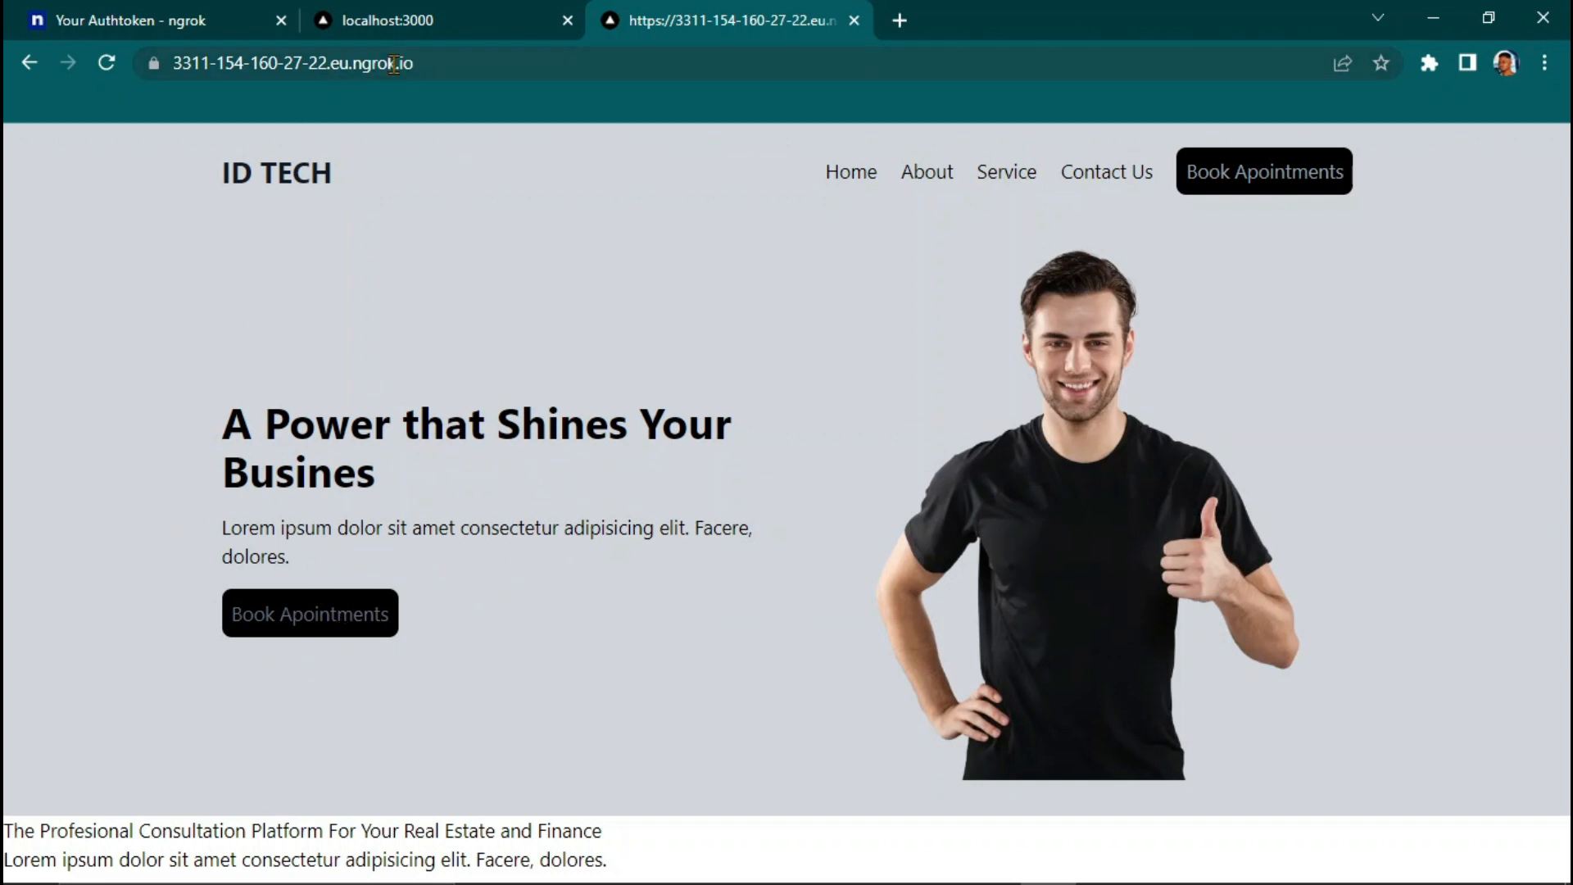
Step: Compare the ngrok-served page with localhost:3000, then copy the full ngrok address
click(292, 63)
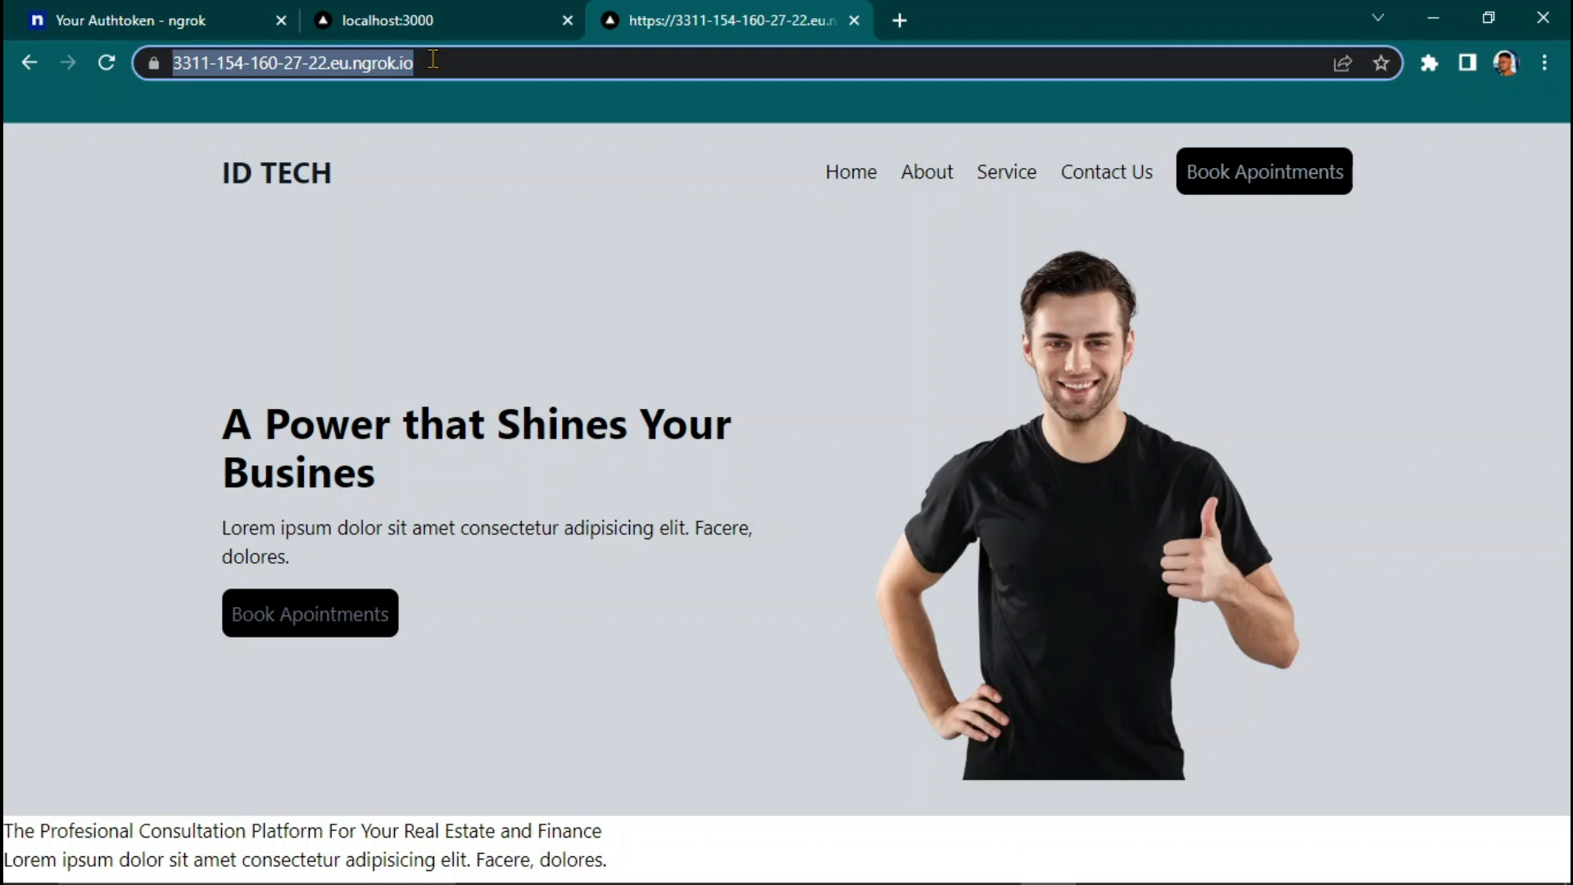
click(392, 19)
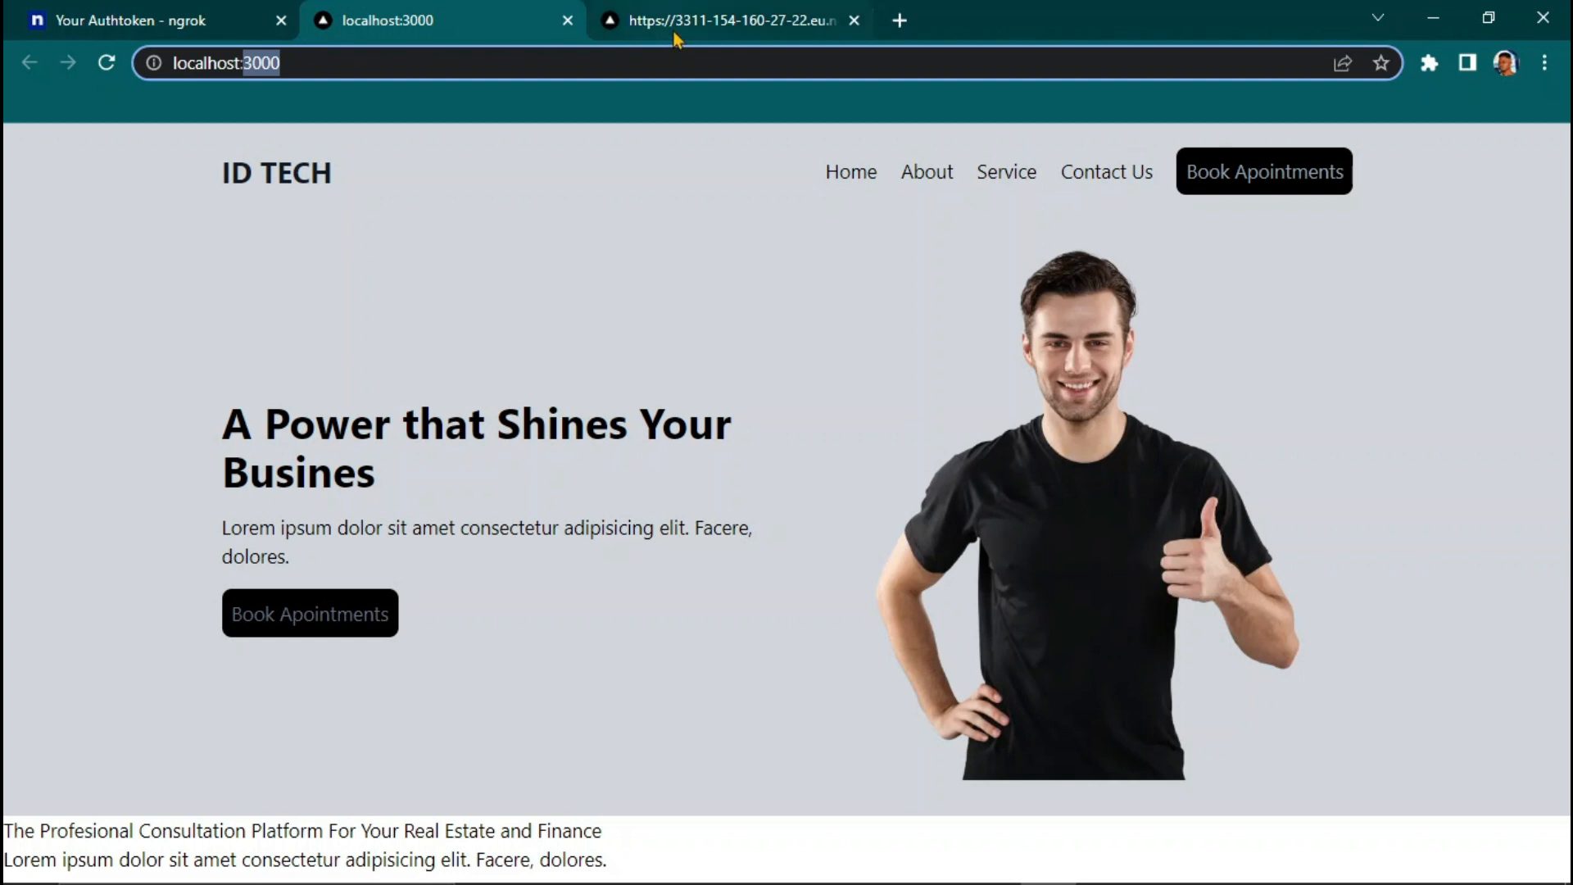
click(729, 20)
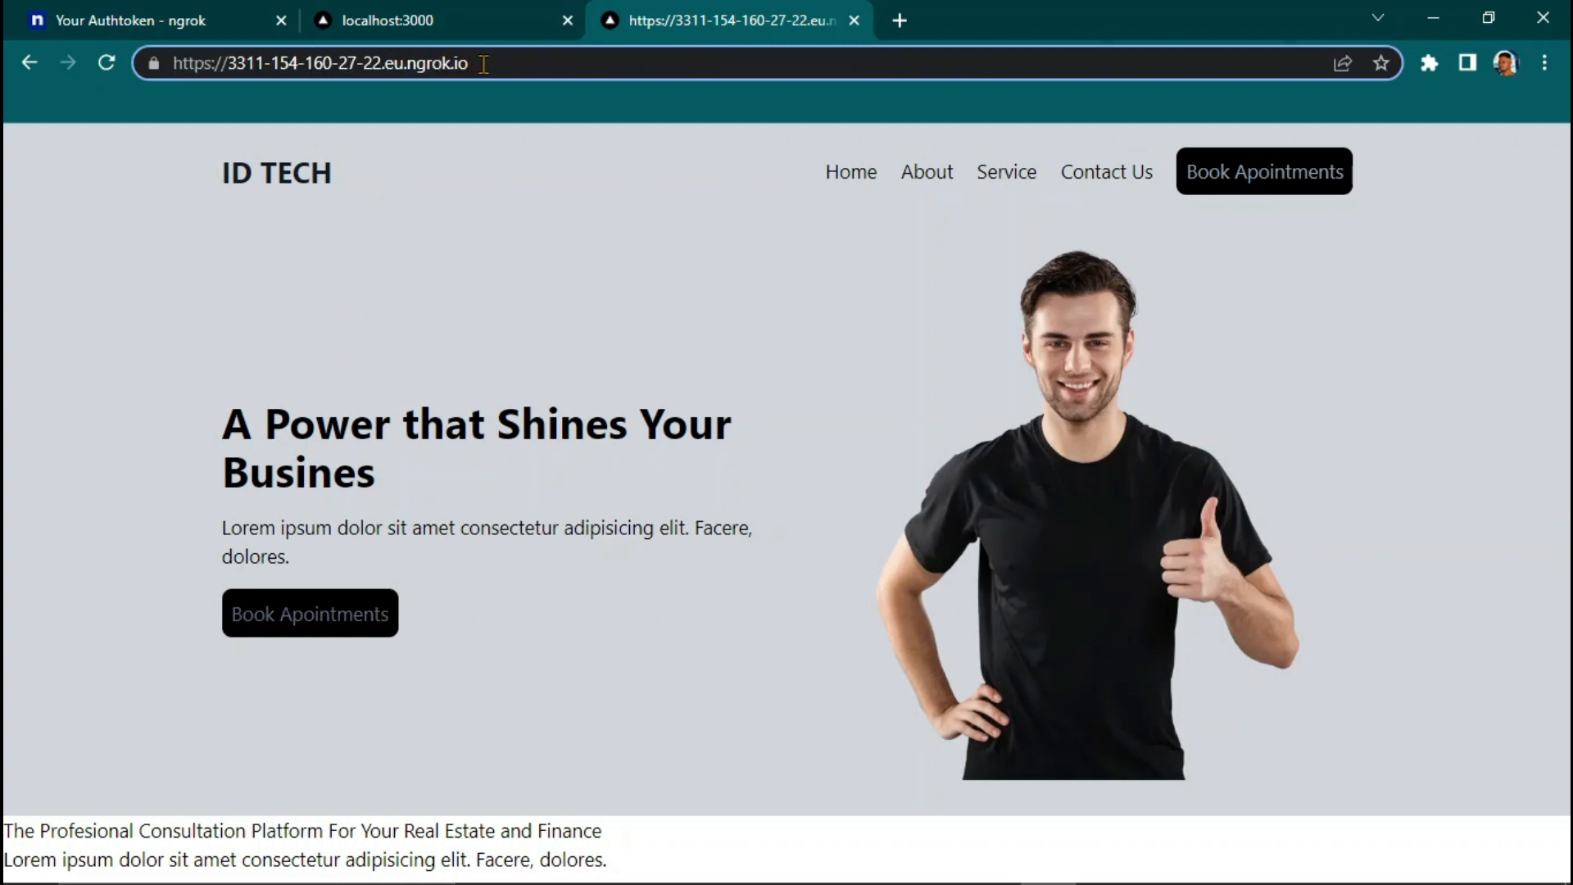
click(320, 62)
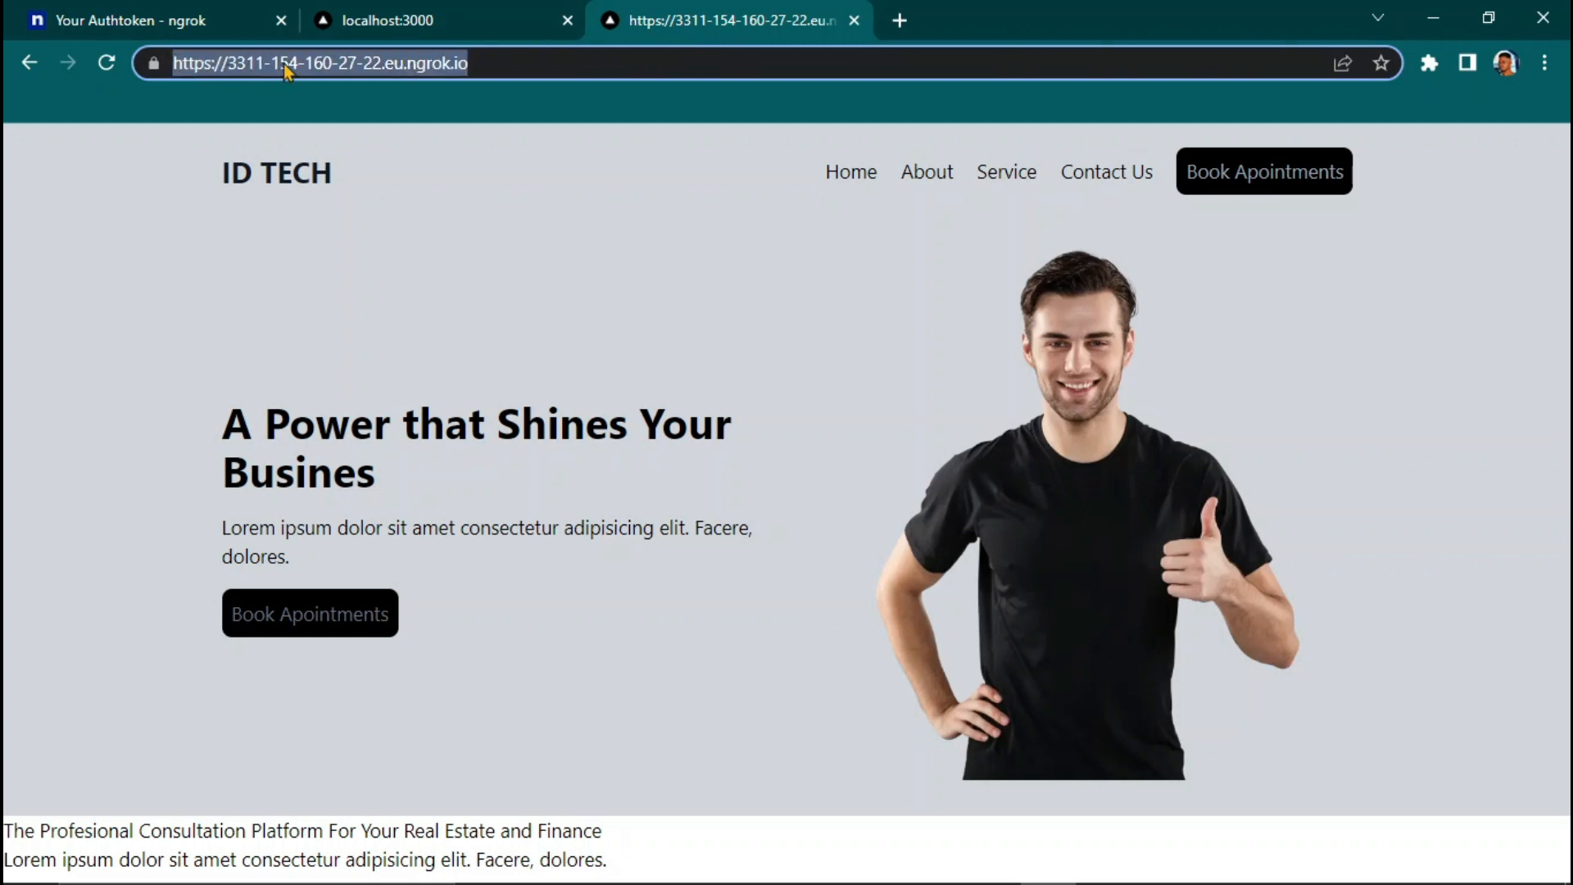
mouse_move(292, 64)
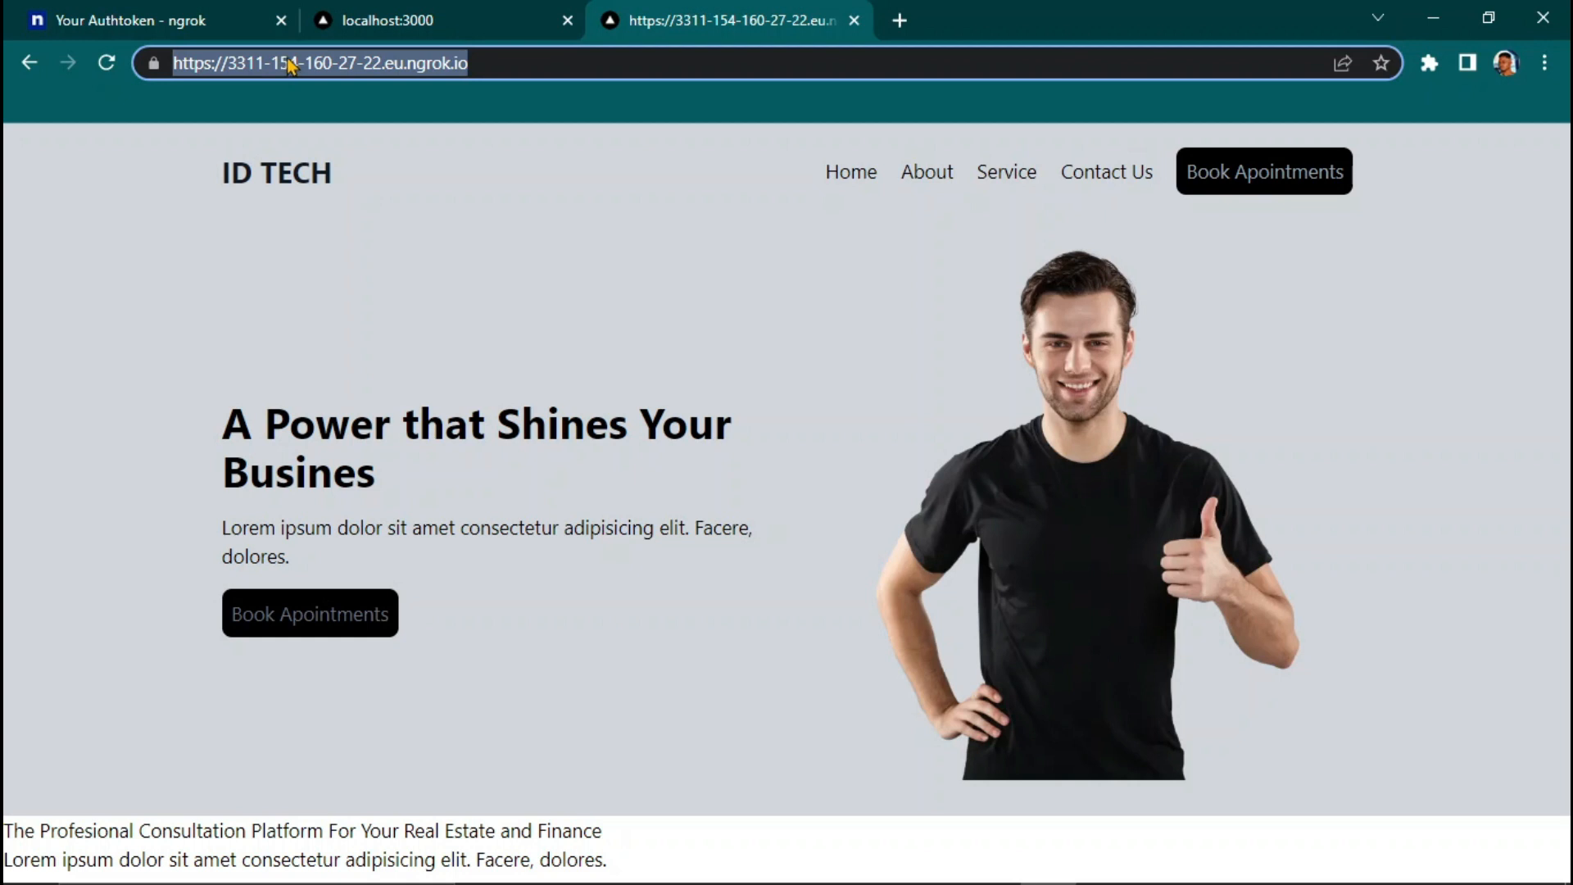
mouse_move(314, 145)
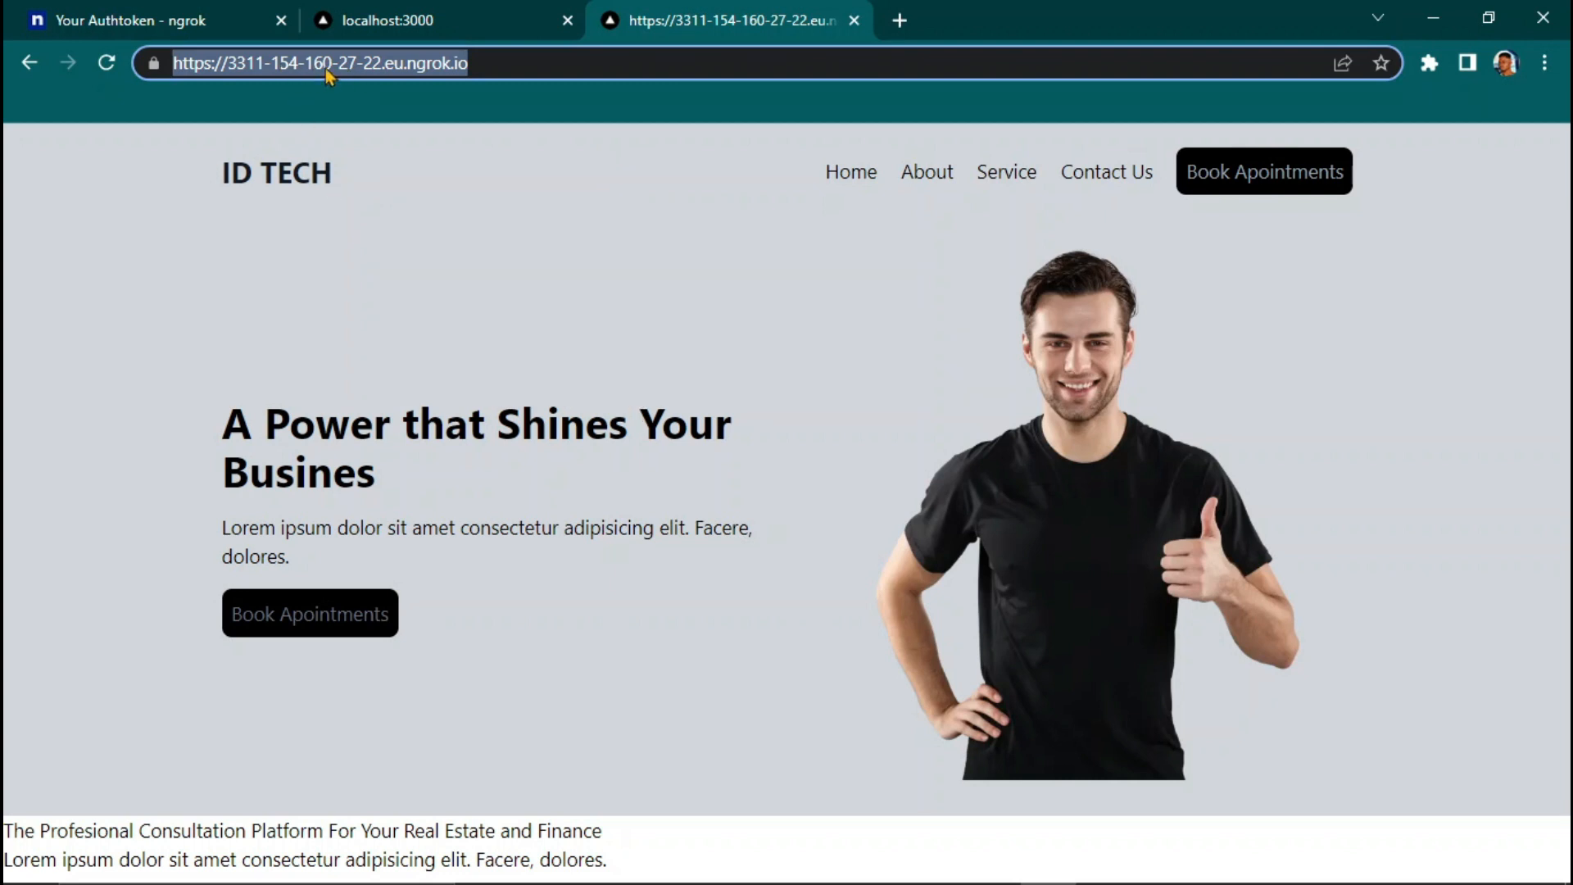
right_click(321, 63)
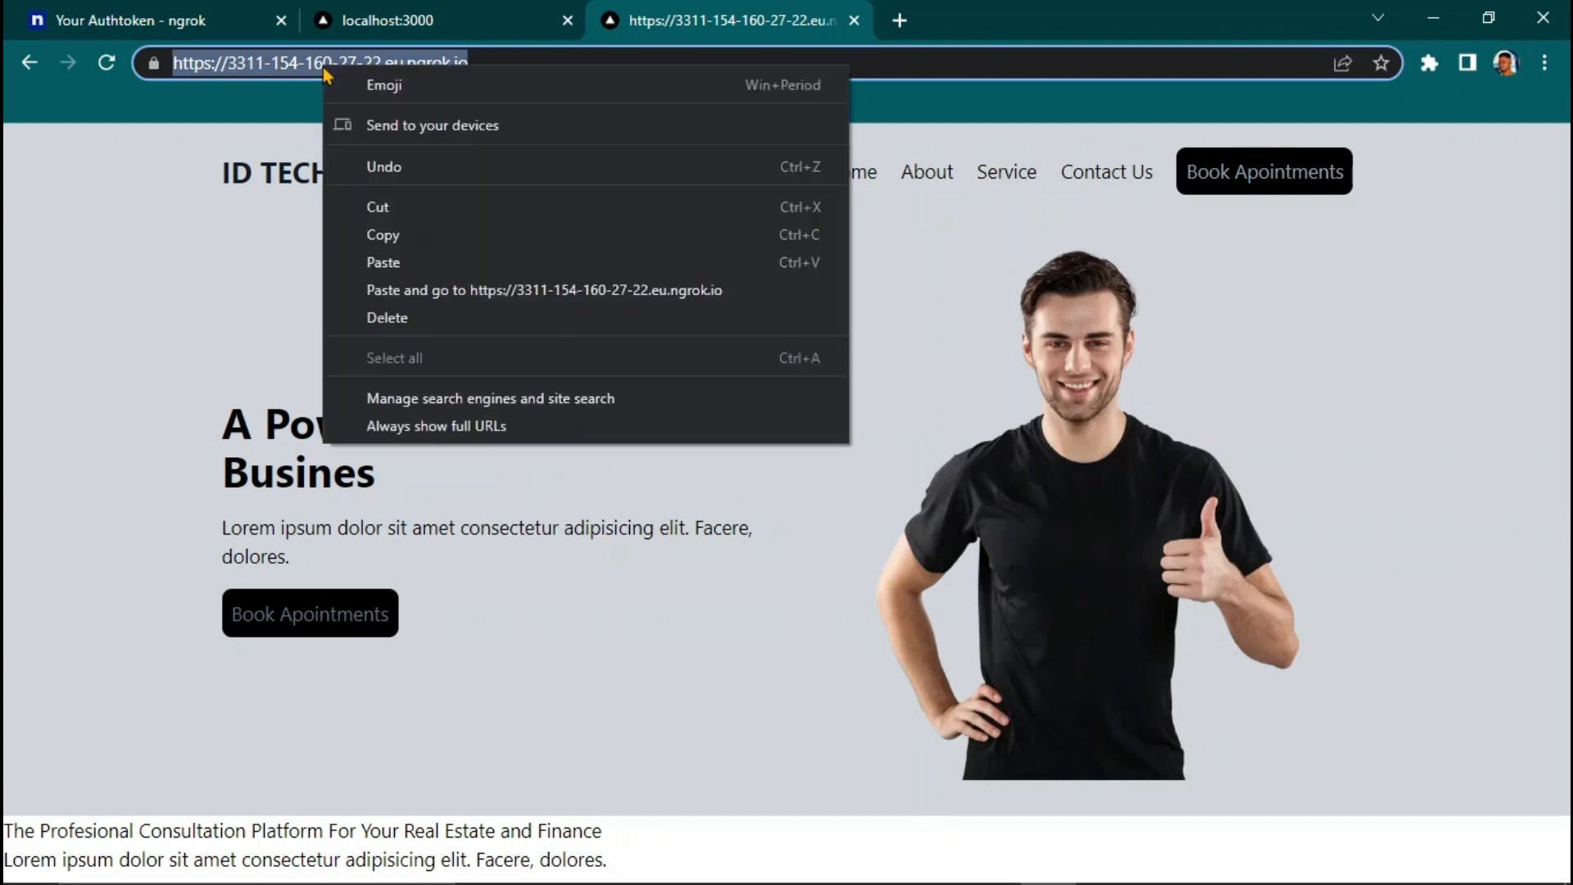
mouse_move(382, 235)
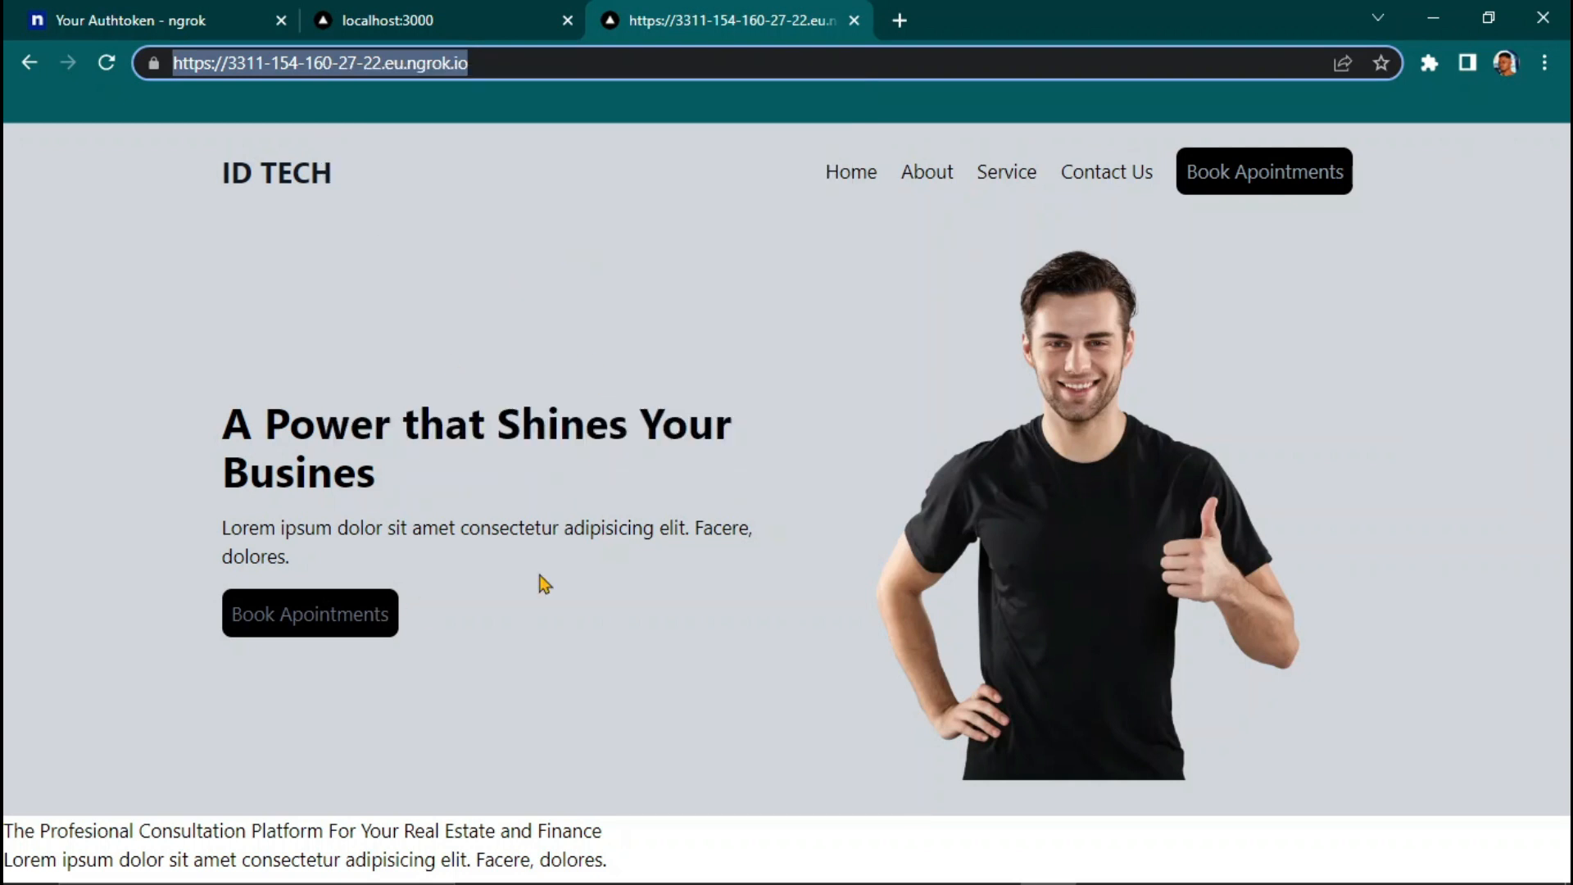
mouse_move(361, 649)
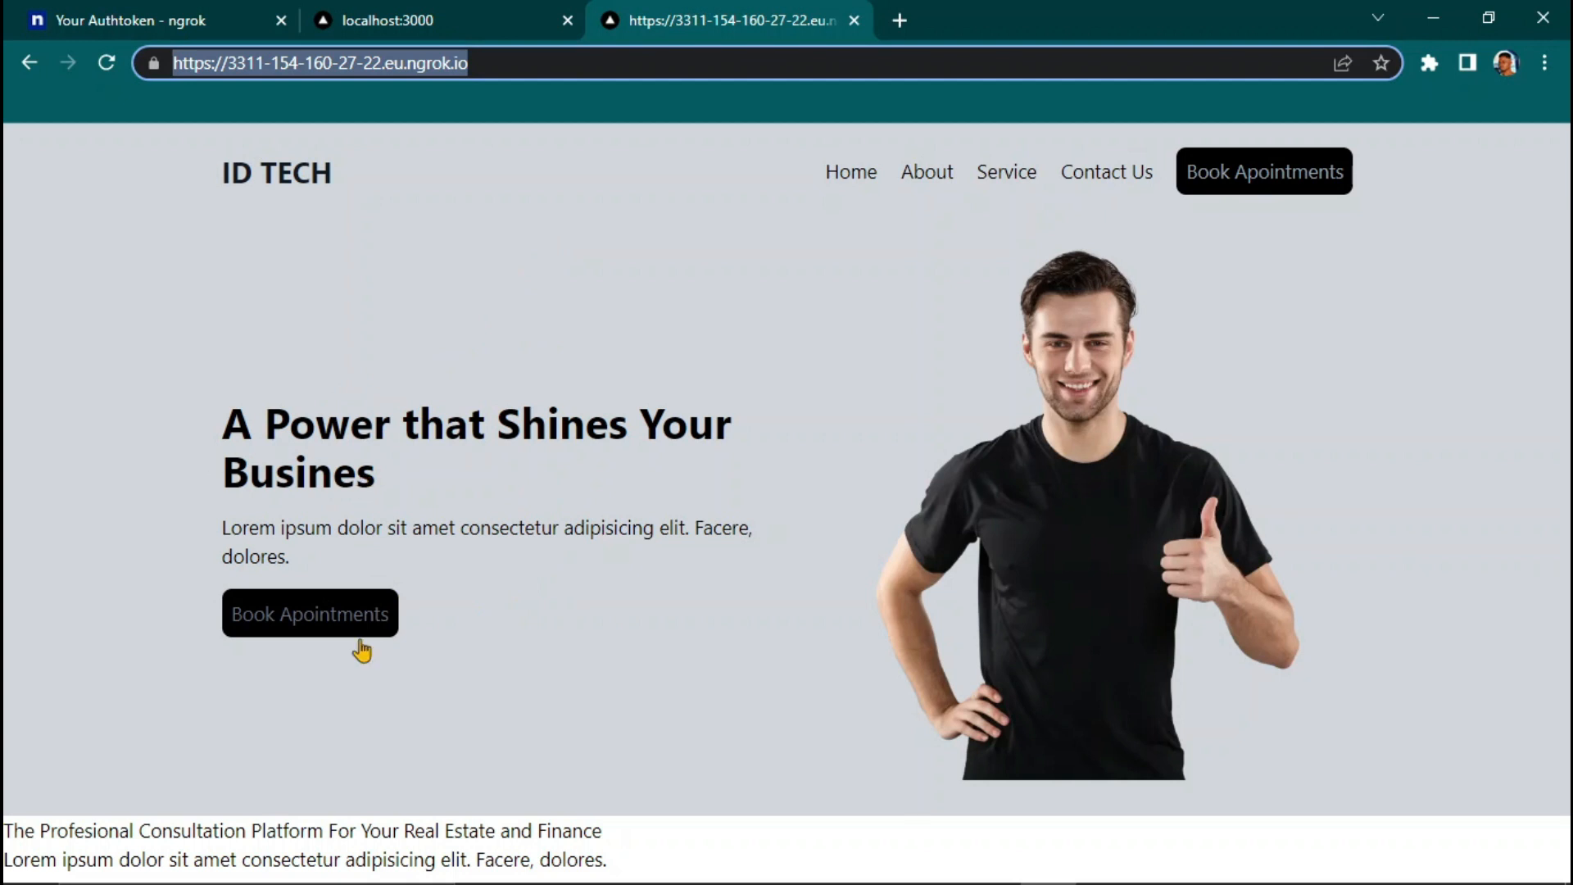
mouse_move(445, 480)
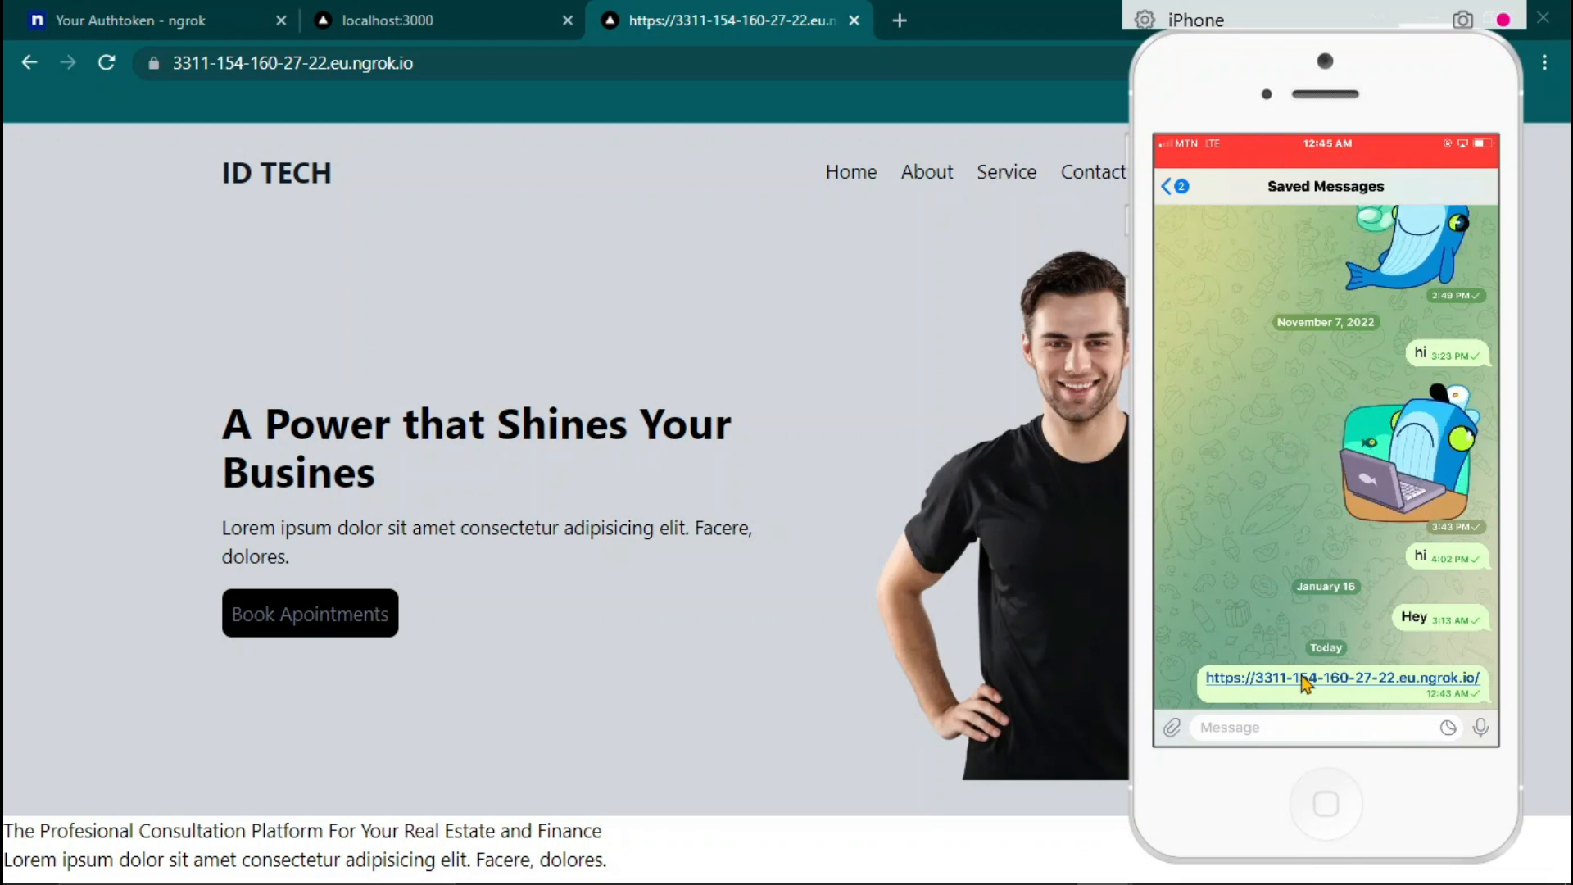
Step: Open the ngrok link from Telegram Saved Messages and continue past the warning via Visit Site
click(1342, 676)
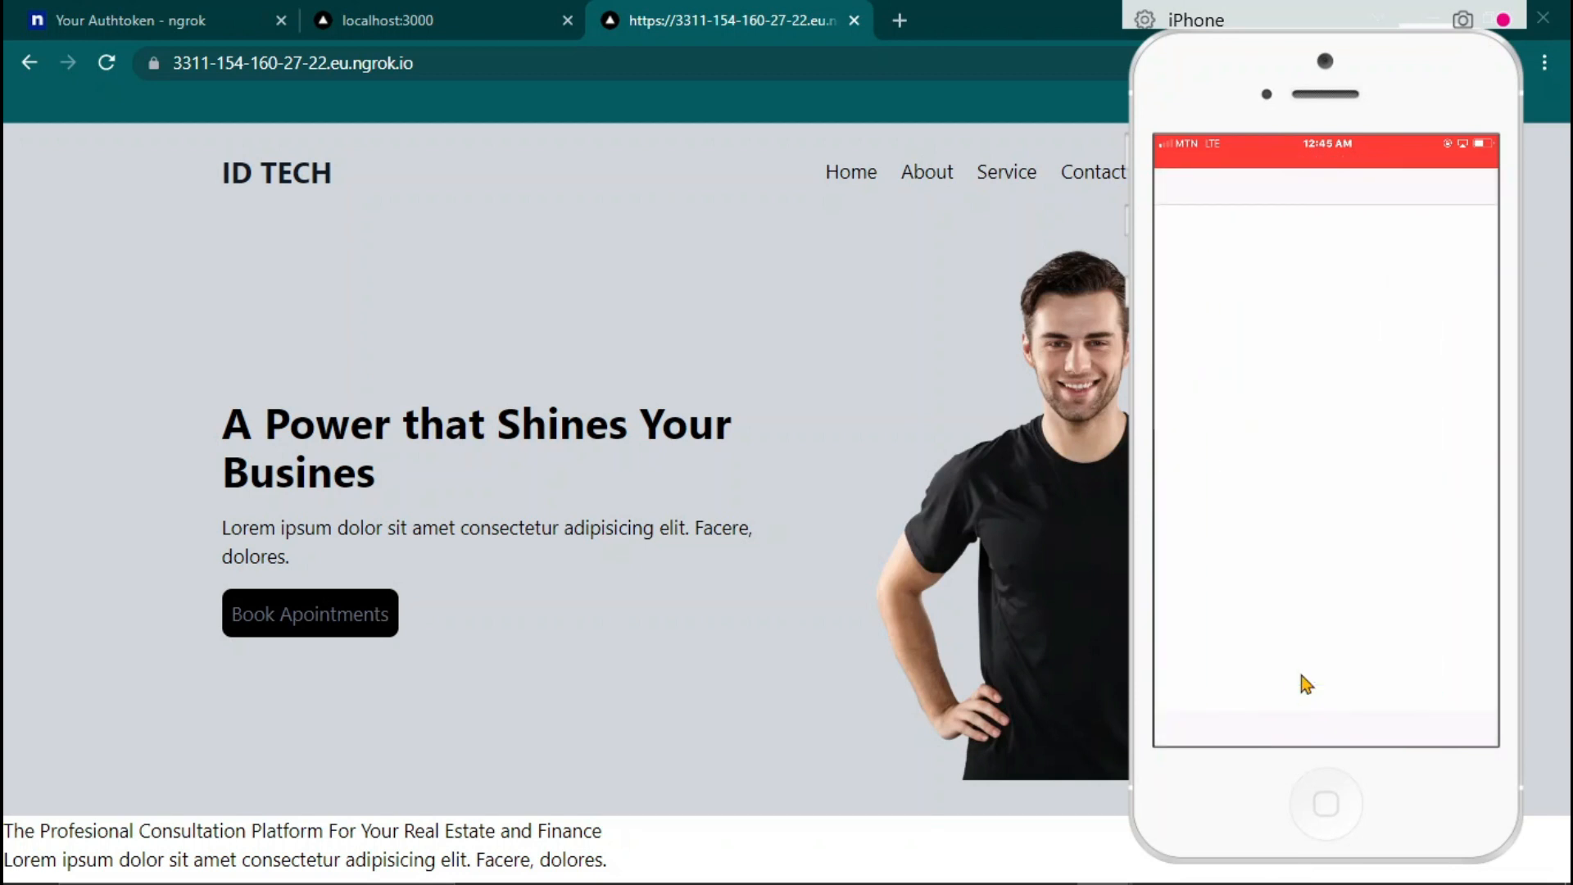
mouse_move(1266, 667)
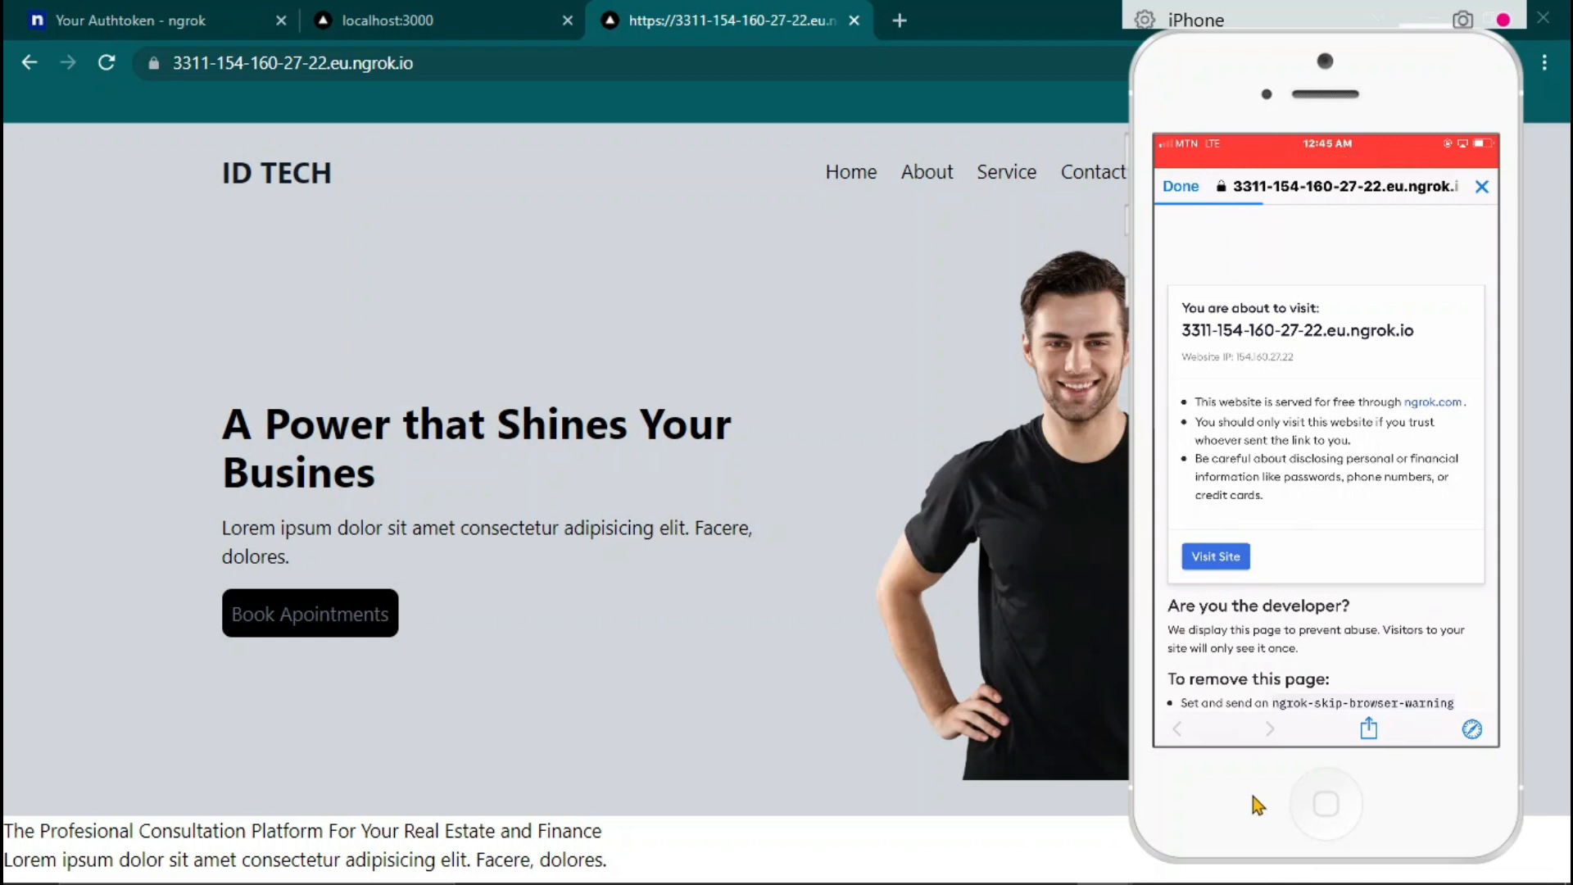
click(1214, 556)
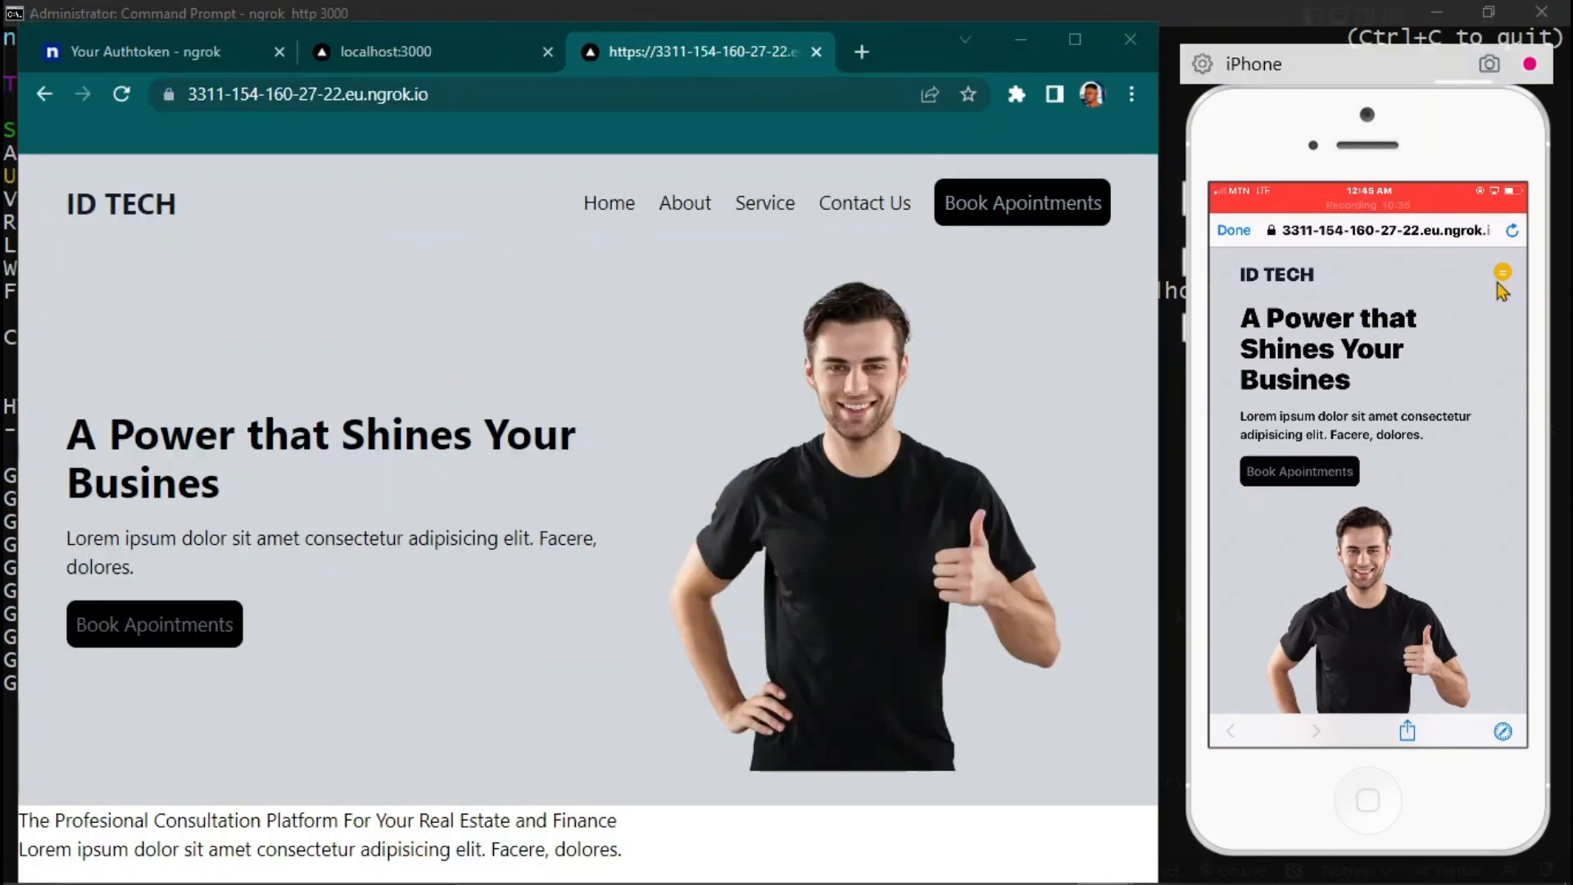
Step: Toggle the ID TECH mobile hamburger menu, leaving it open with Home, About, Service, Contact Us, Book Appointments
click(1502, 273)
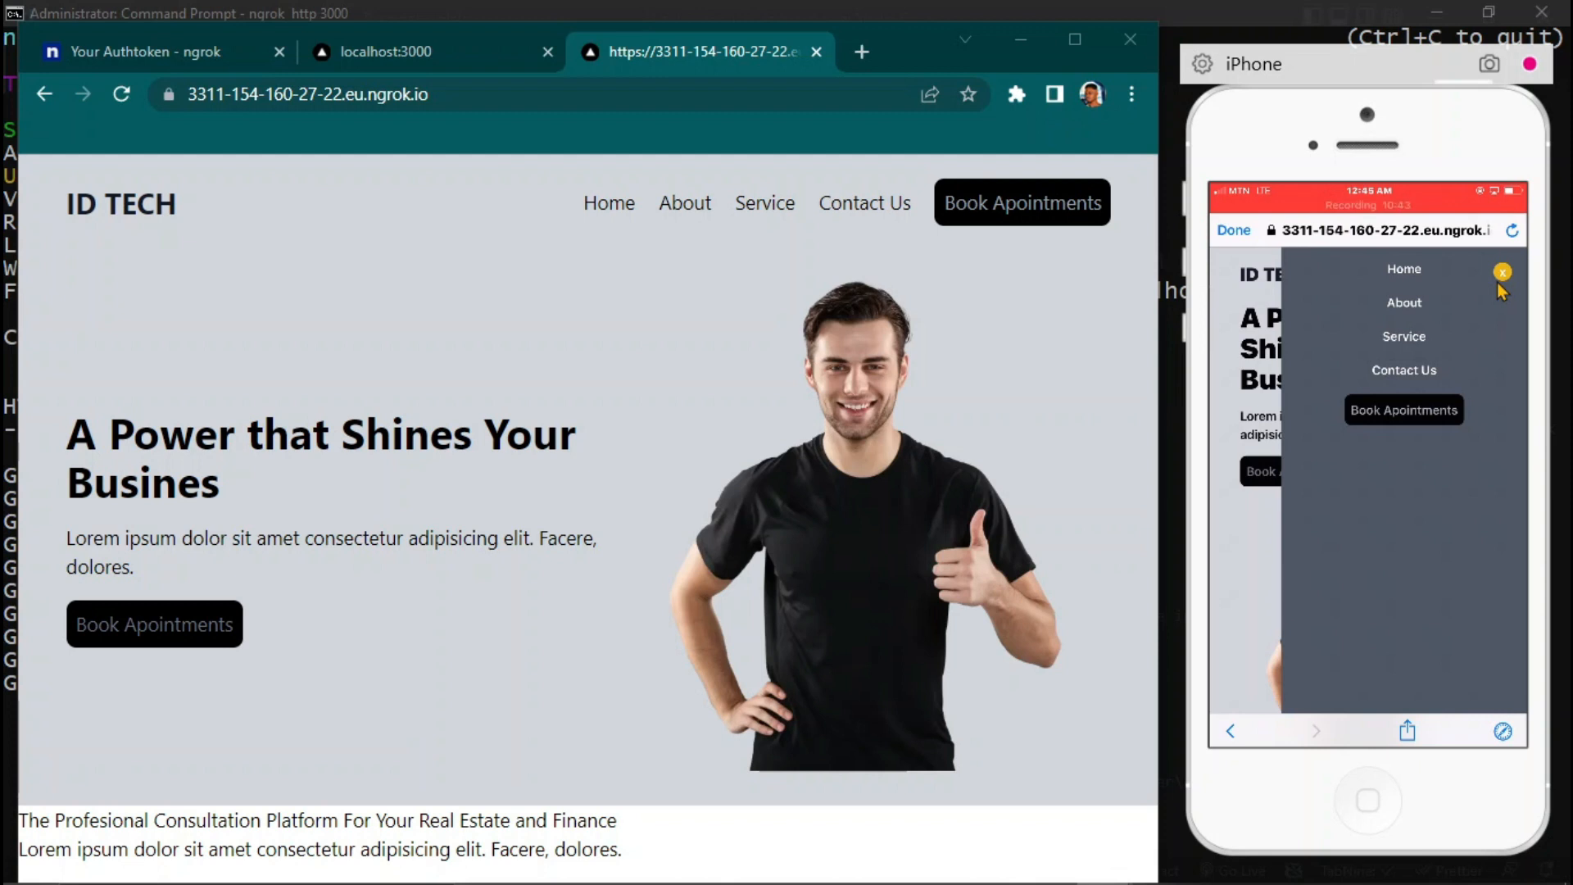
click(1503, 271)
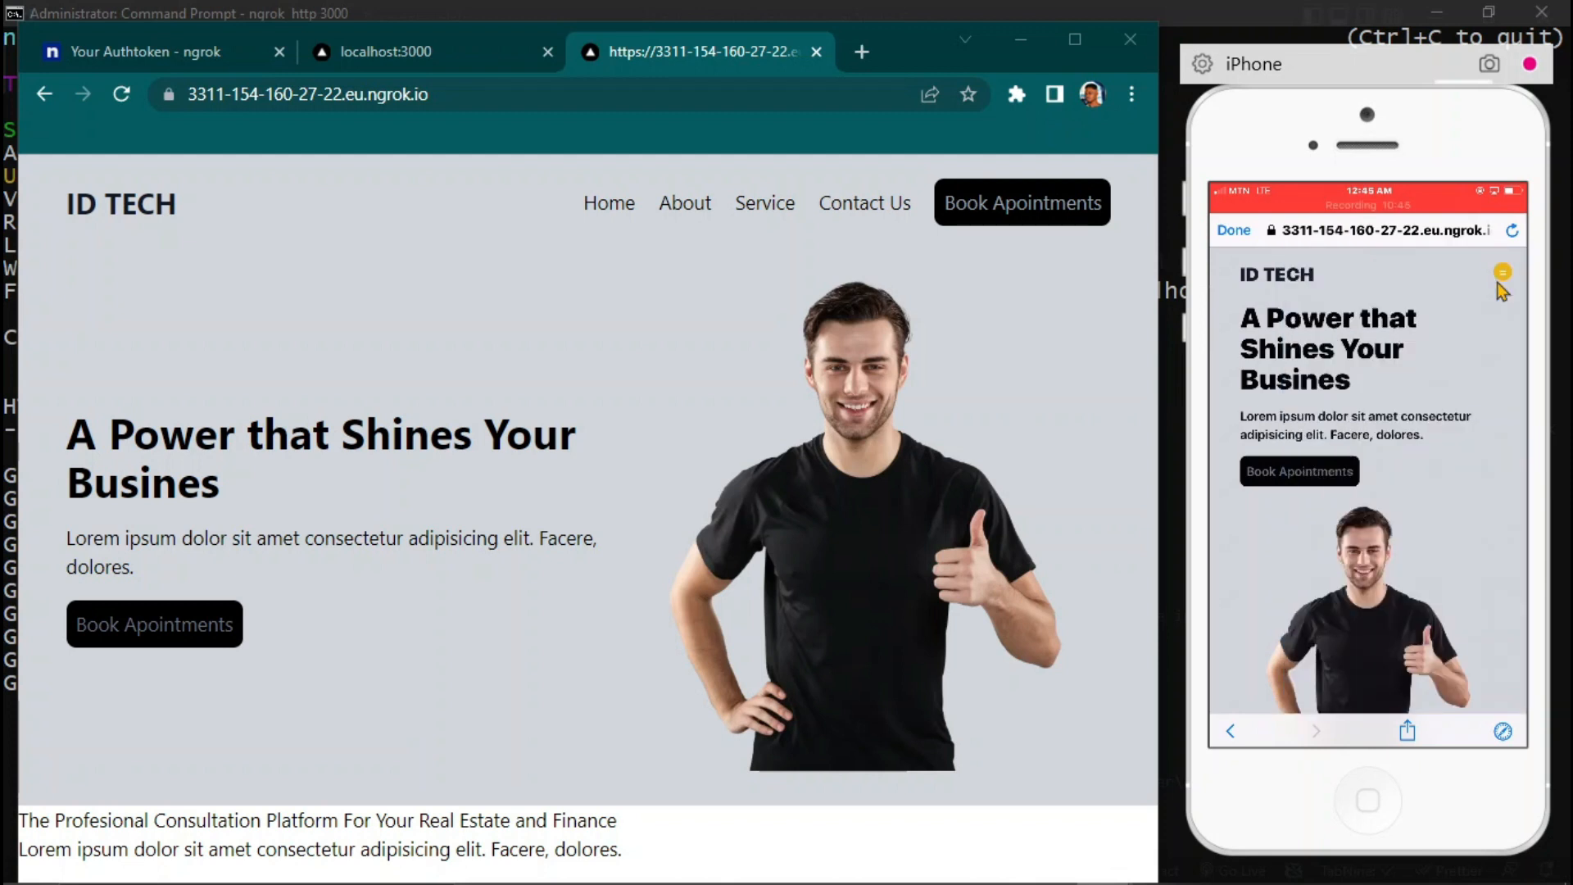
click(1503, 274)
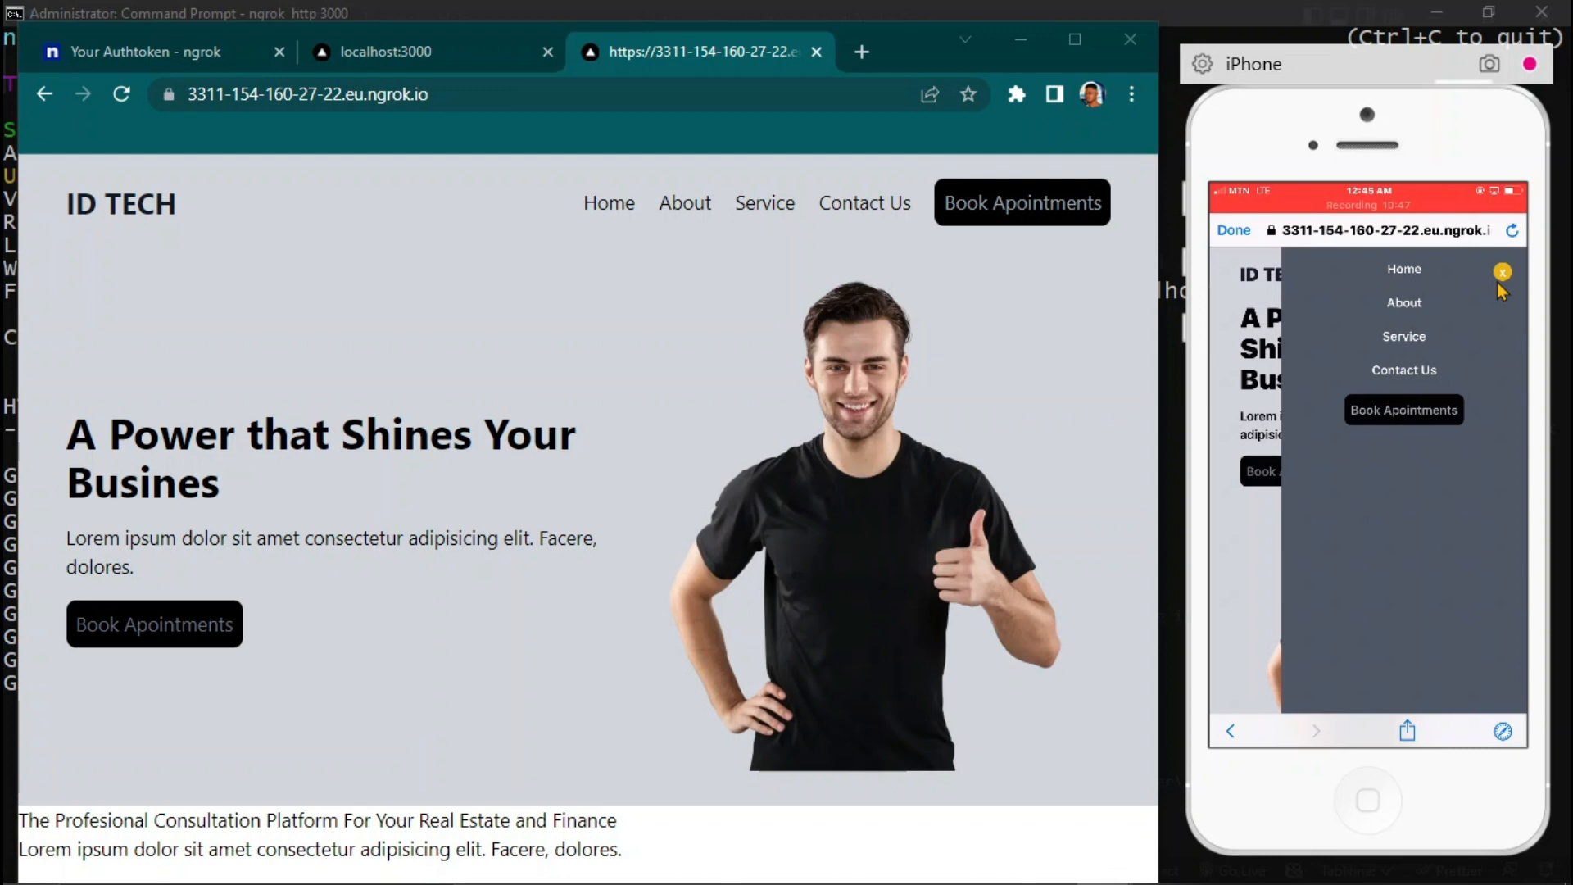